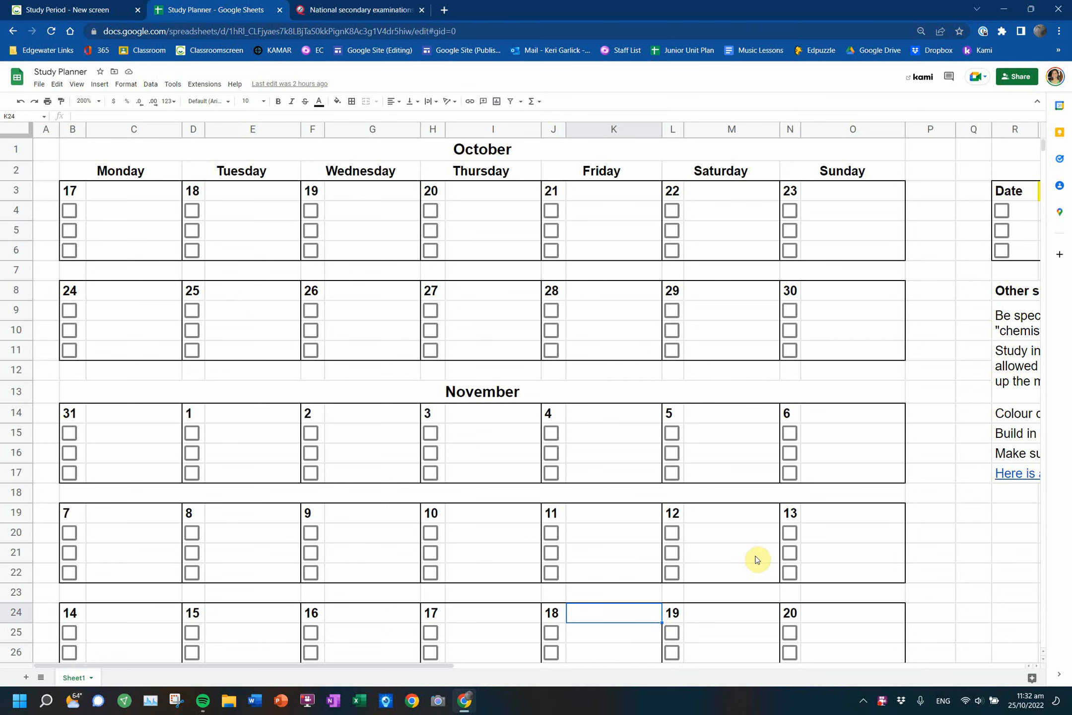
mouse_move(148, 248)
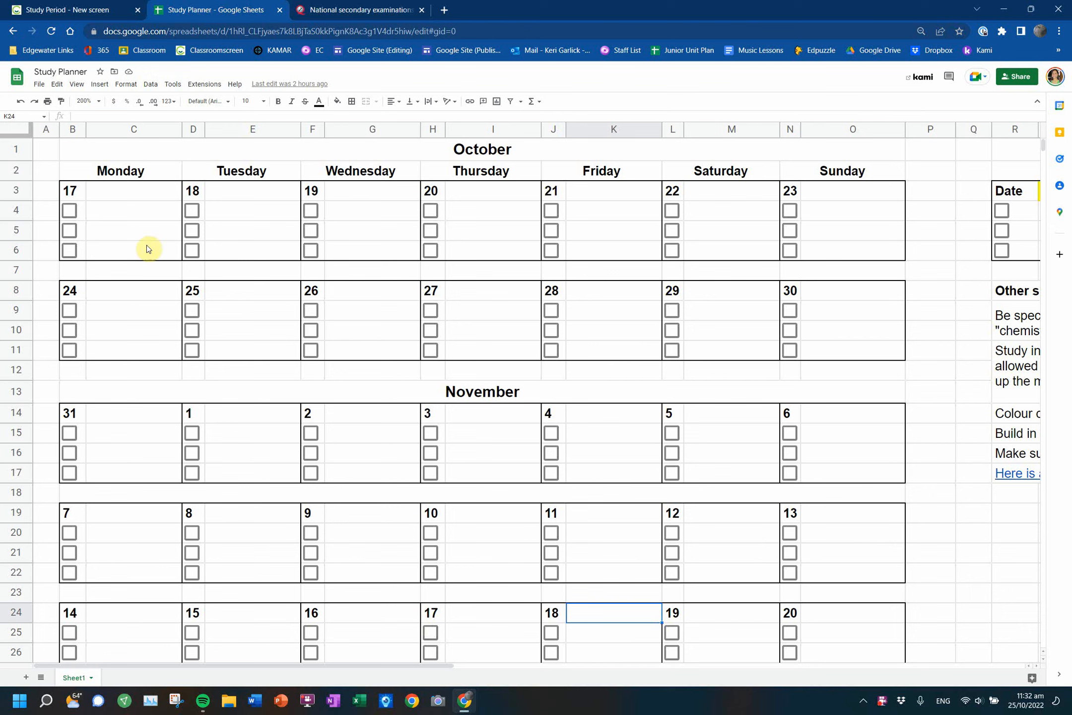
mouse_move(876, 684)
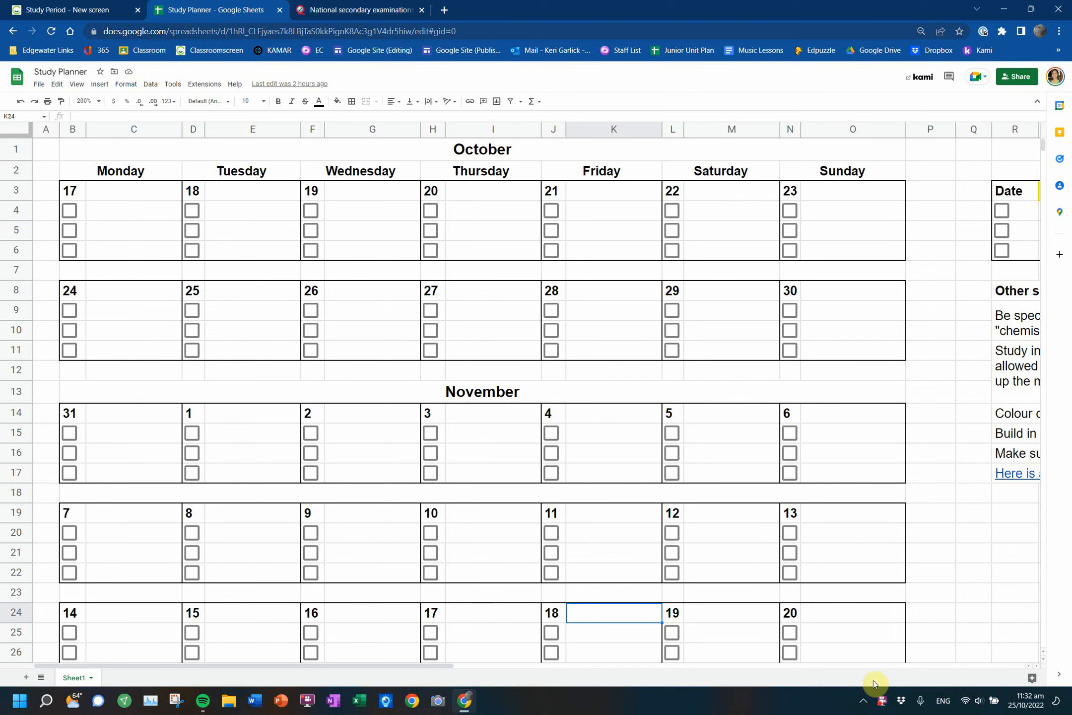
mouse_move(884, 681)
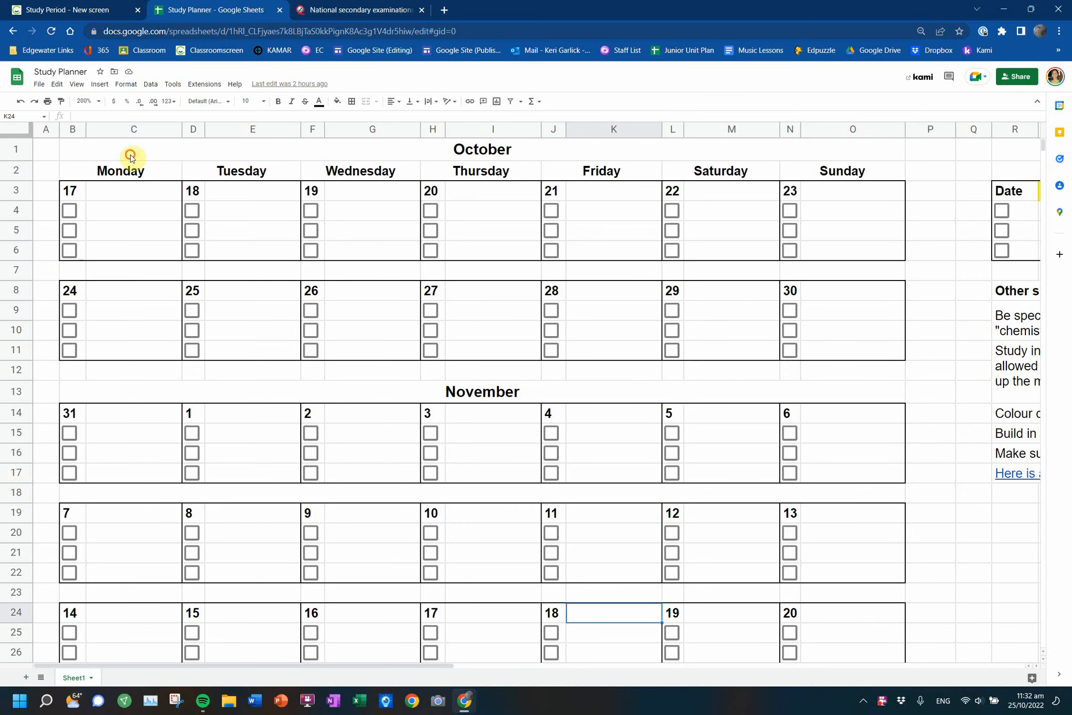
- Enter 'Chem Exam (2pm)' on 17 November and fill it yellow
left_click(71, 191)
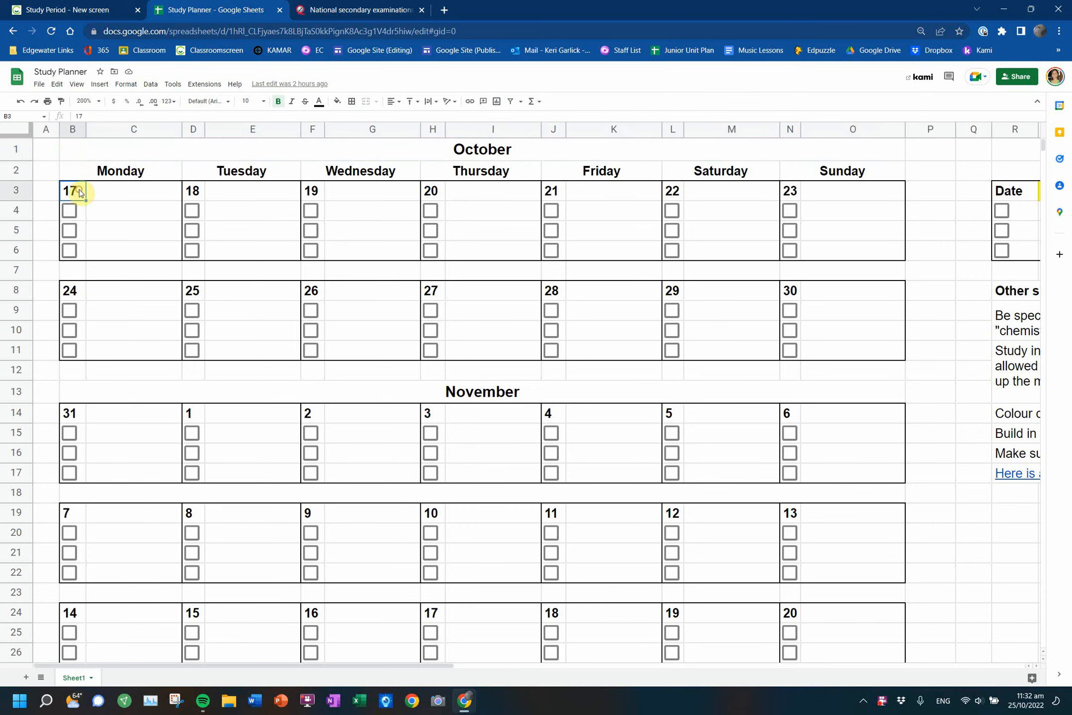
scroll("down", 3)
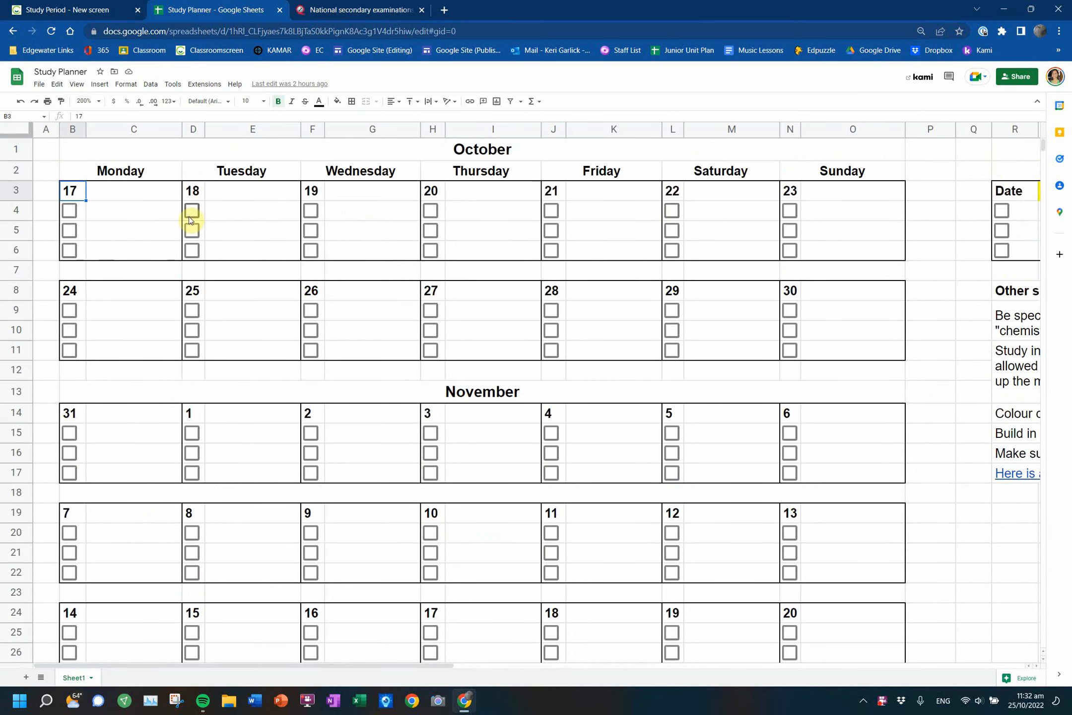
scroll("down", 3)
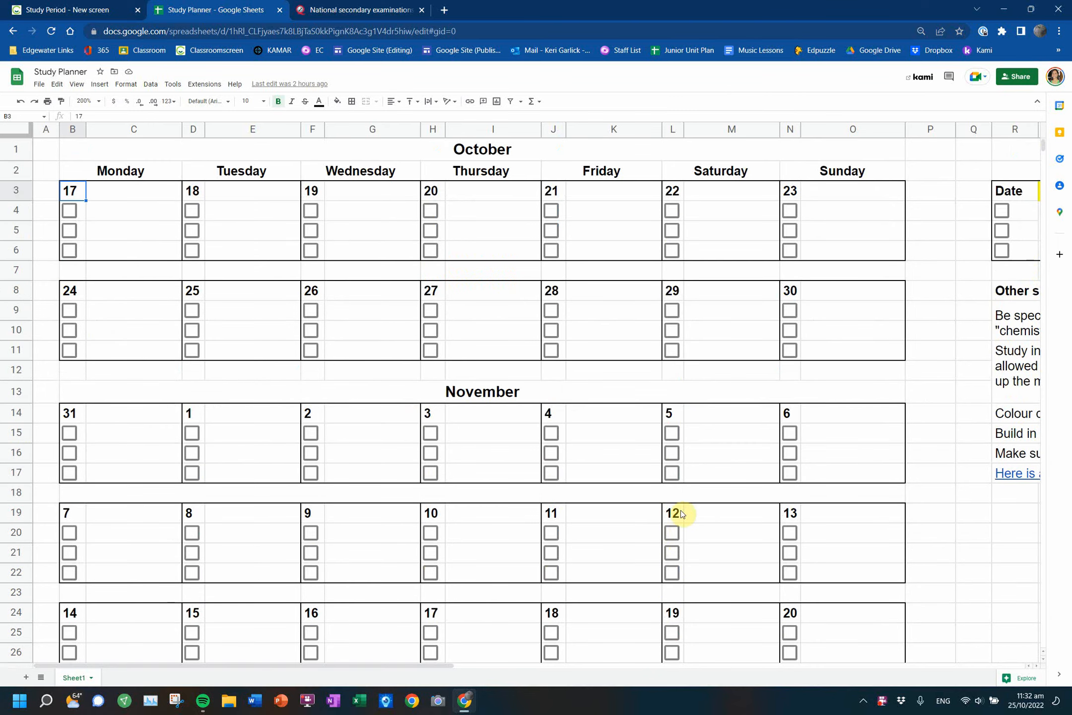
mouse_move(757, 549)
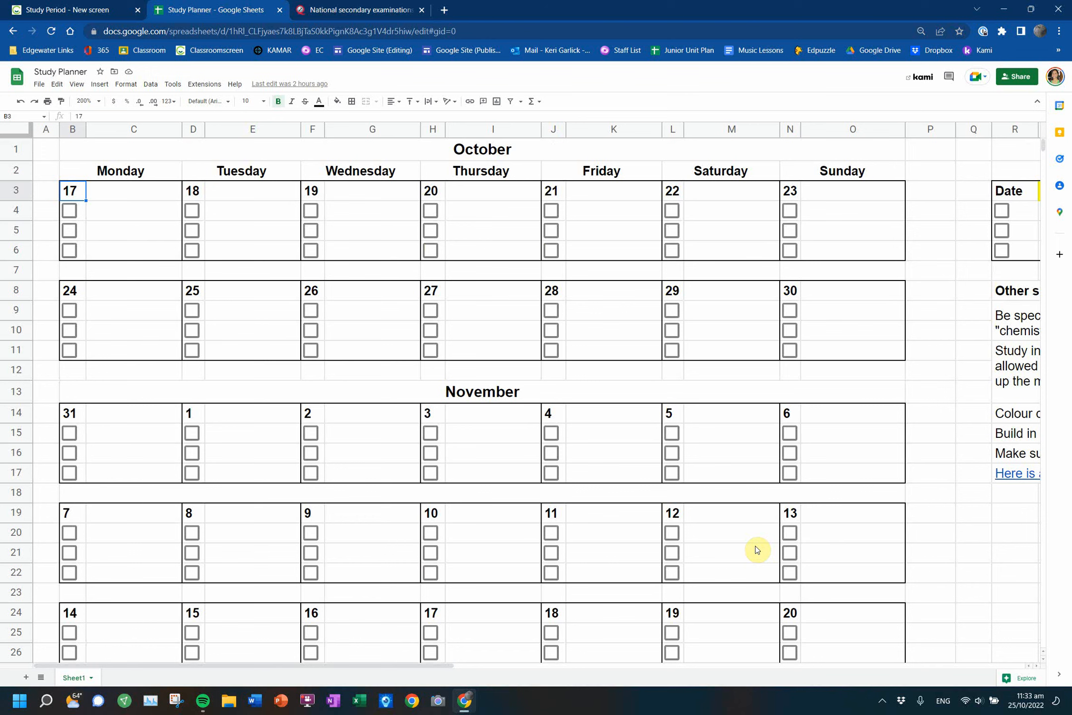
mouse_move(1049, 605)
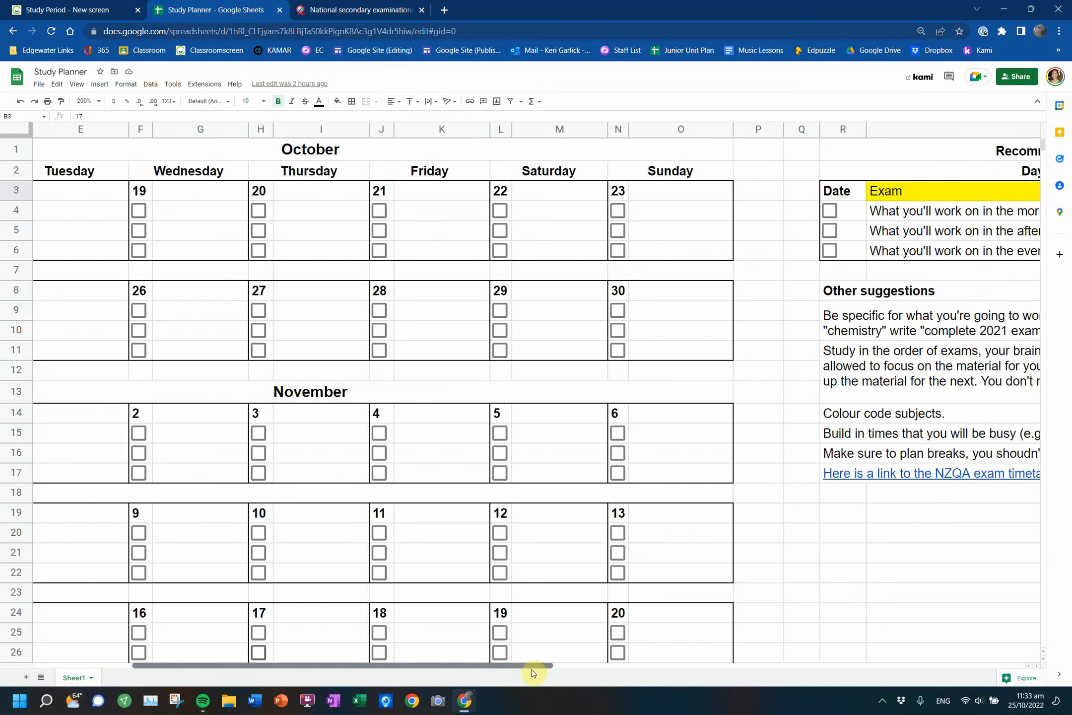
scroll("right", 3)
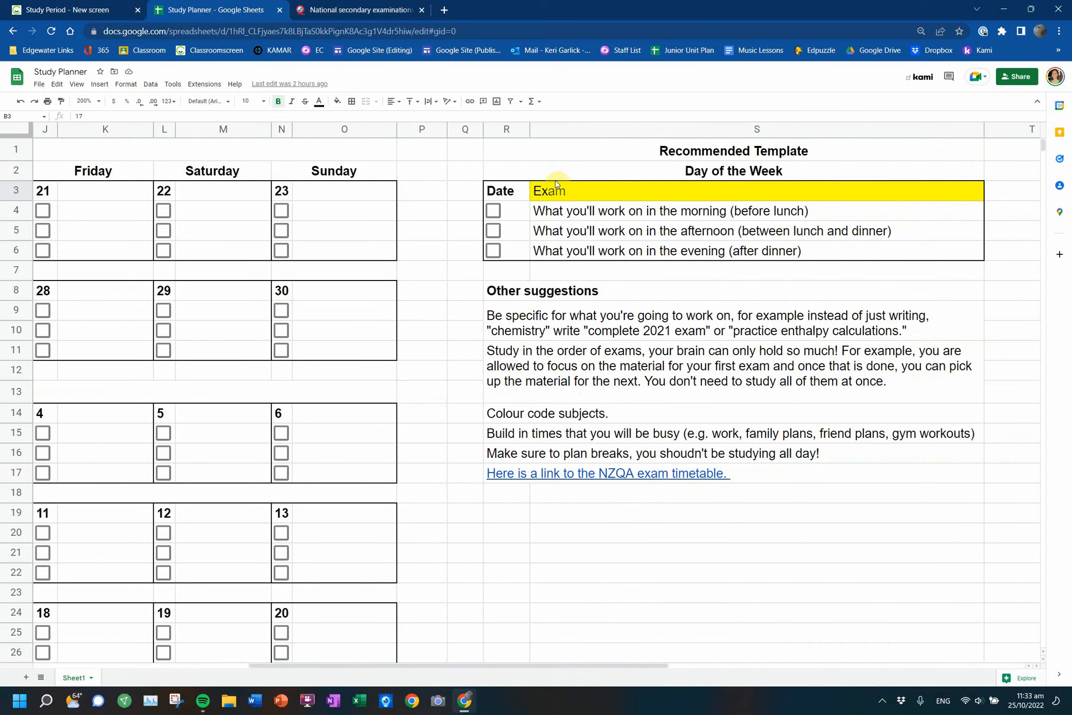
left_click(551, 191)
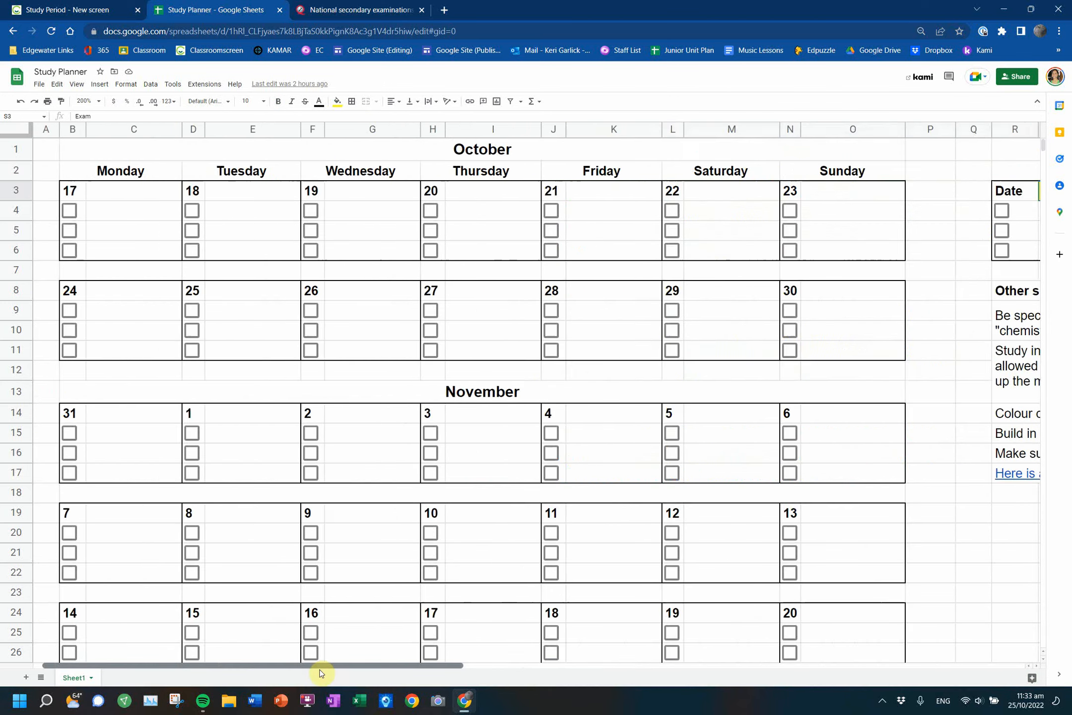
left_click(371, 197)
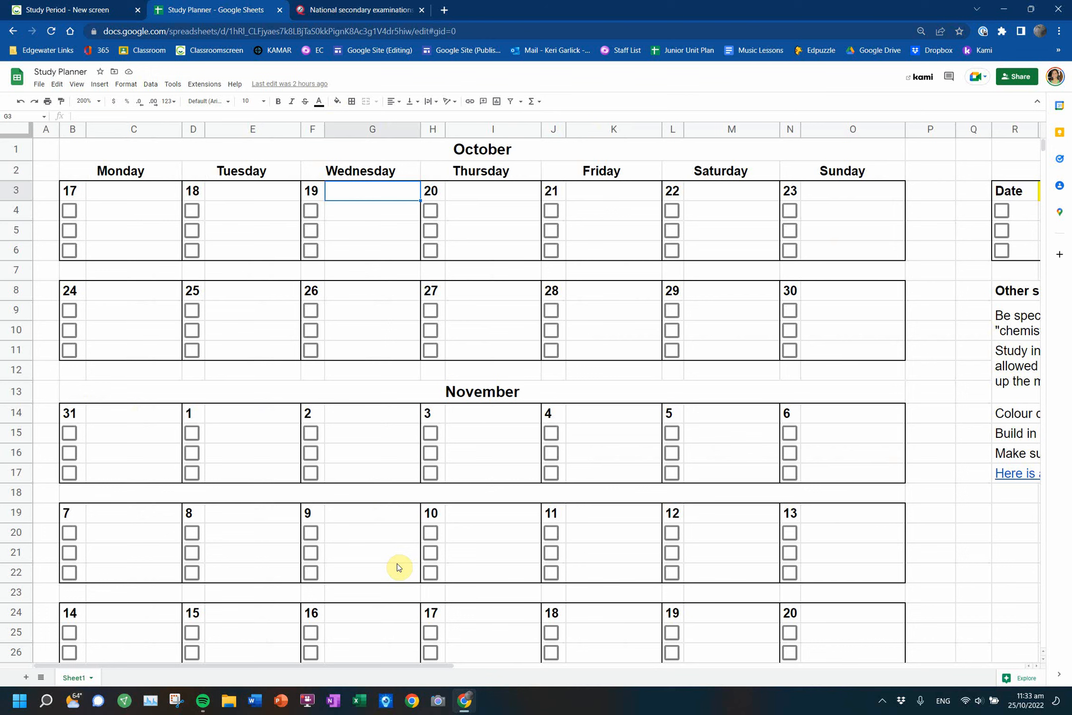
left_click(492, 615)
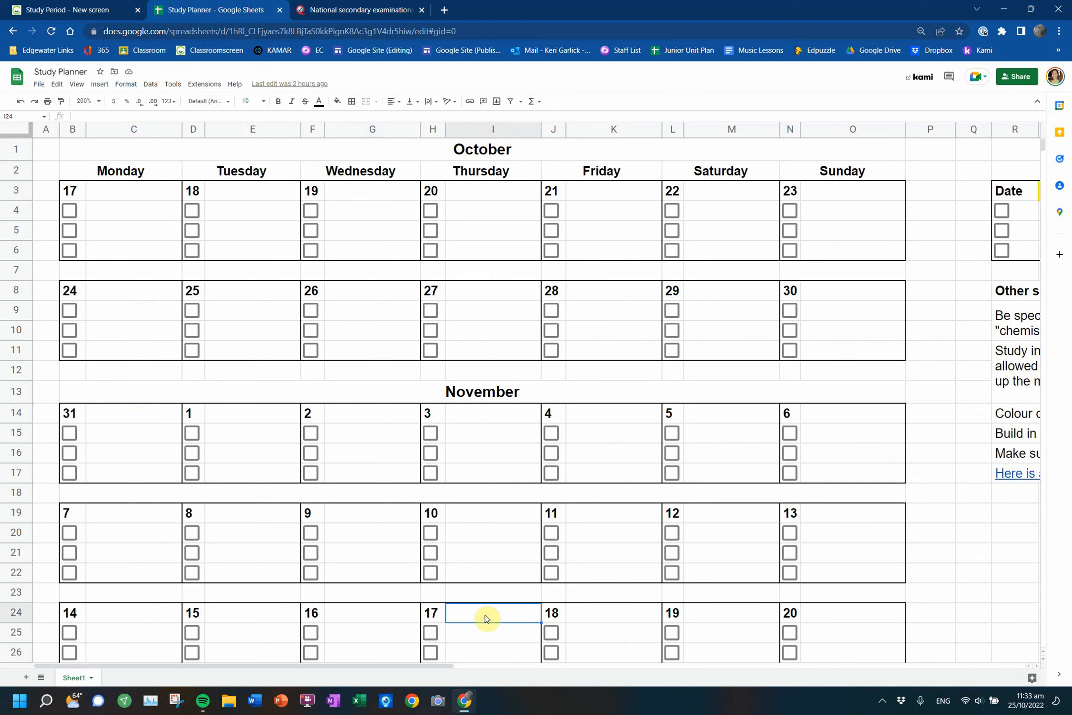
type("Chem Exam")
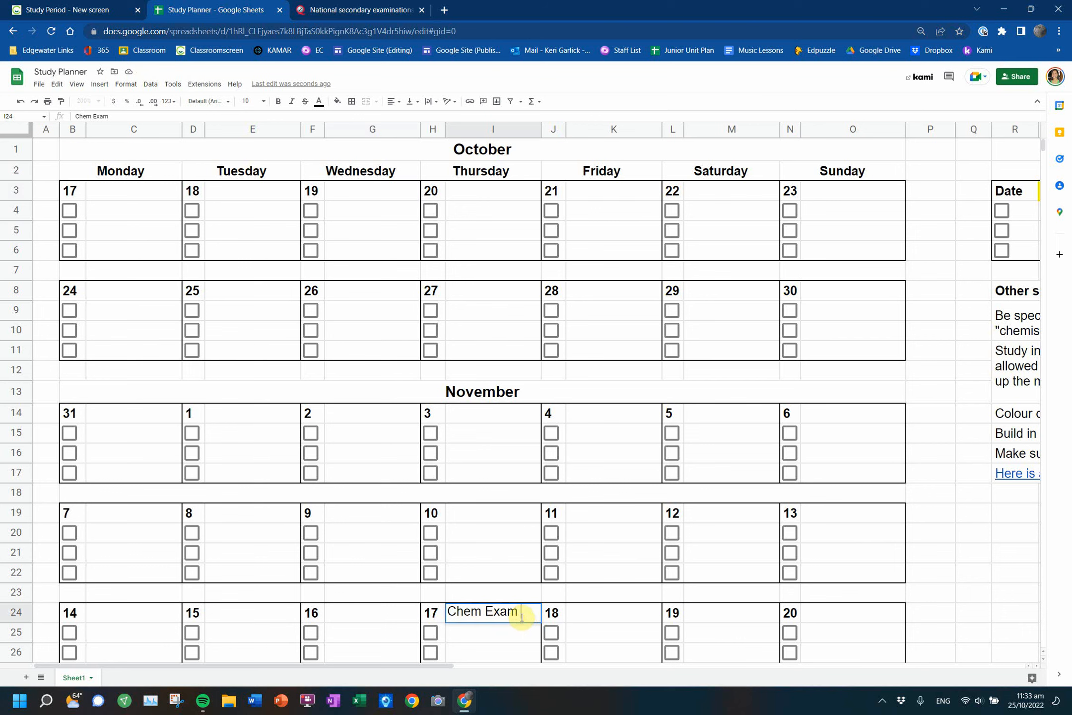
type("(2pm)")
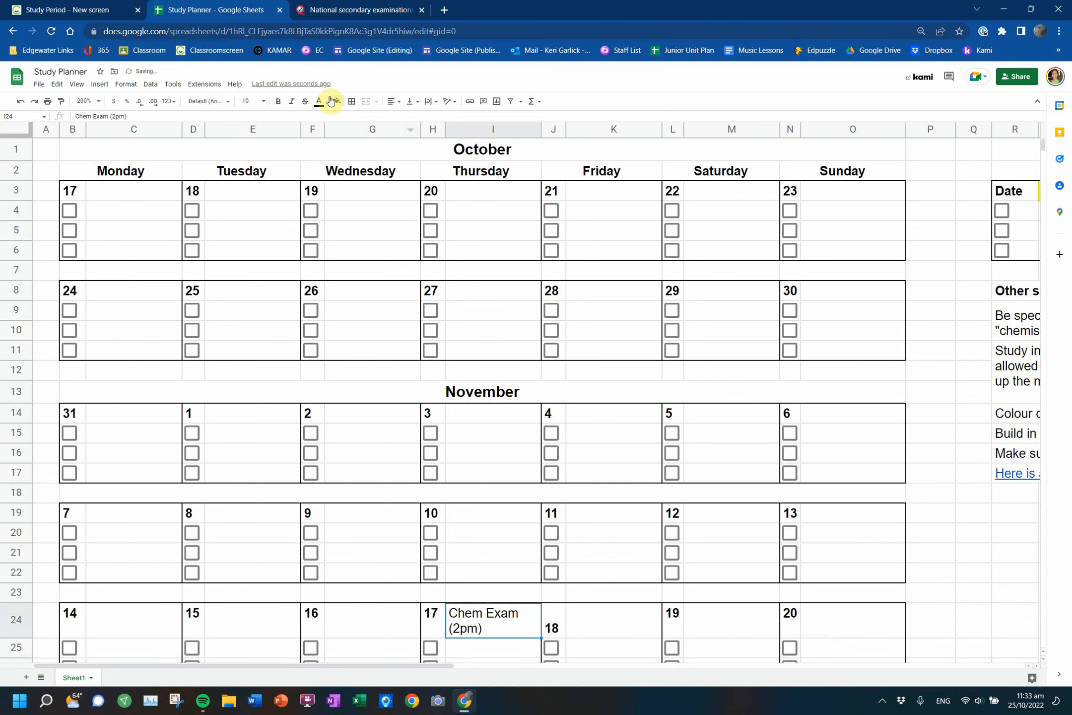
left_click(335, 101)
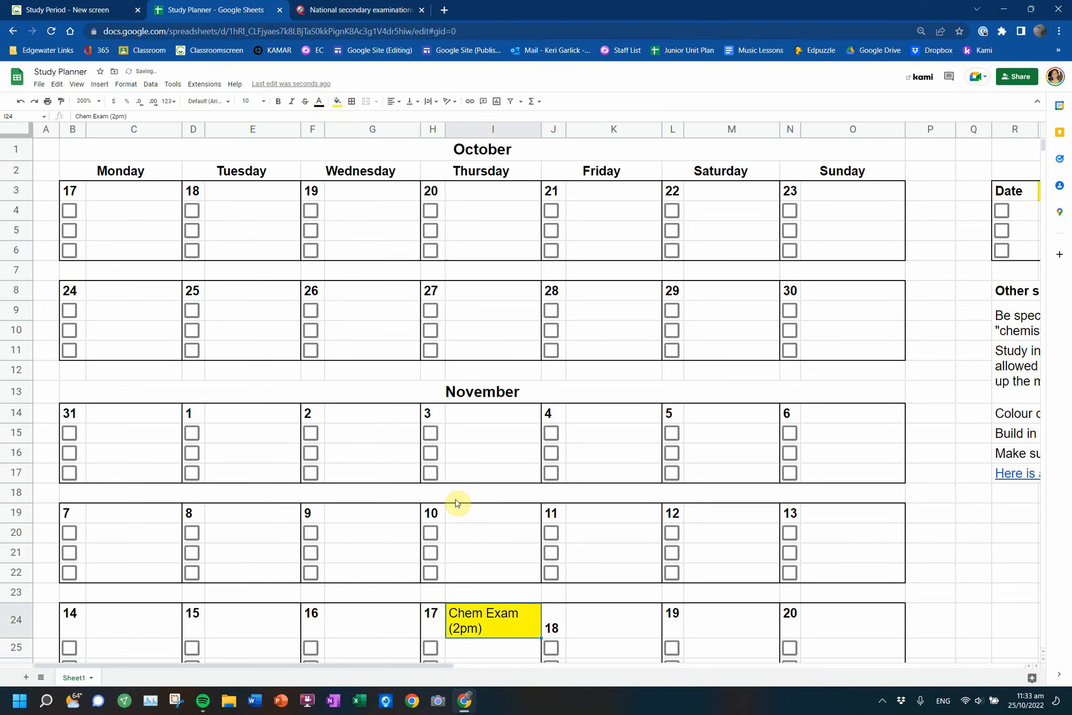
- Enter 'Bio Exam (9:30am)' on 24 November and fill it yellow
scroll("down", 3)
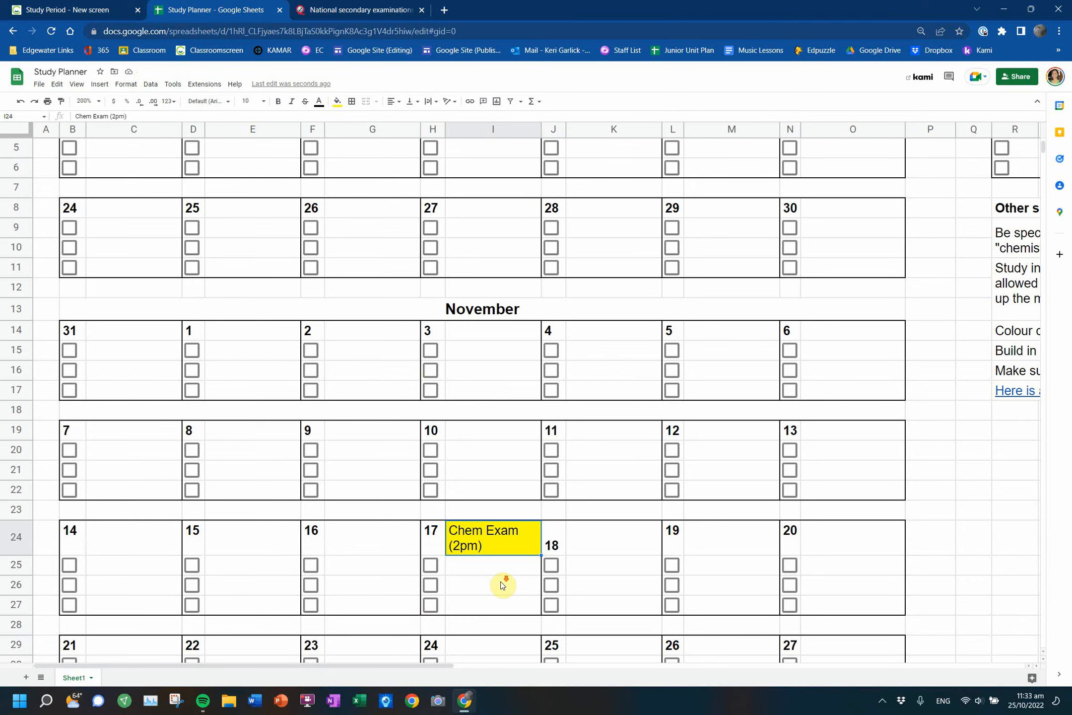
scroll("down", 3)
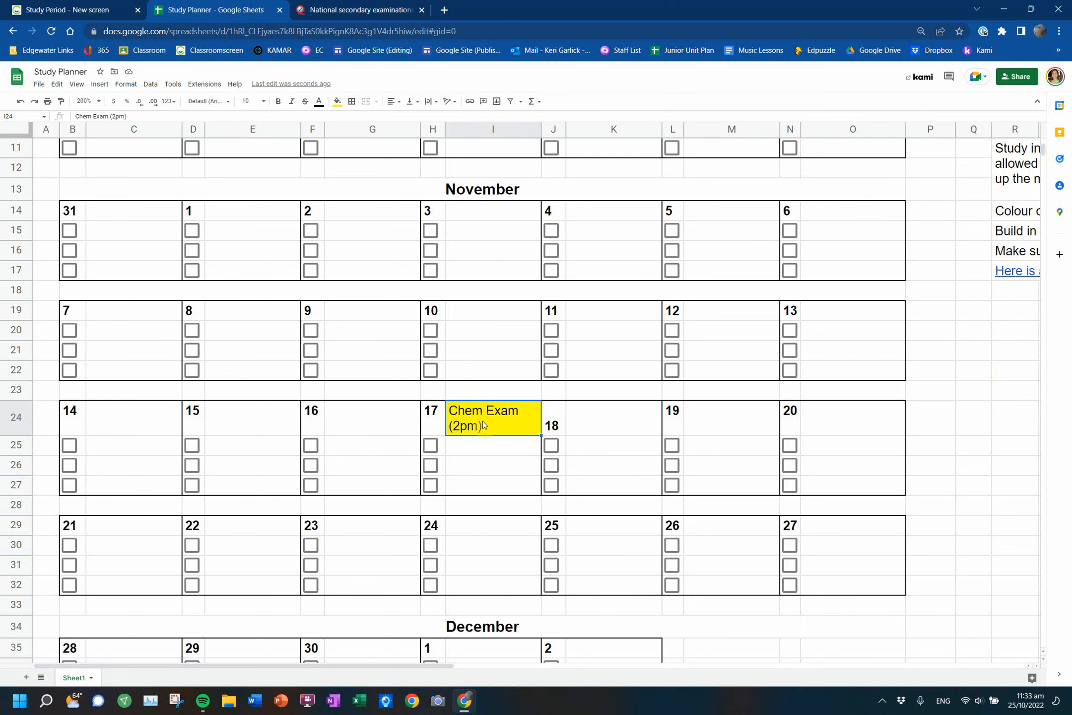
type("B")
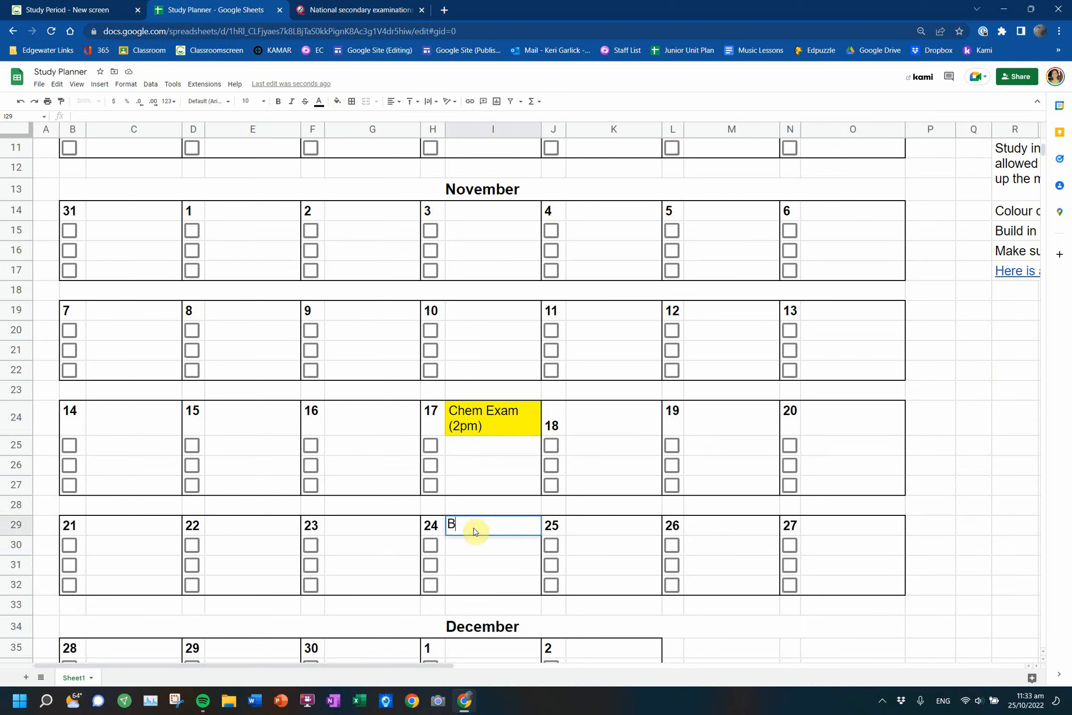
type("io Exm")
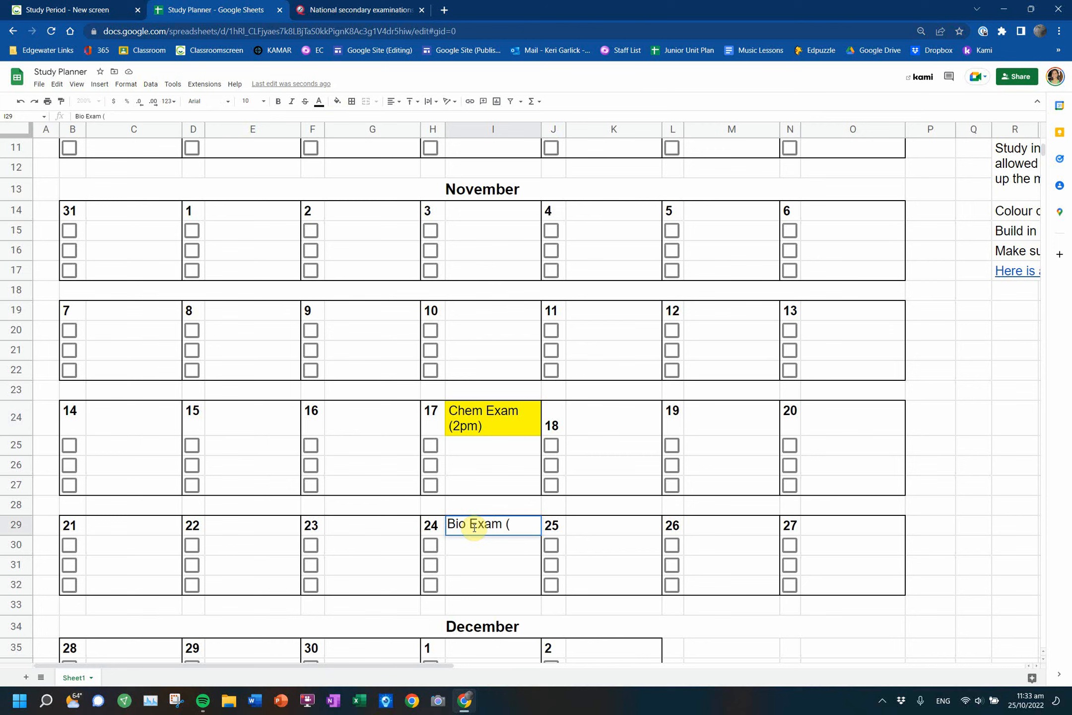
type("9:30am)")
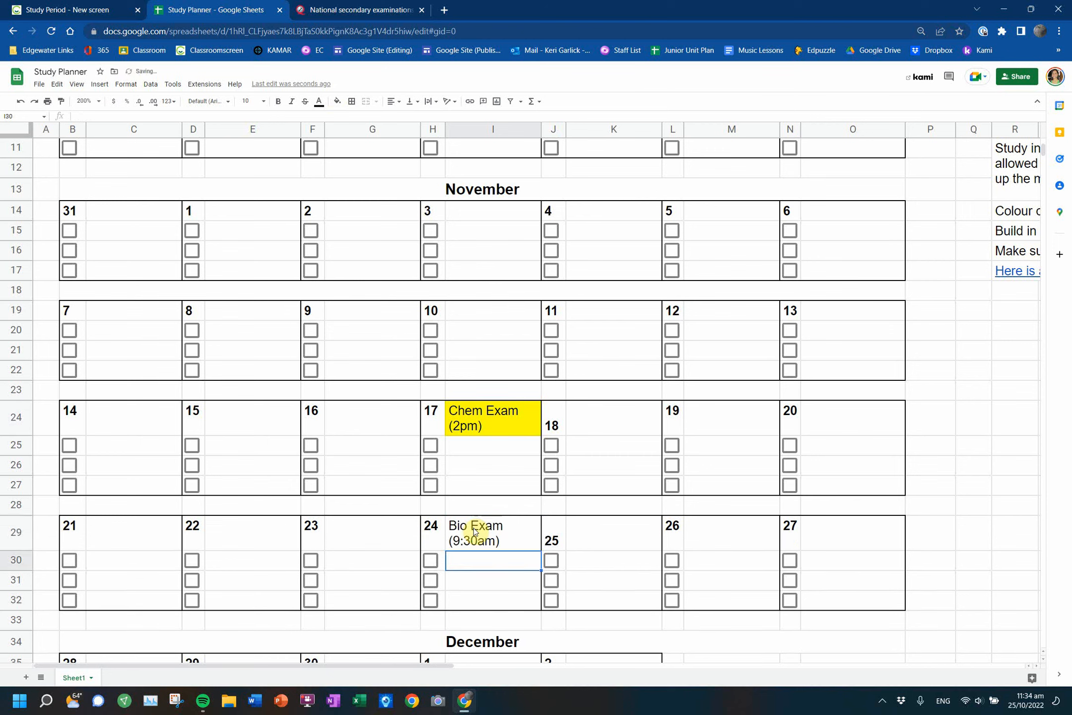
left_click(491, 532)
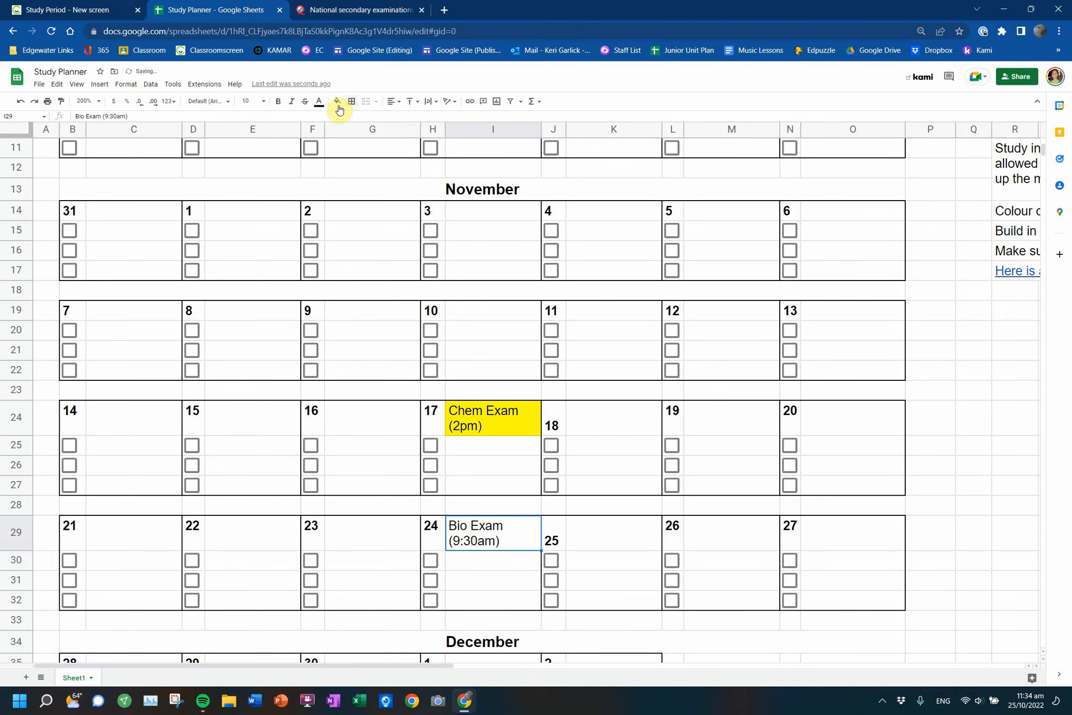
left_click(336, 101)
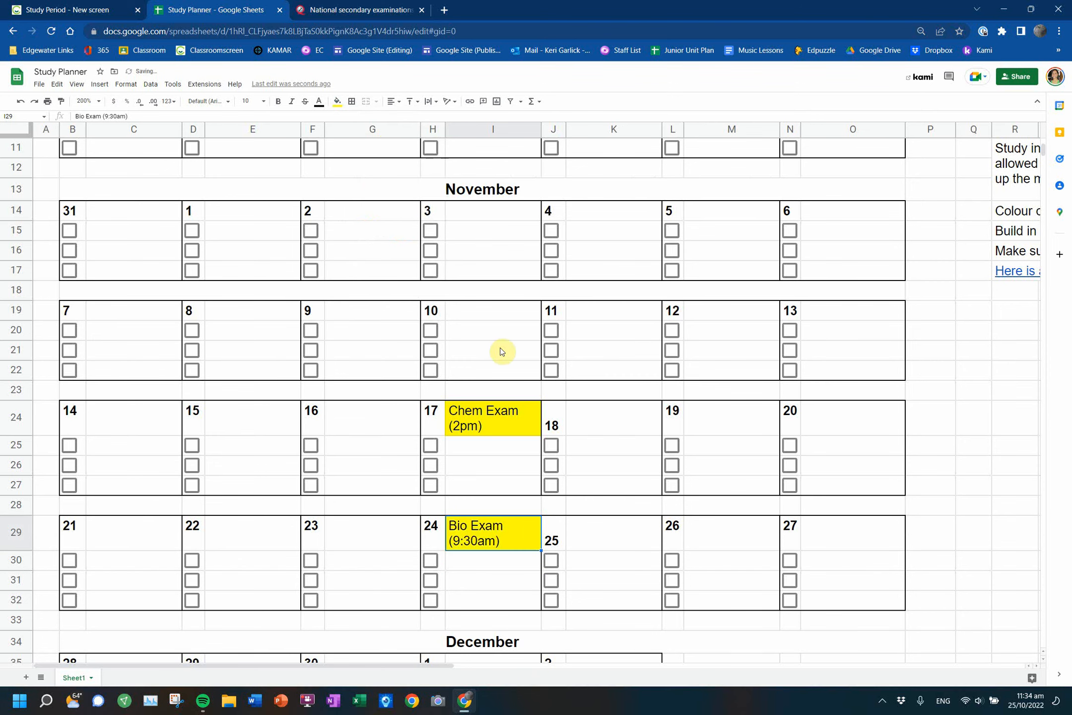
- Enter English Exam (9:30am) in G24 using the NZQA timetable, filled yellow
left_click(359, 10)
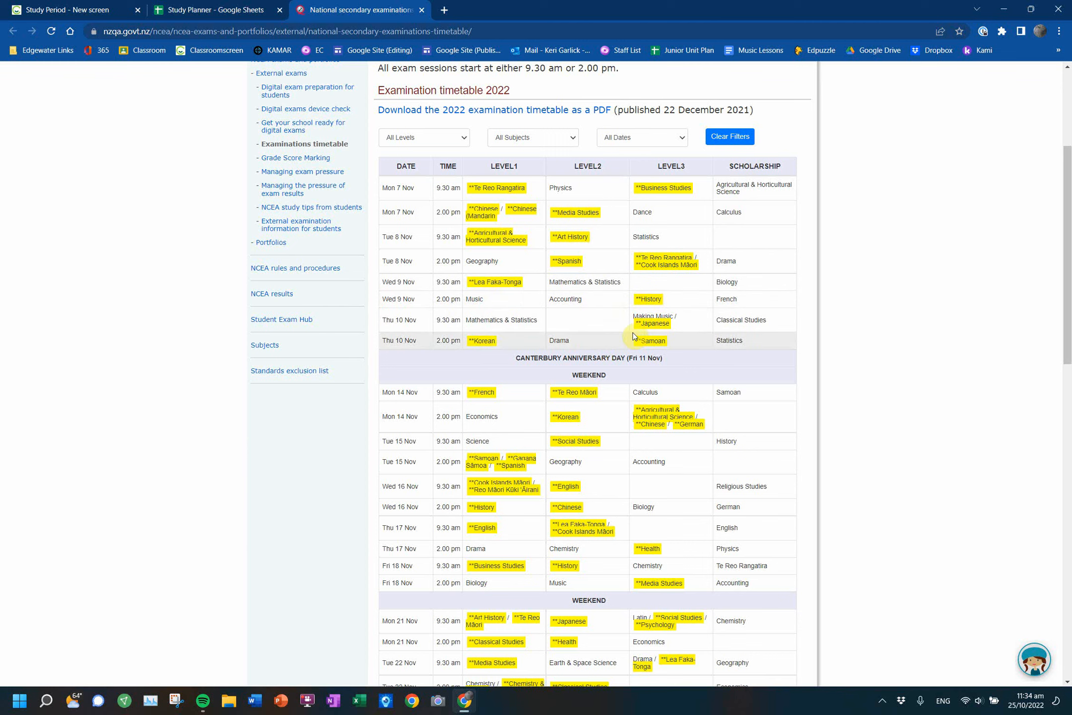
mouse_move(613, 472)
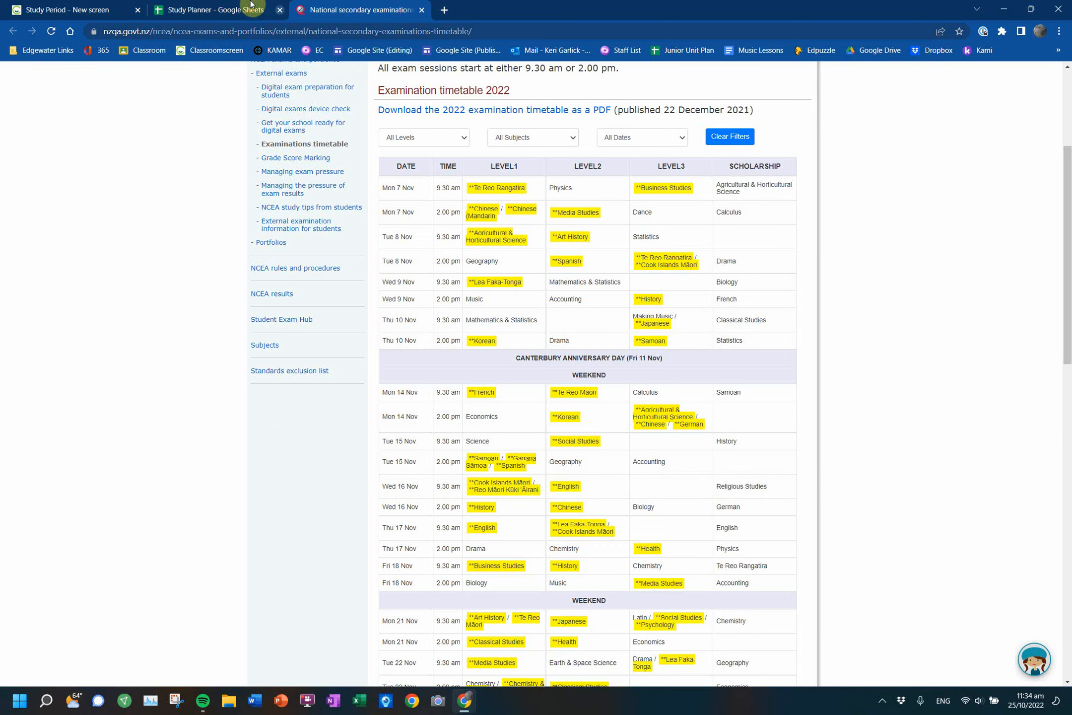
left_click(214, 9)
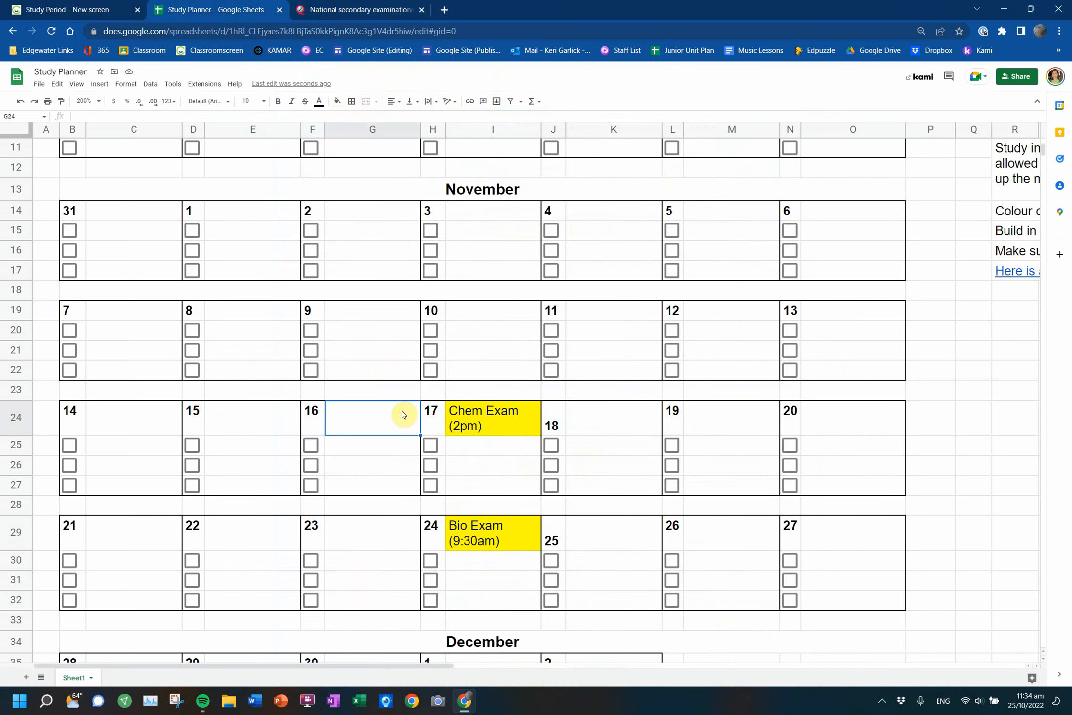
type("English Exam")
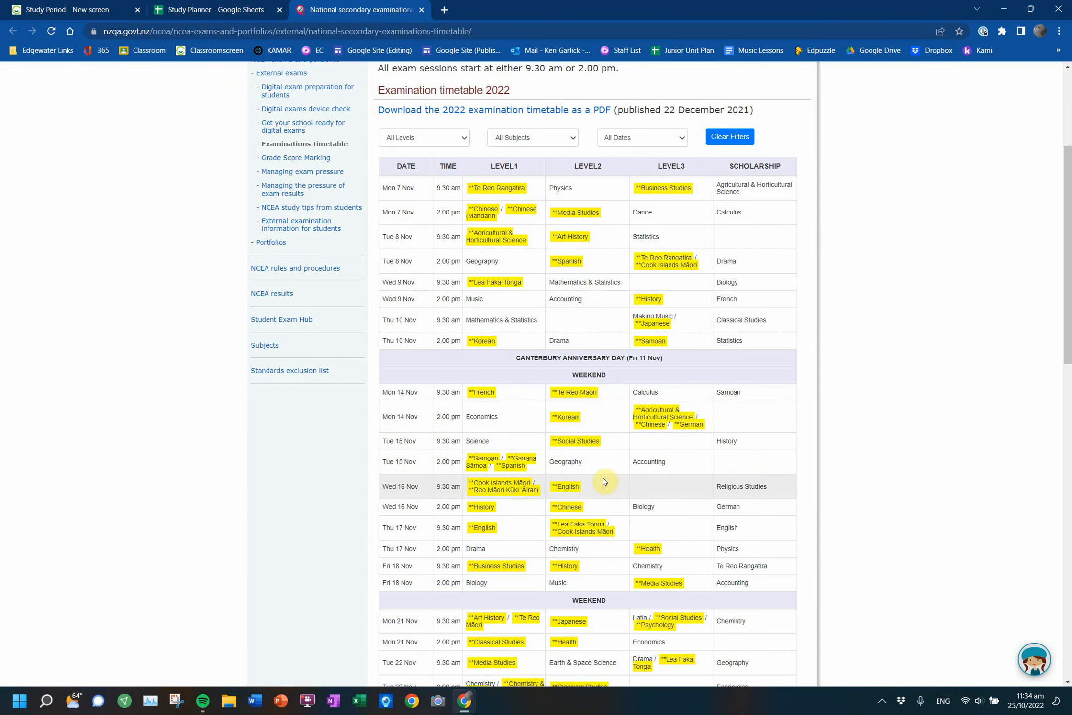
left_click(214, 9)
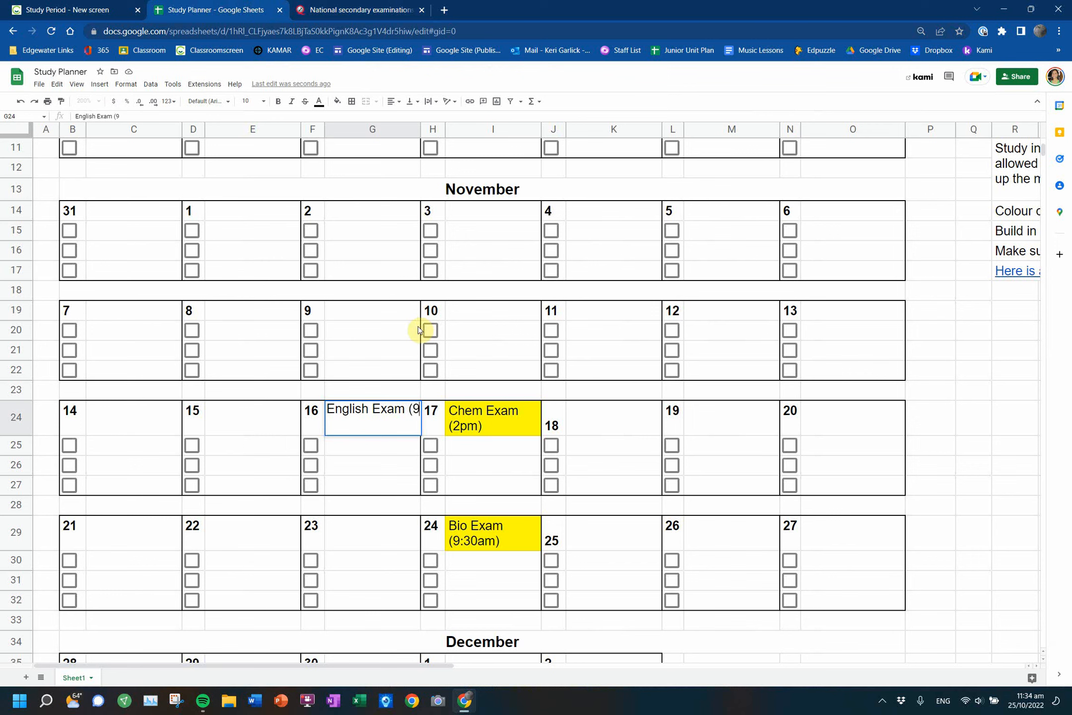
type(":30am)")
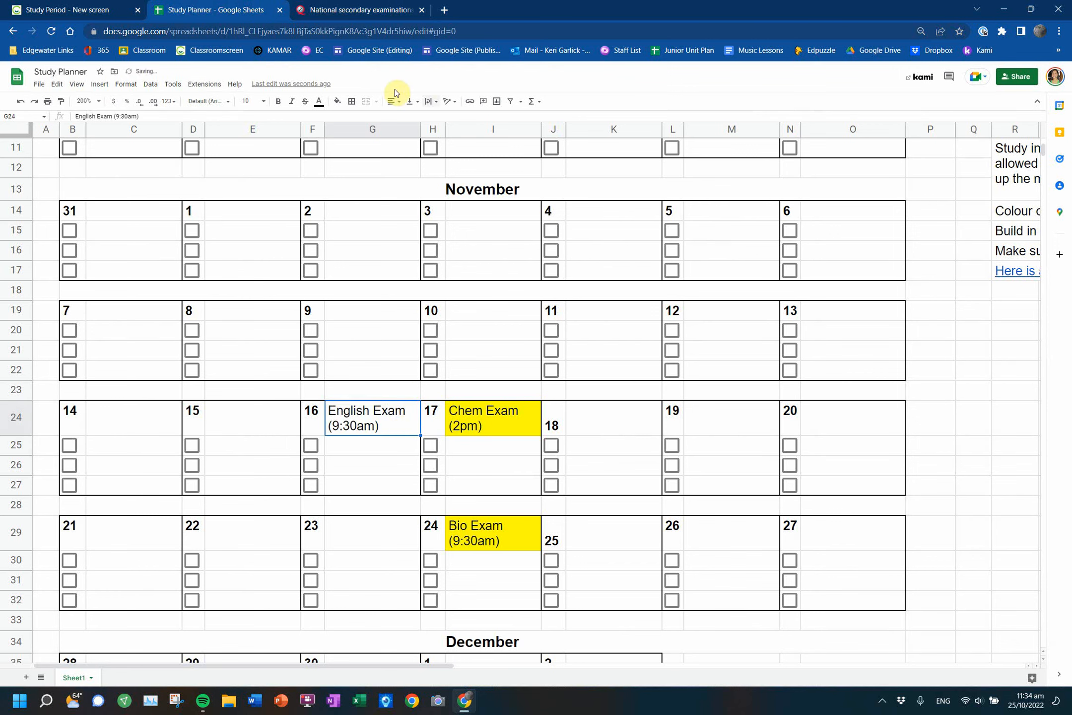
left_click(335, 102)
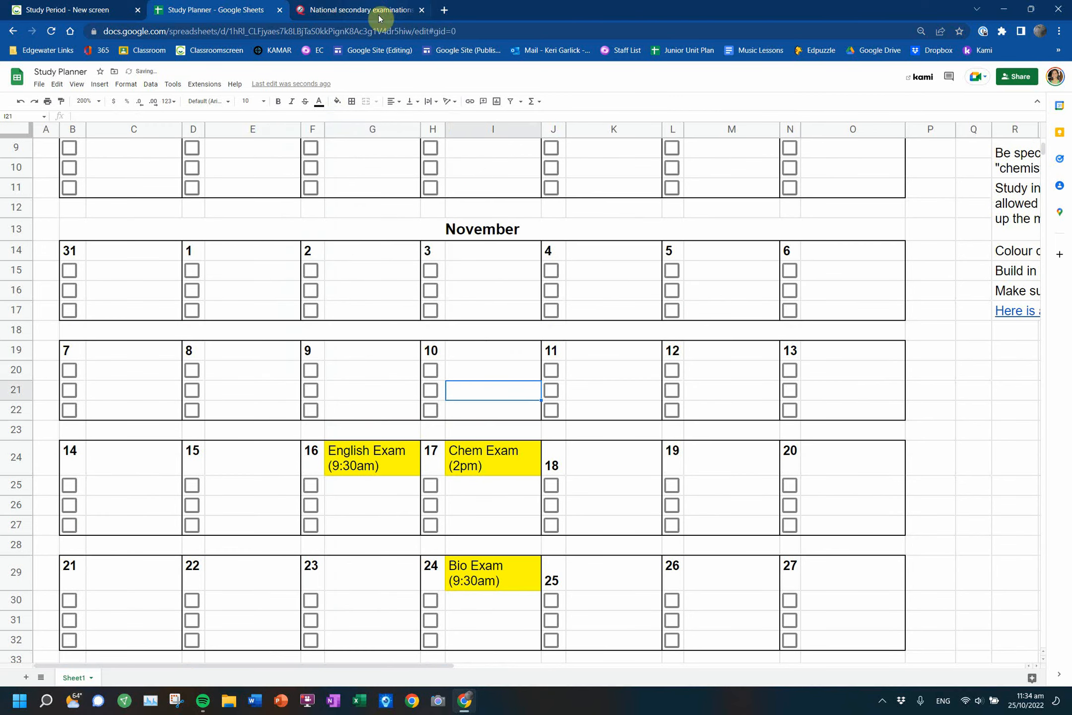
- Enter Stats Exam (9:30am) in G19 using the NZQA timetable, filled yellow
left_click(358, 10)
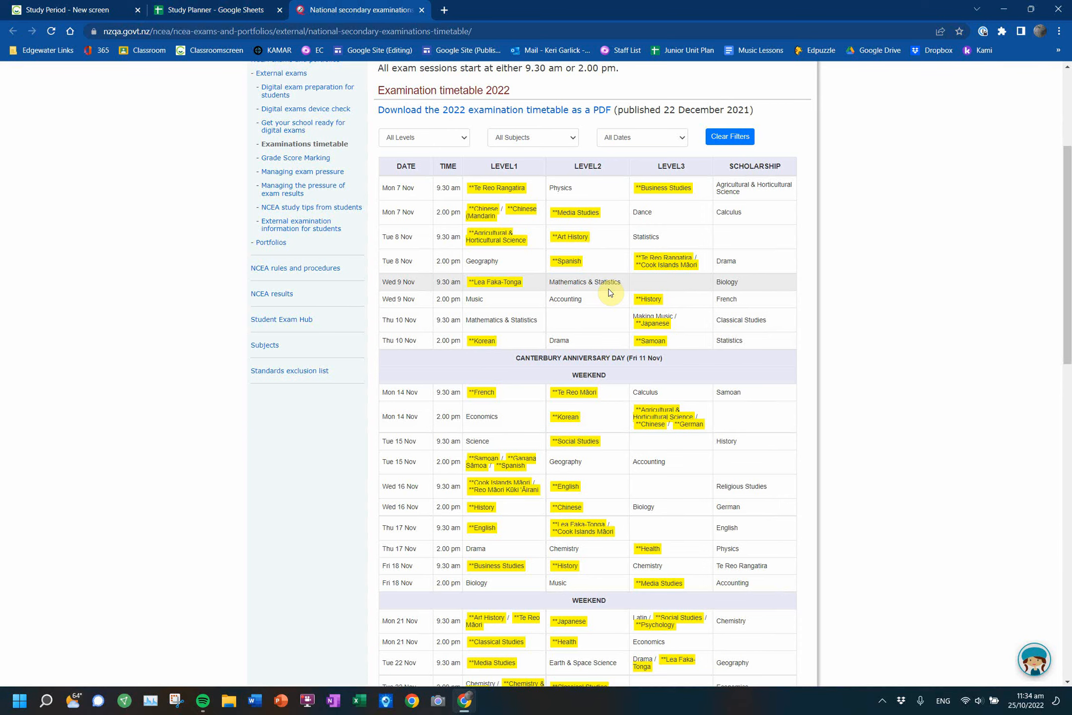
left_click(216, 9)
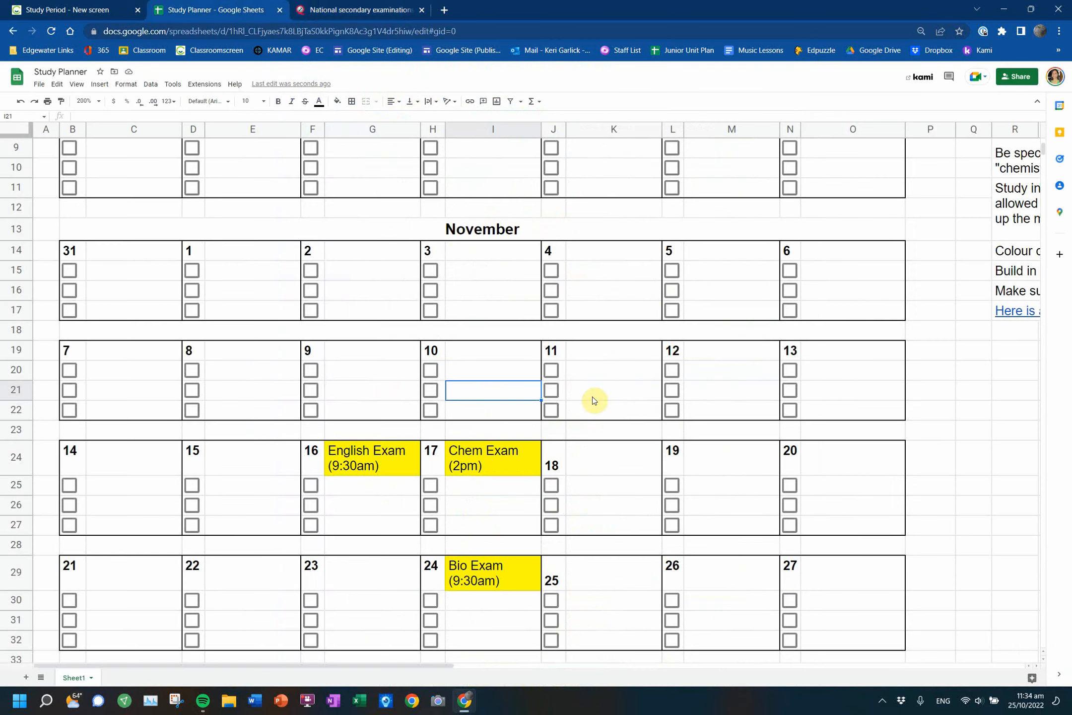
type("Stats Exam")
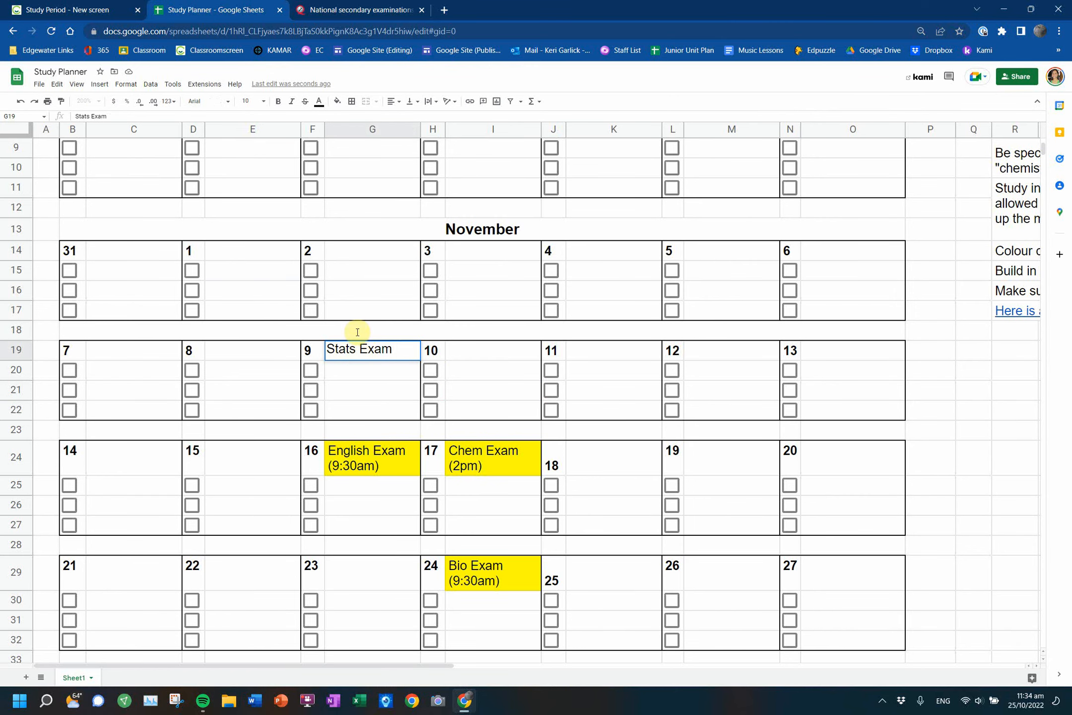
left_click(356, 10)
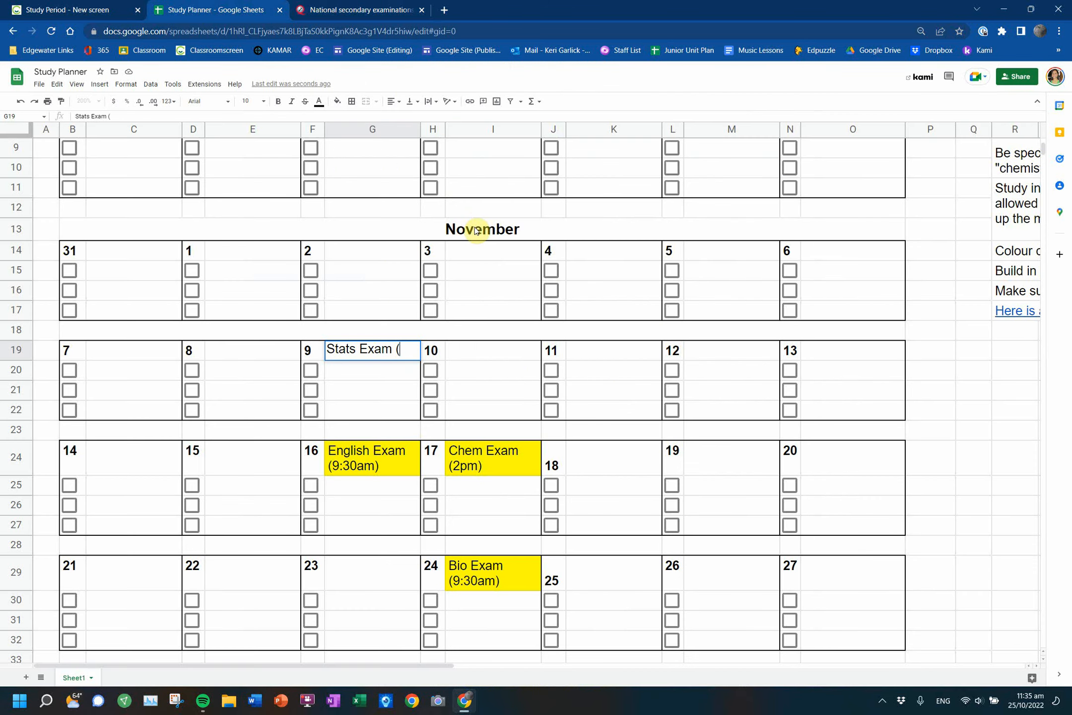
type("9:30am)")
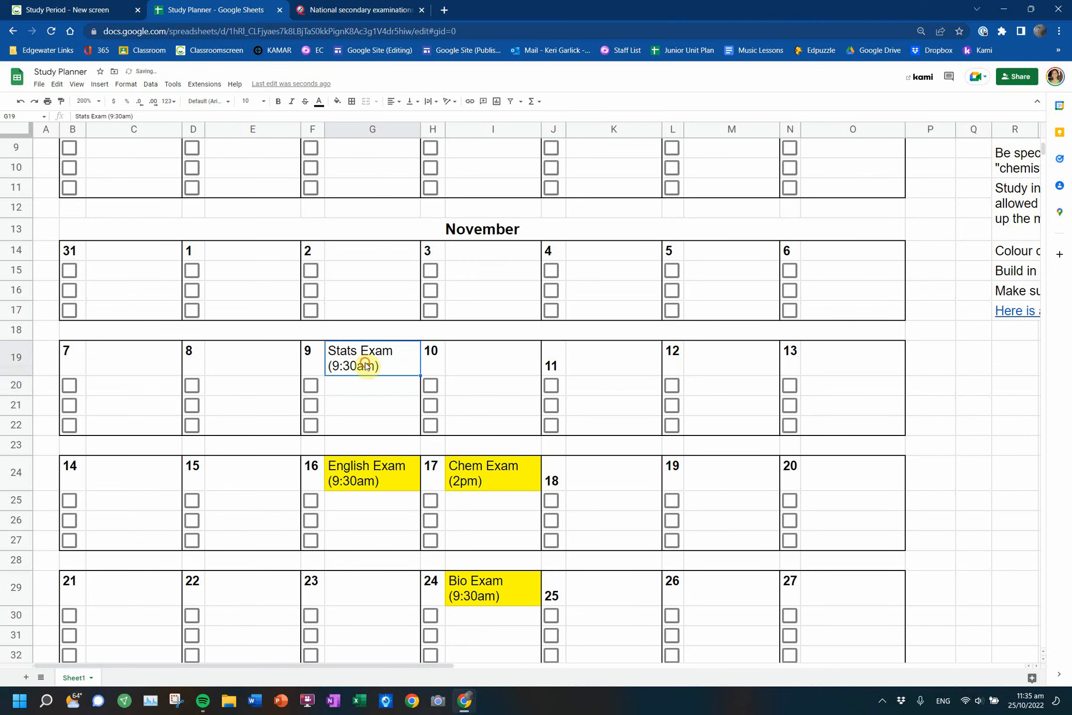
left_click(335, 101)
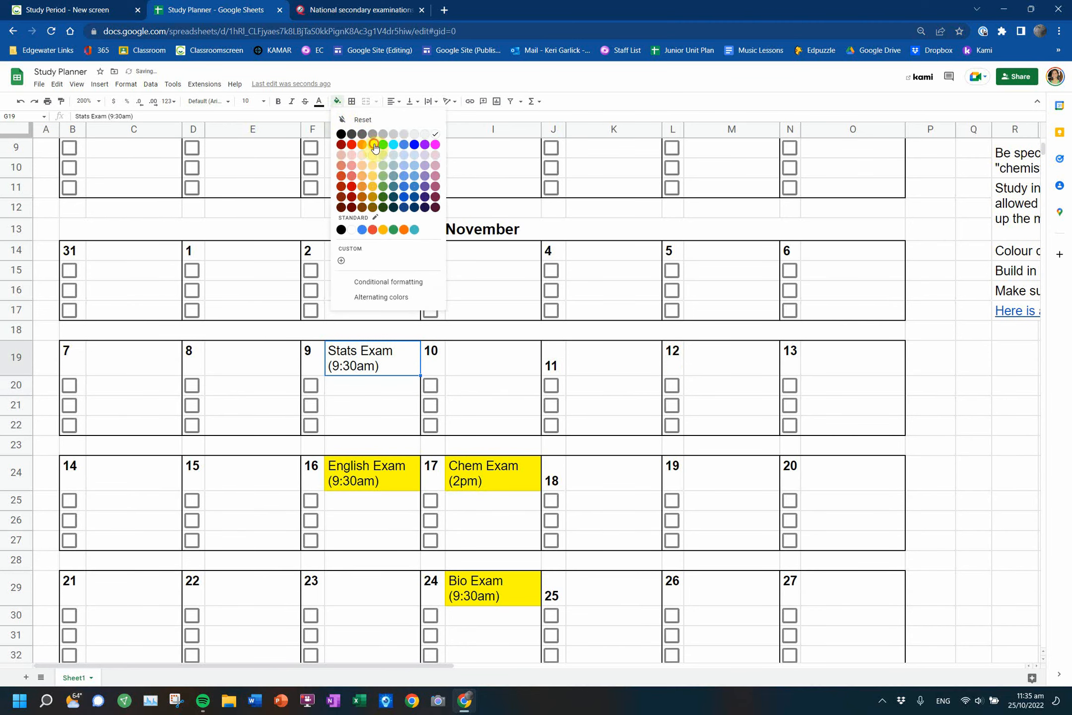
left_click(358, 9)
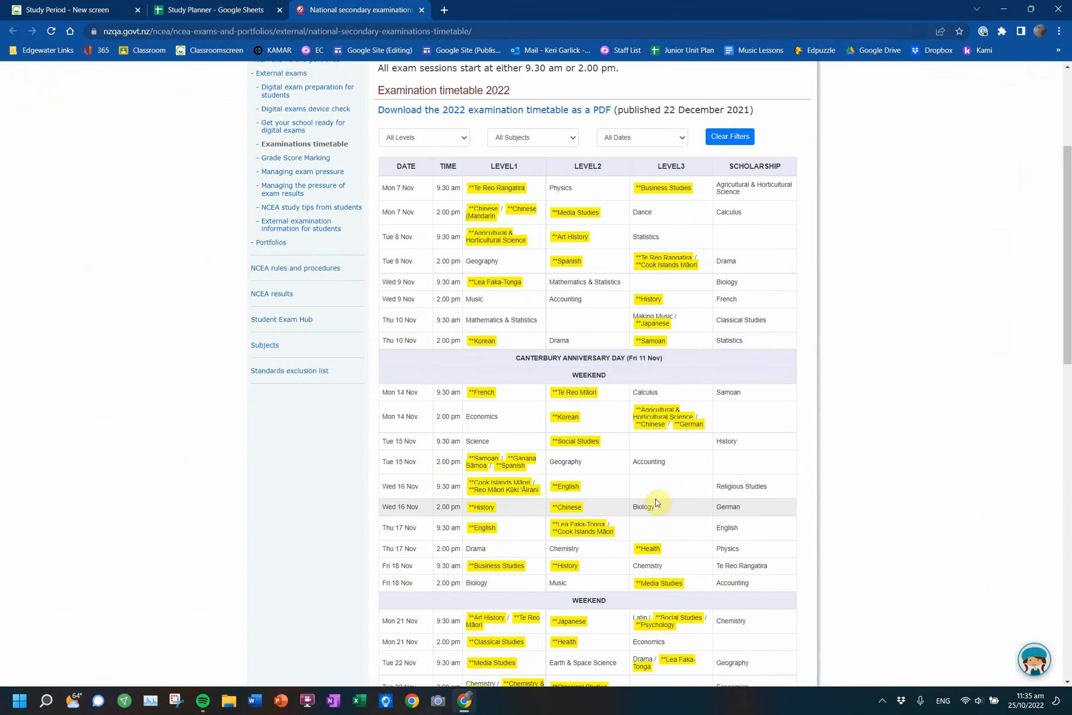
left_click(214, 9)
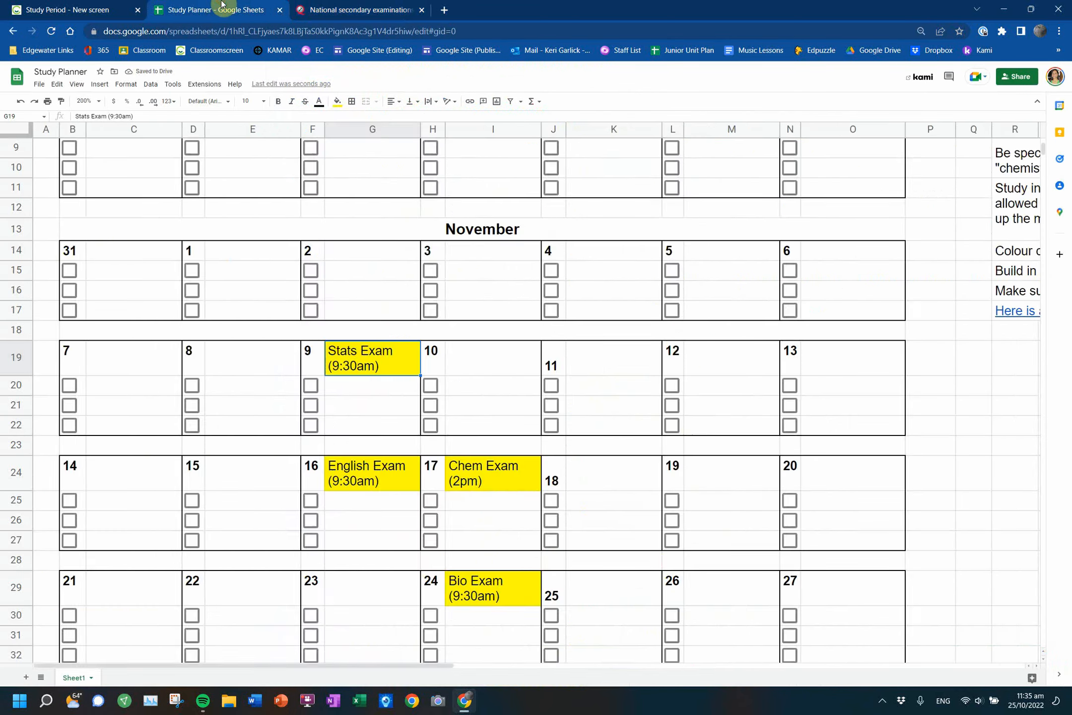
scroll("right", 3)
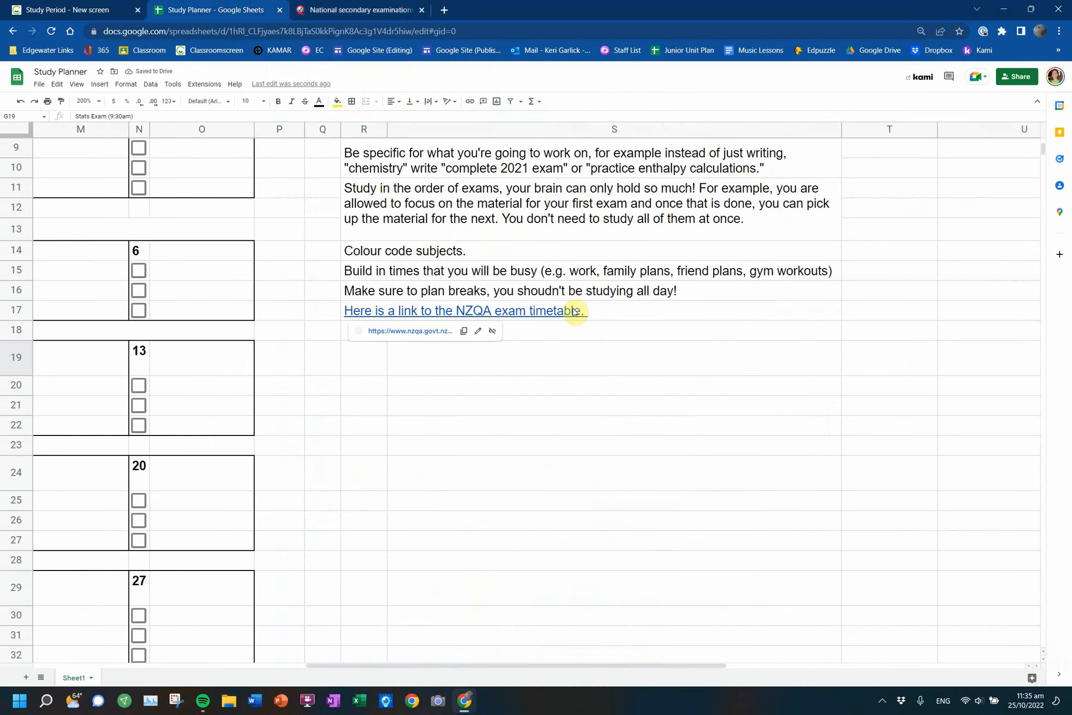
- Scroll through the NZQA 2022 exam timetable to the end and back up
left_click(359, 10)
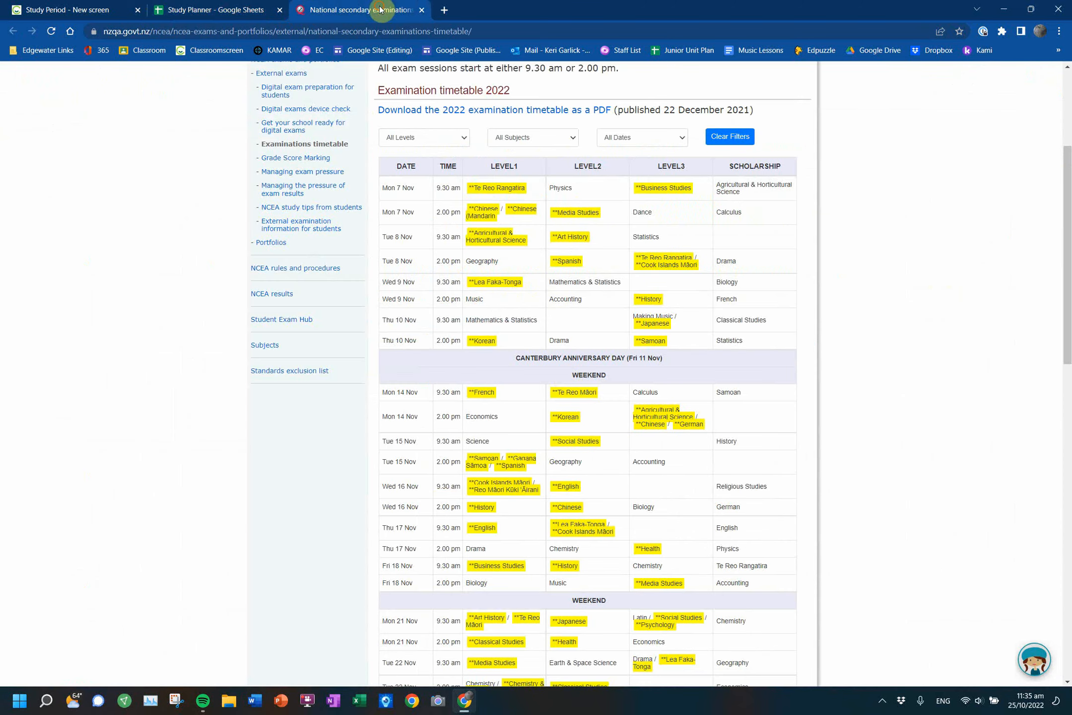
scroll("down", 3)
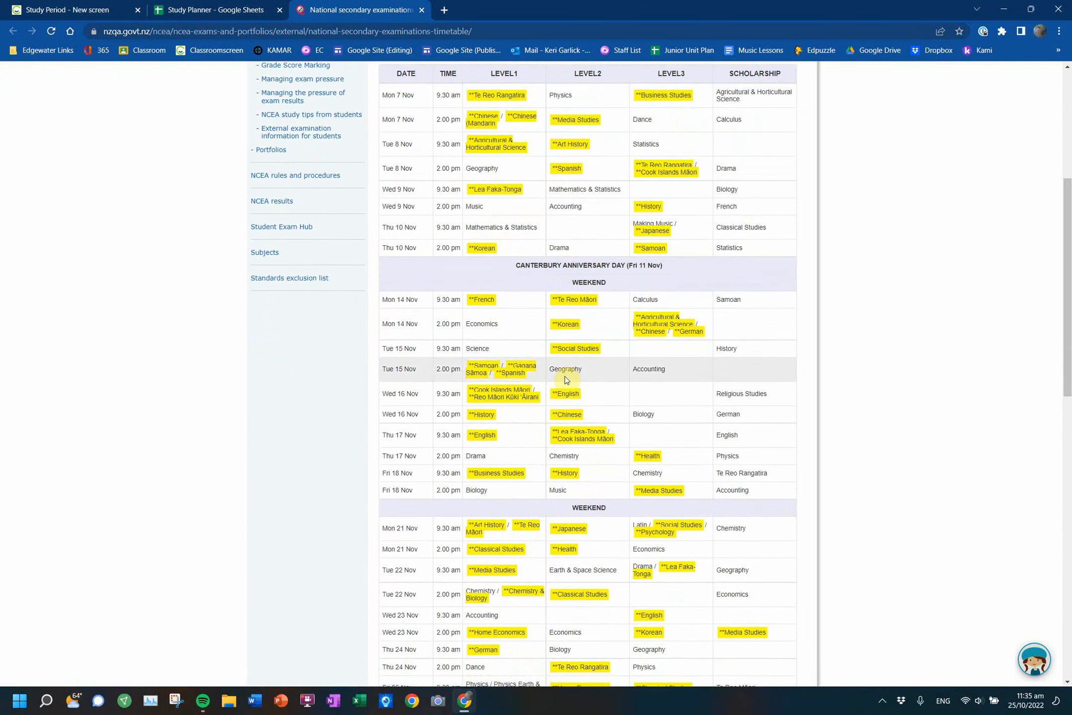
scroll("down", 3)
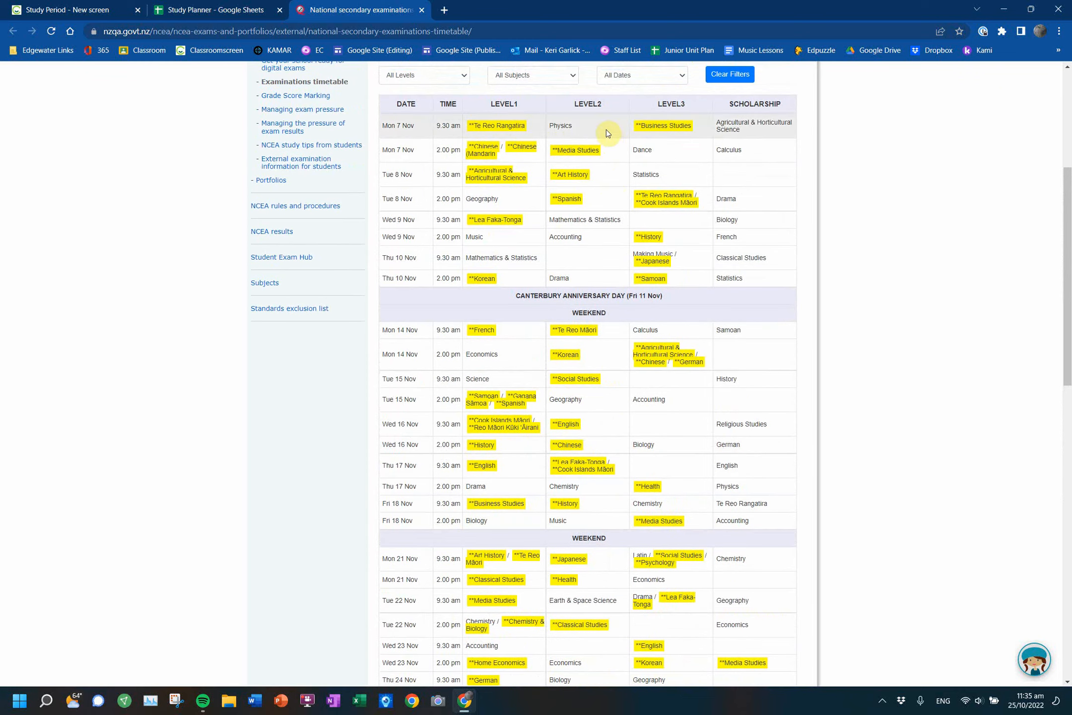
mouse_move(609, 227)
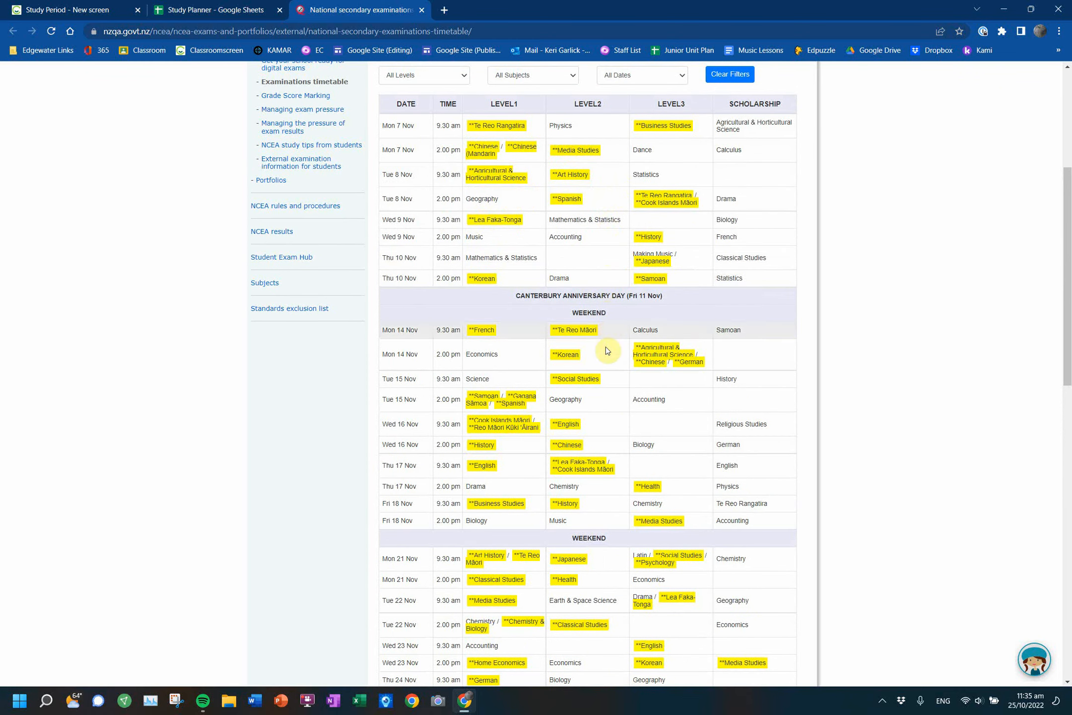
mouse_move(608, 443)
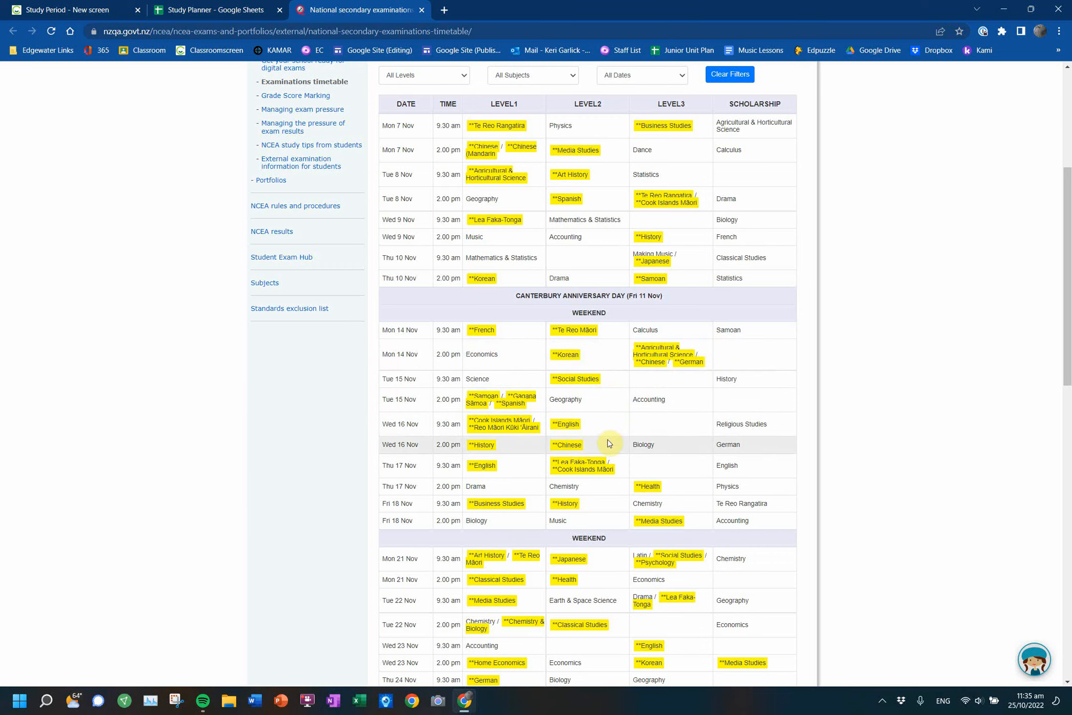
scroll("down", 3)
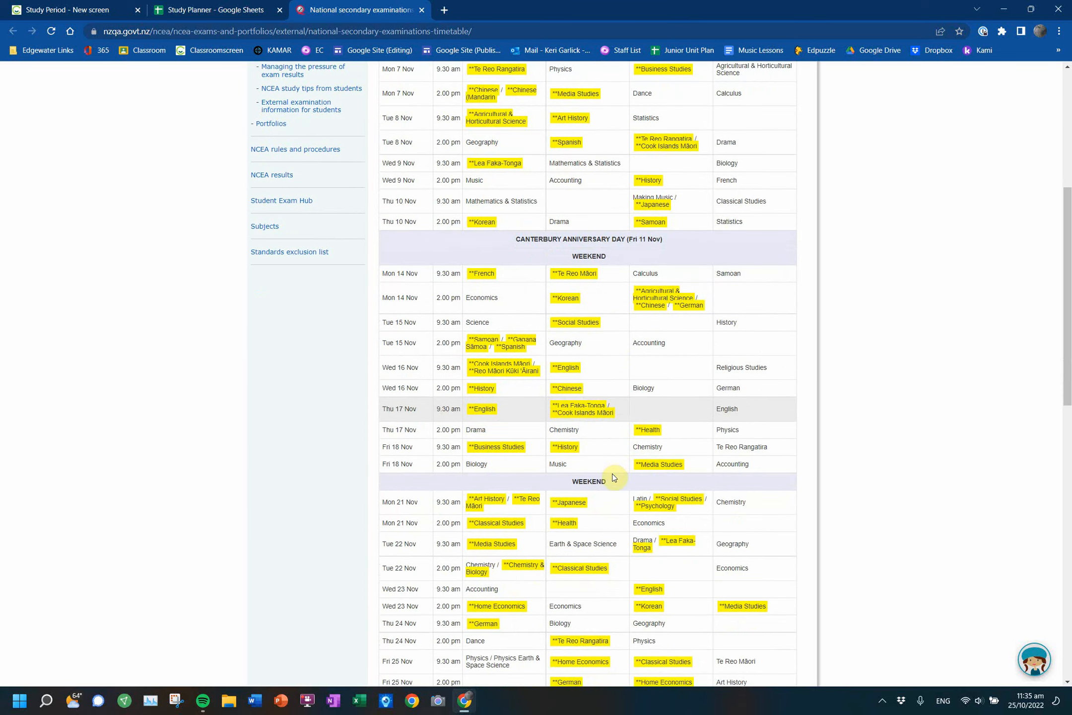
scroll("down", 3)
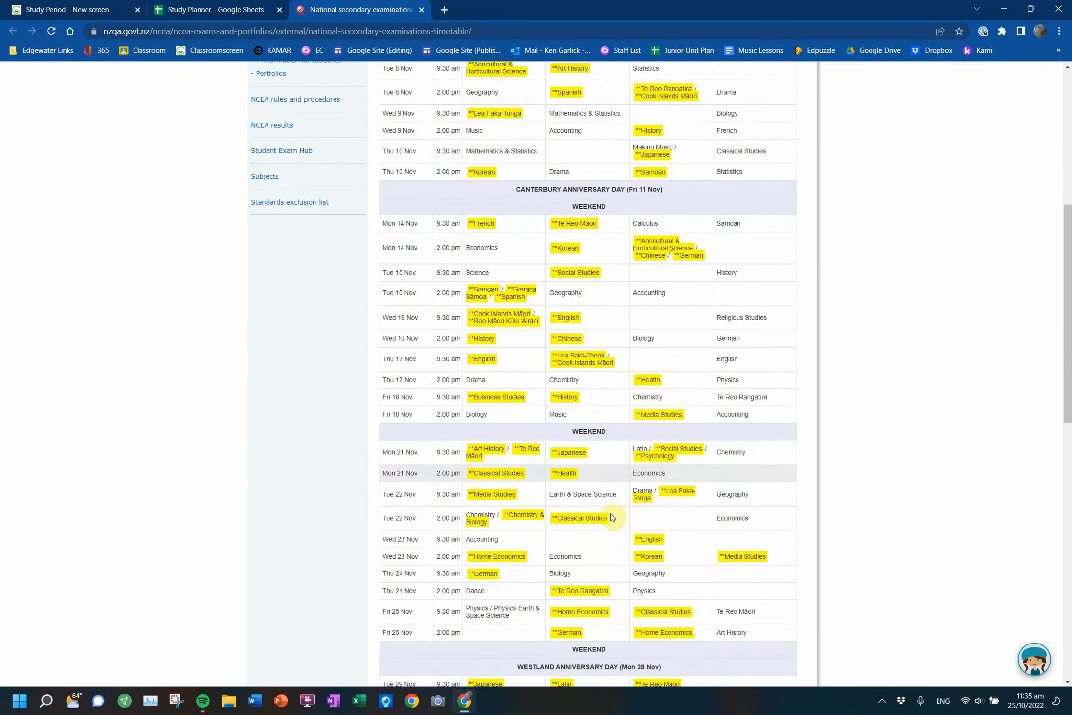
scroll("down", 3)
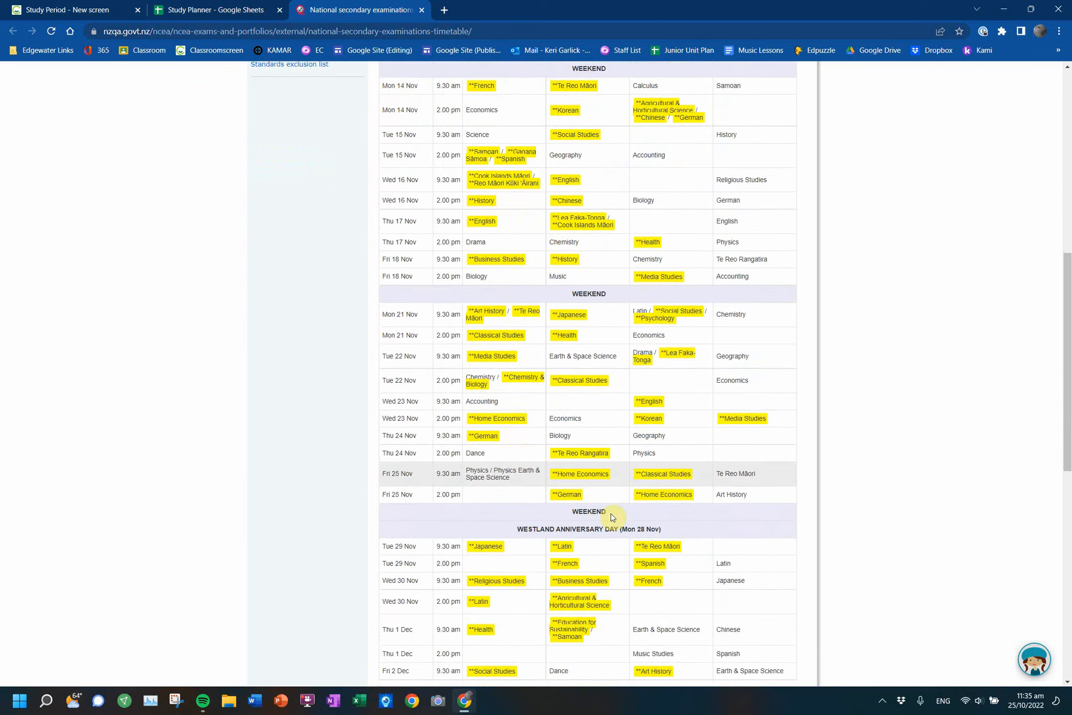
scroll("down", 3)
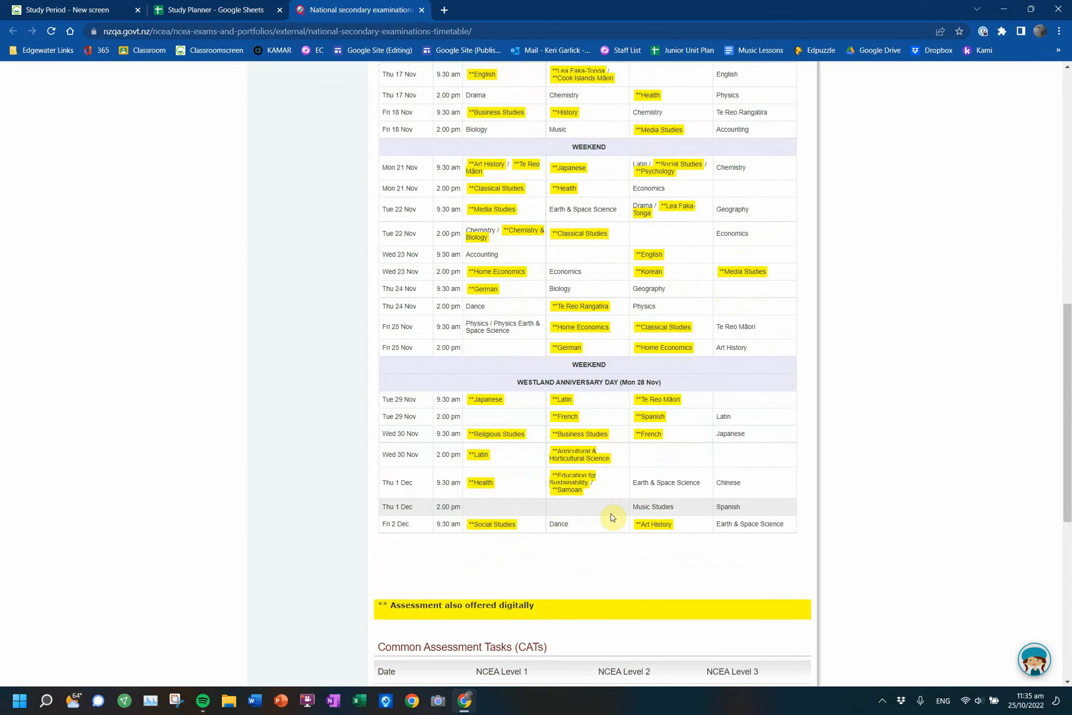
scroll("up", 3)
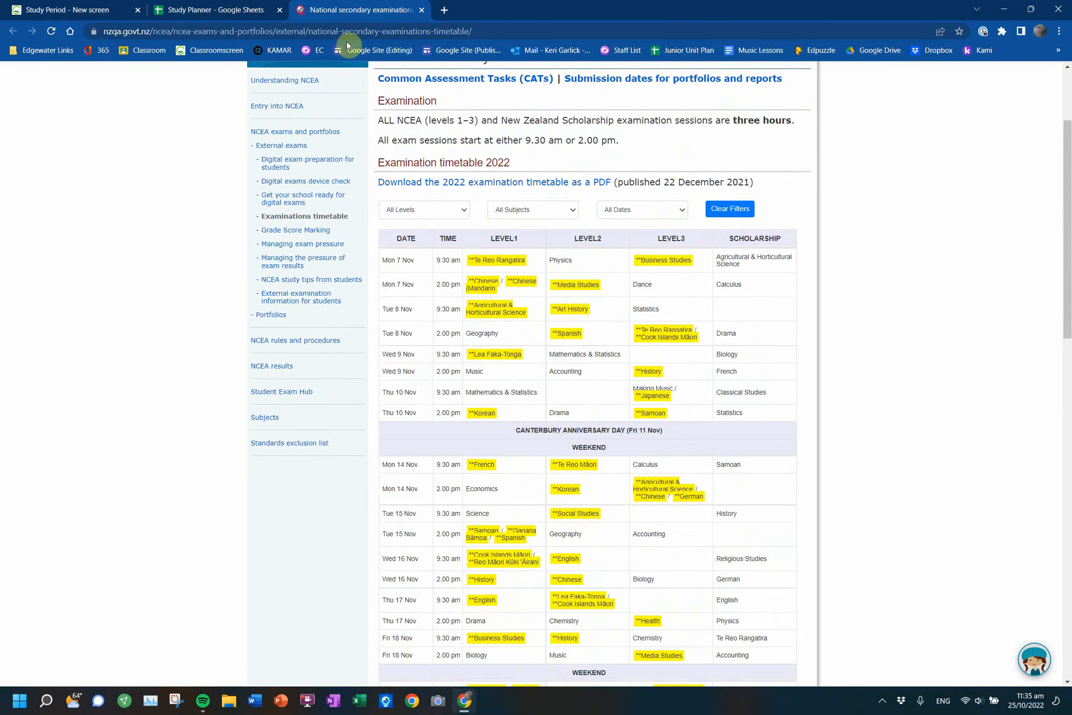
- Change G19 to Maths Exam (9:30am) and add yellow 'Bio/Chem Internals Due' in K29
left_click(213, 10)
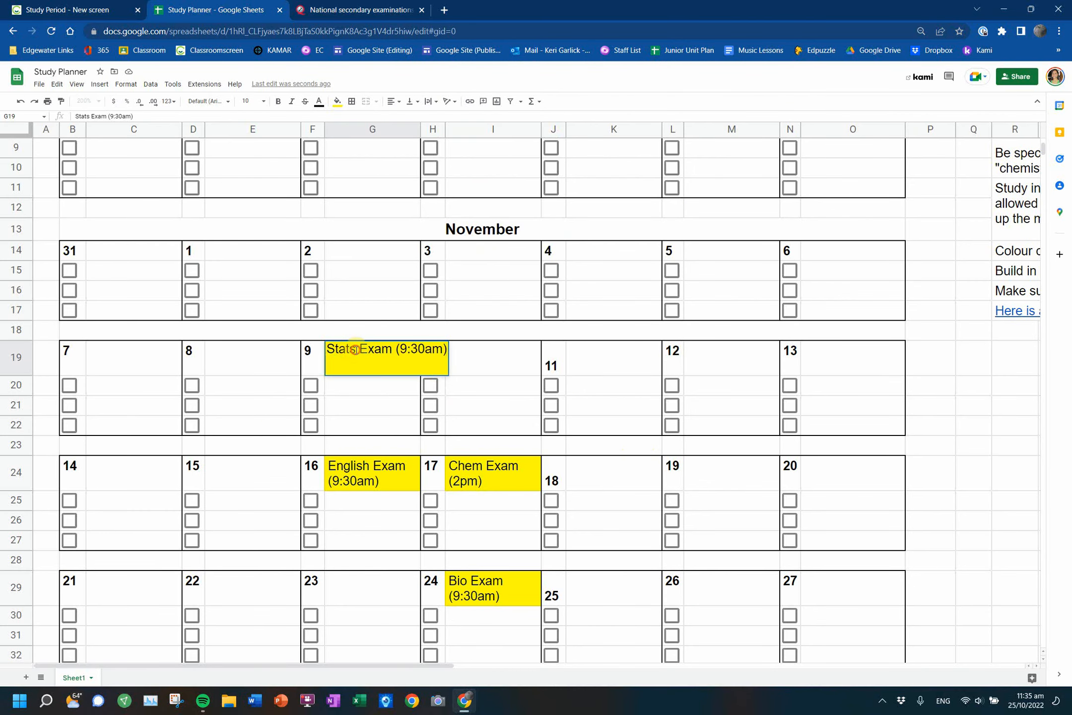
type("Maths Exam (9:30am)")
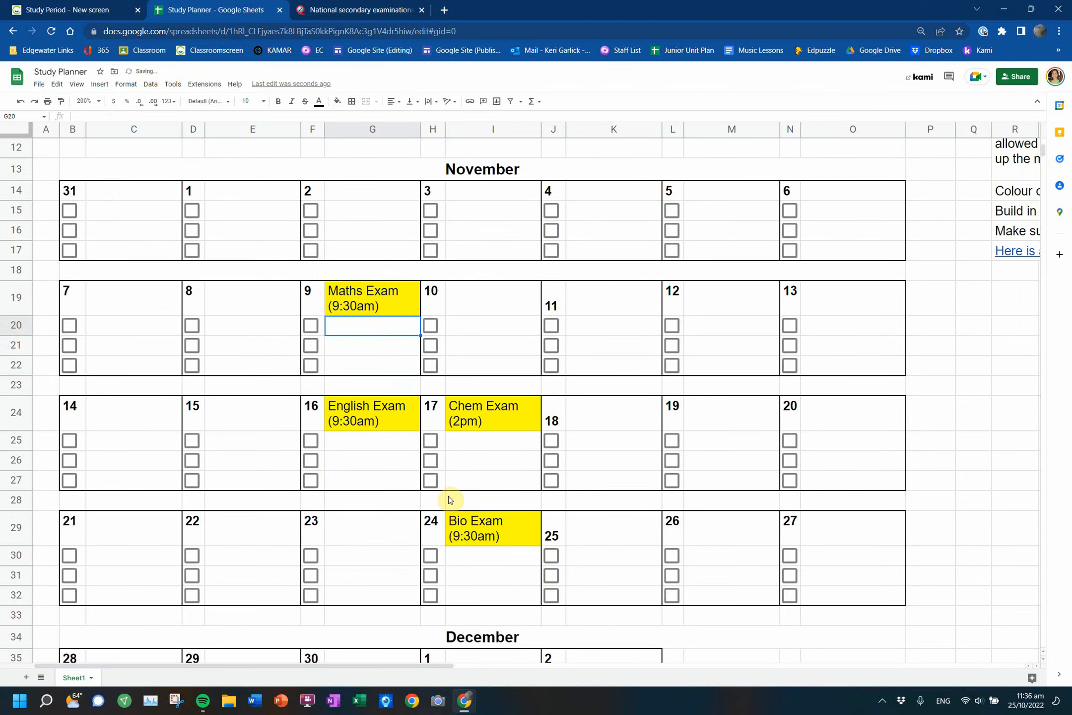
left_click(612, 548)
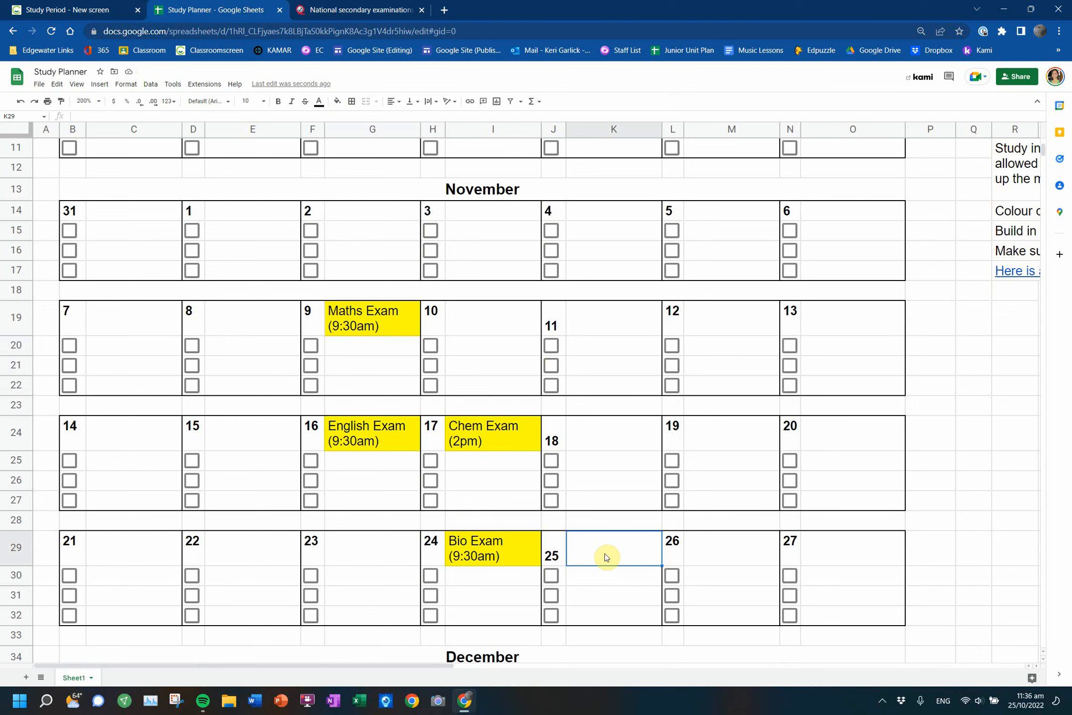
type("Bio/Chem Internals DUe")
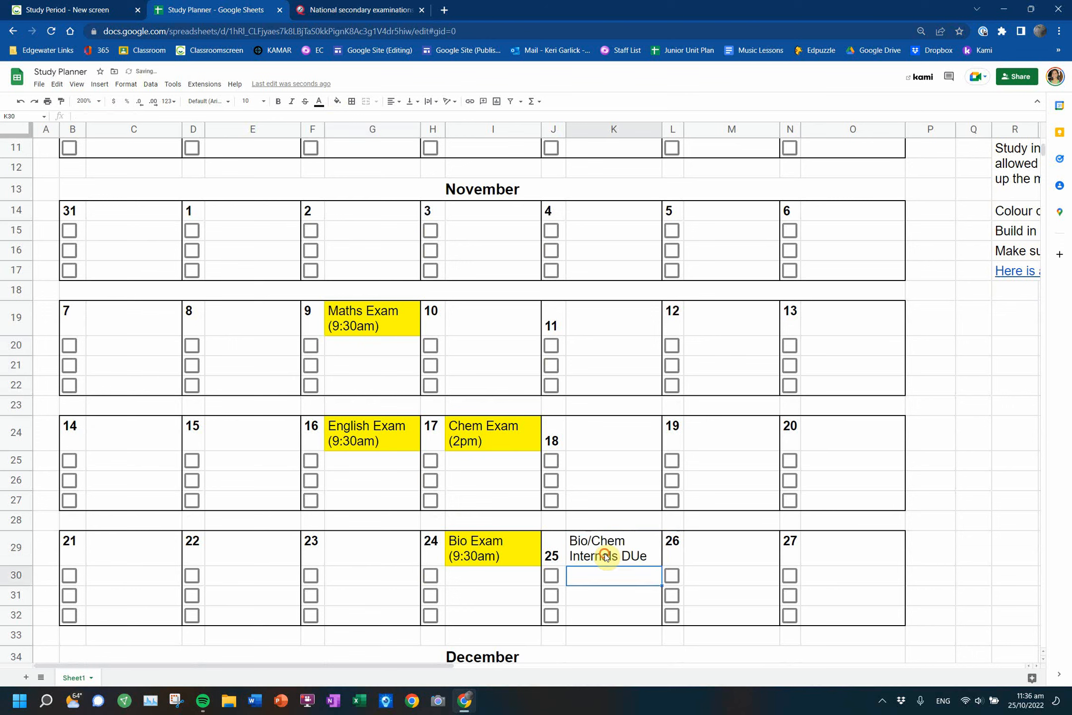
left_click(613, 541)
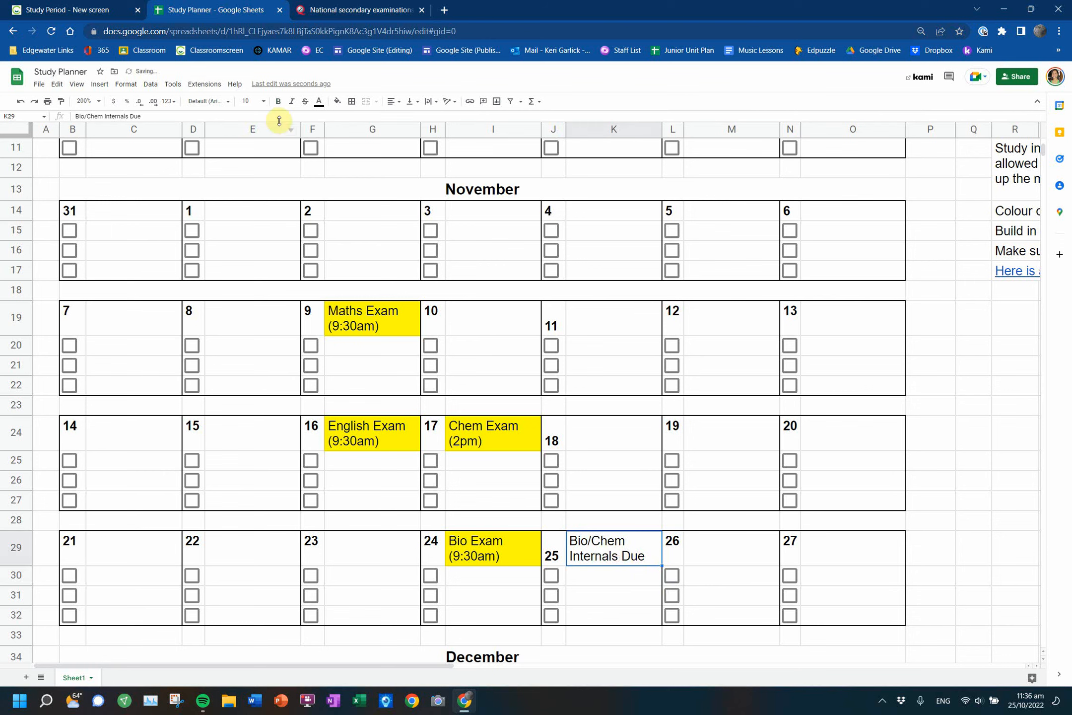
left_click(335, 101)
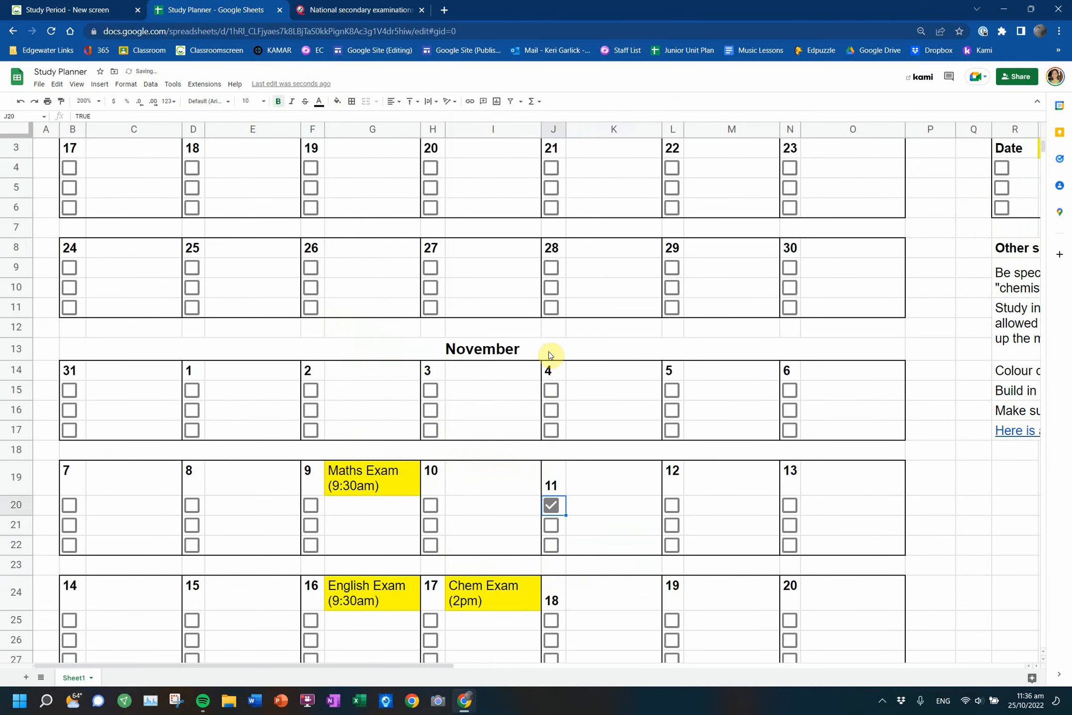
scroll("down", 3)
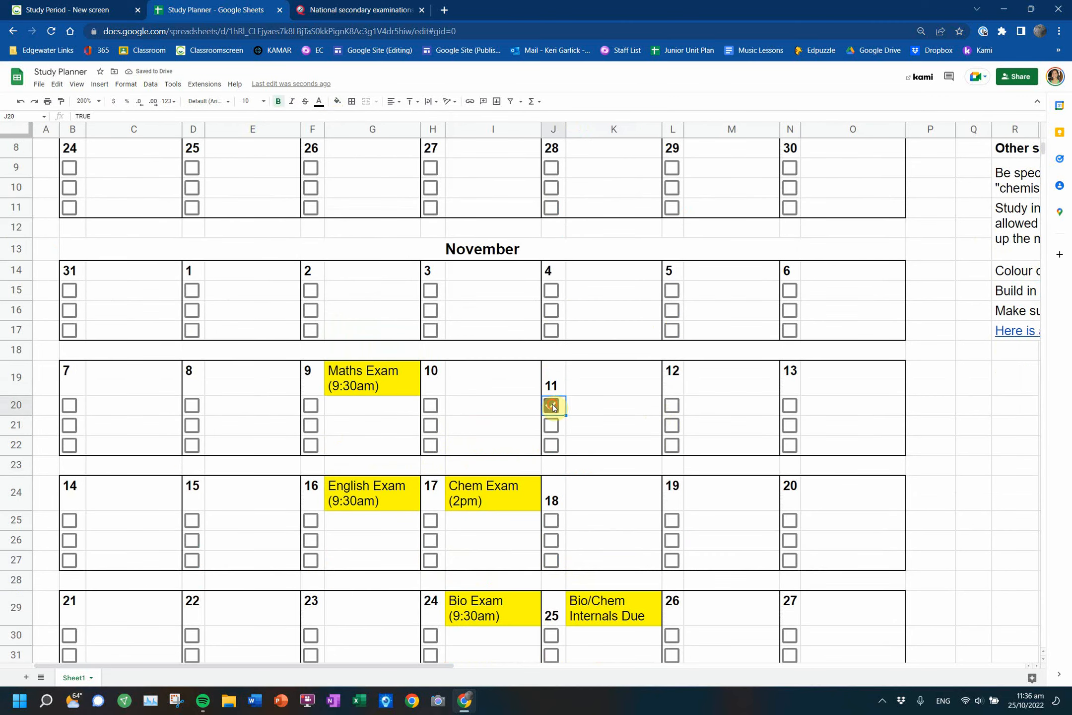
- Untick the 11 November checkbox and select the blank 10 November entry slot
left_click(551, 405)
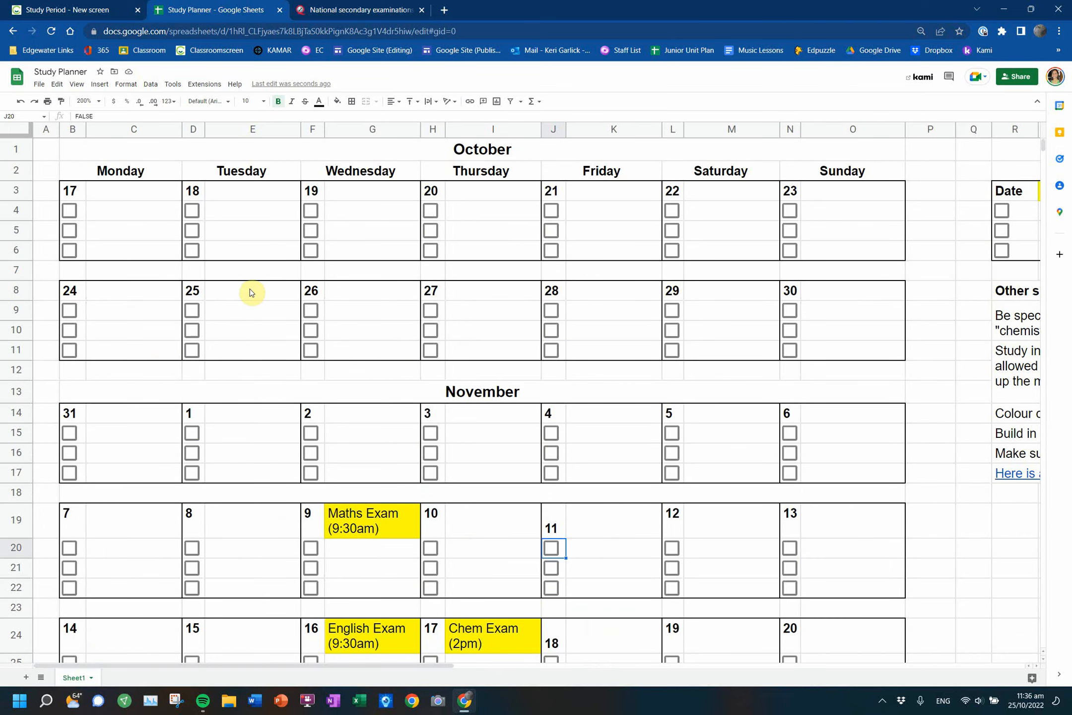
mouse_move(559, 243)
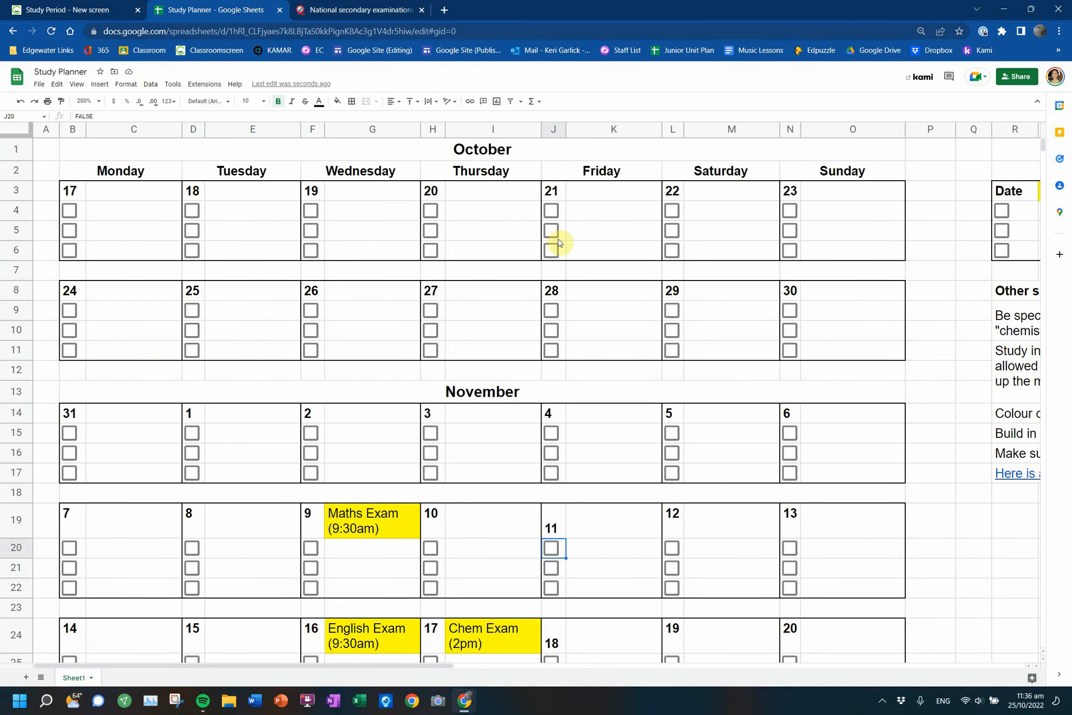
mouse_move(774, 244)
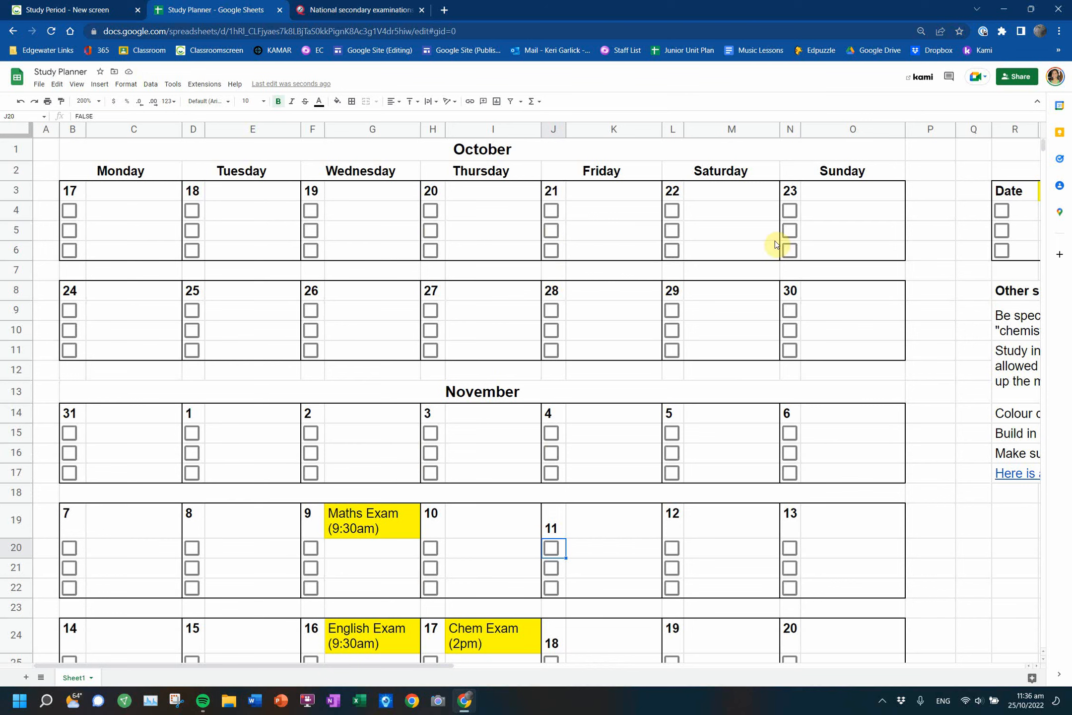
mouse_move(196, 493)
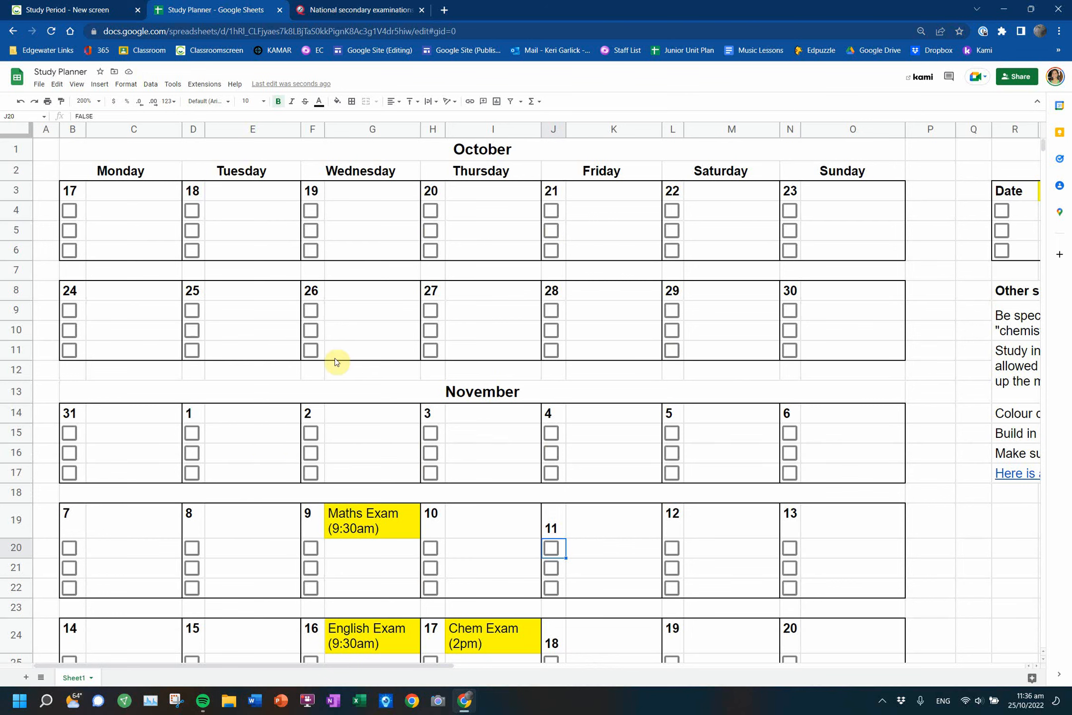
mouse_move(163, 415)
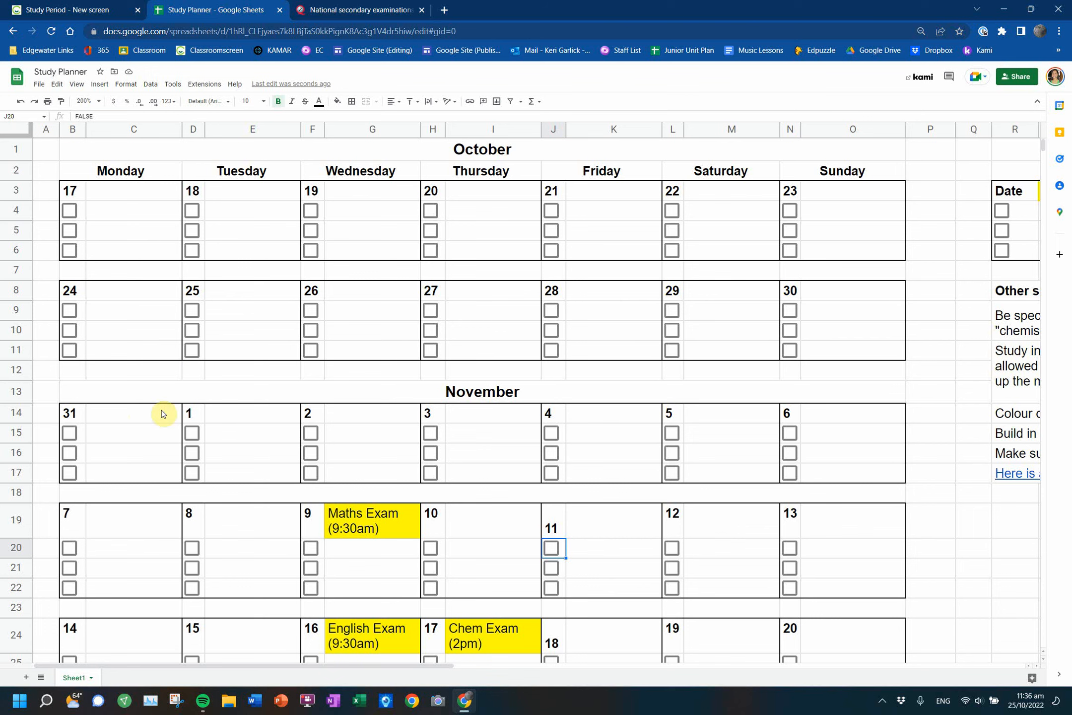
scroll("down", 3)
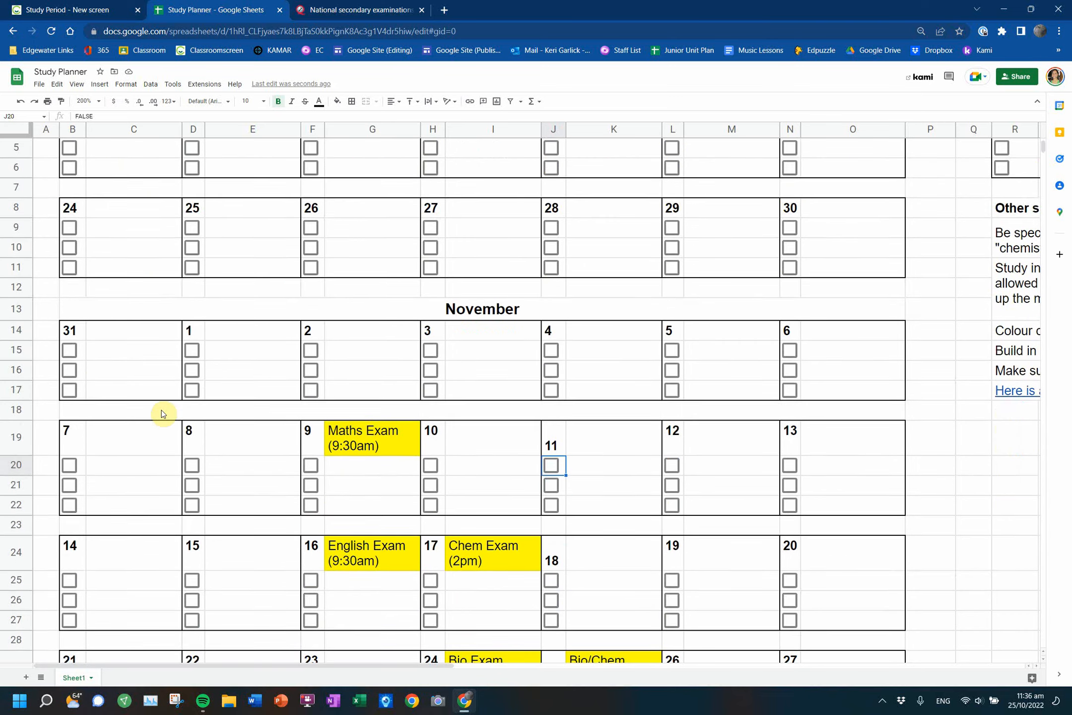
scroll("down", 3)
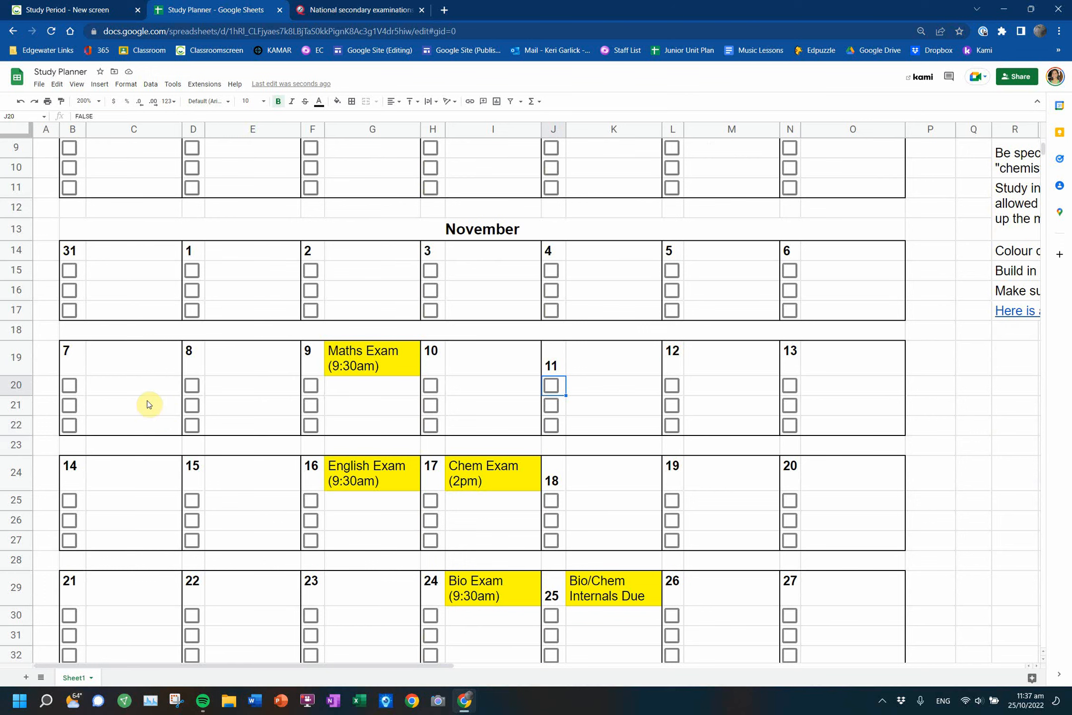
mouse_move(375, 380)
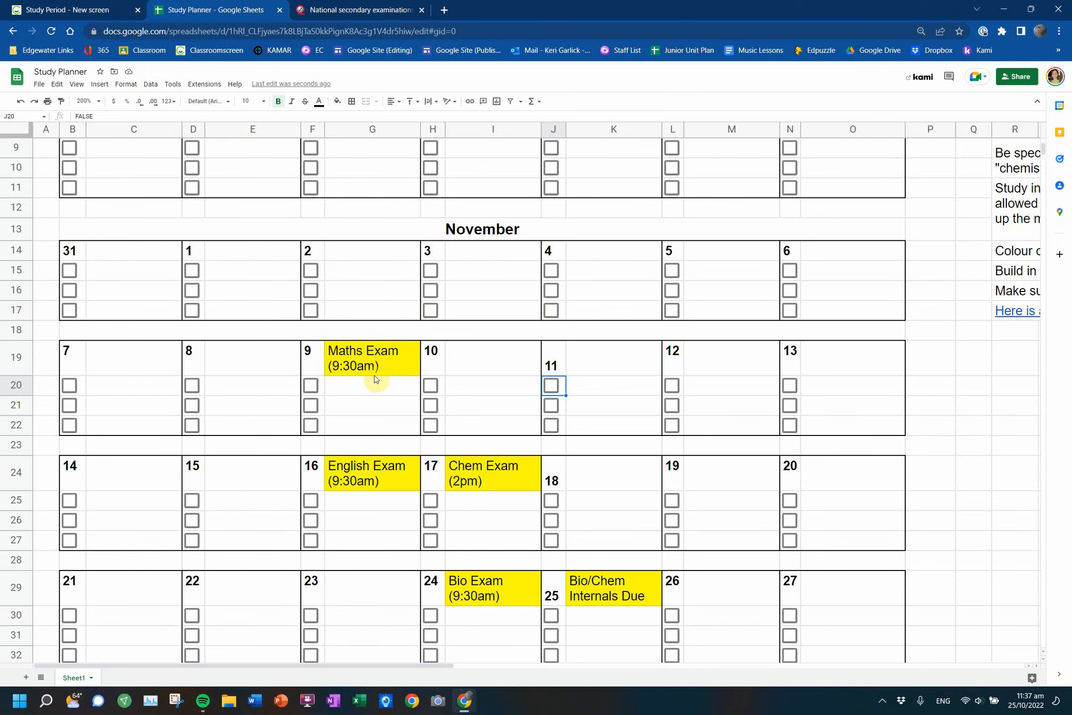
mouse_move(388, 375)
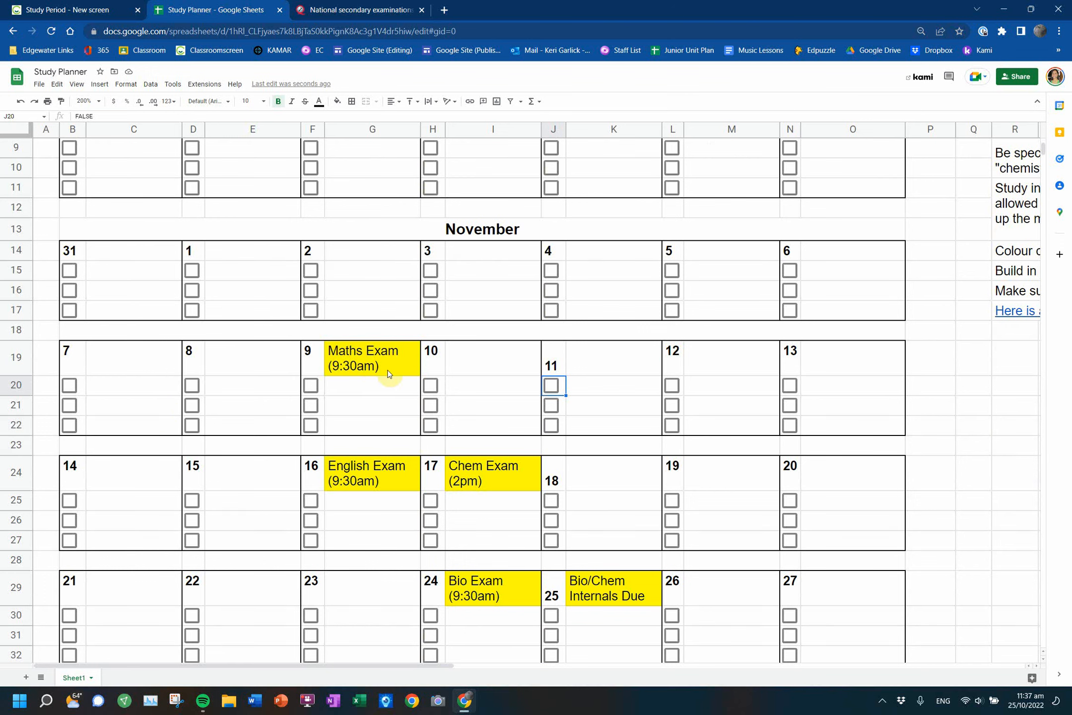
mouse_move(157, 439)
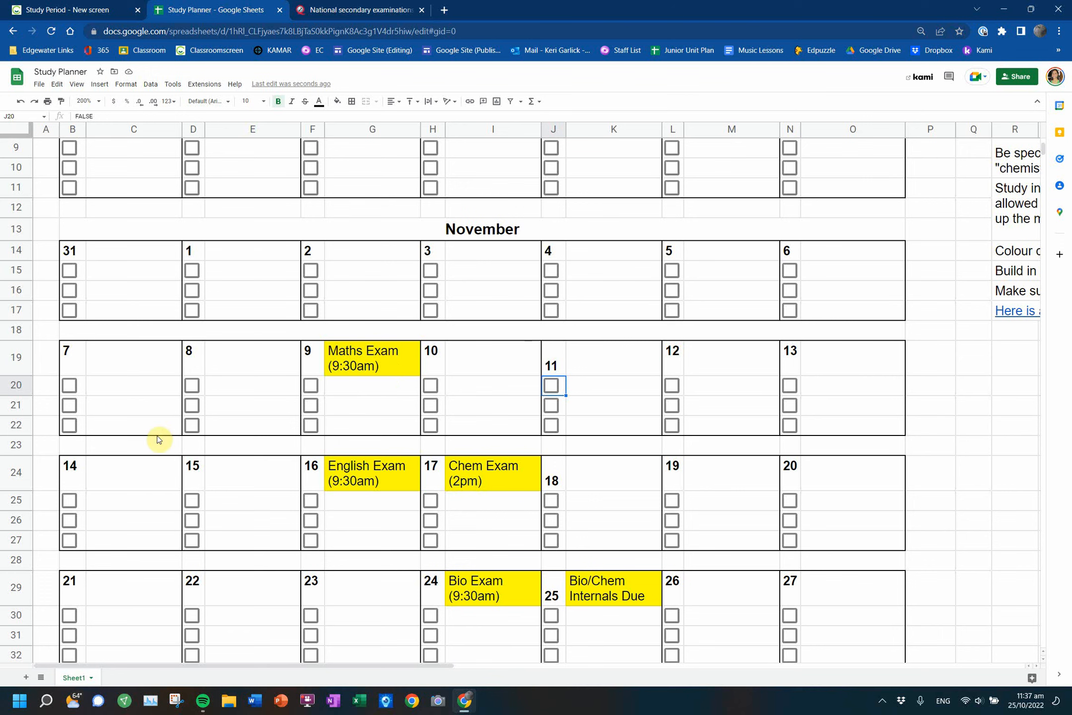
mouse_move(361, 355)
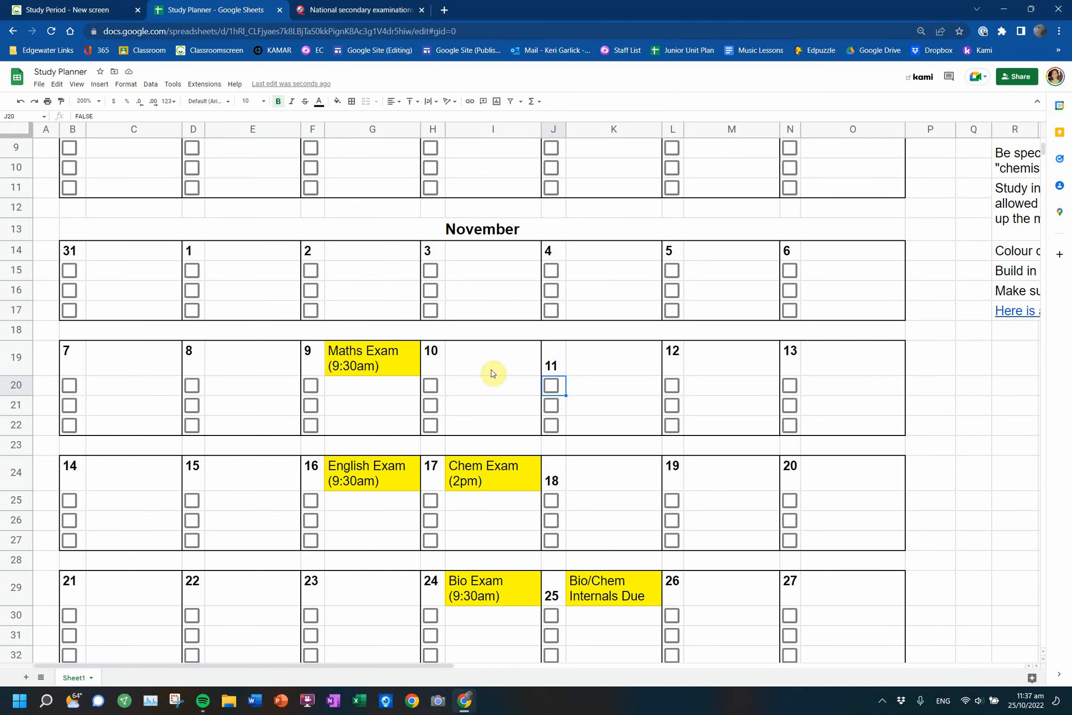
mouse_move(463, 481)
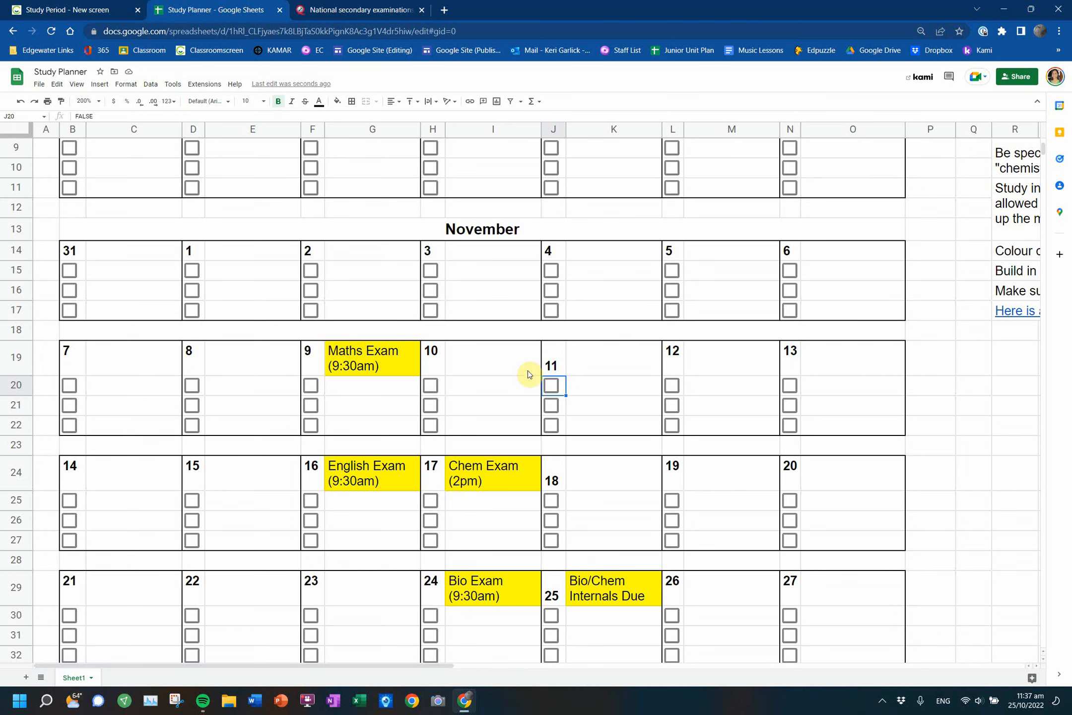
mouse_move(523, 371)
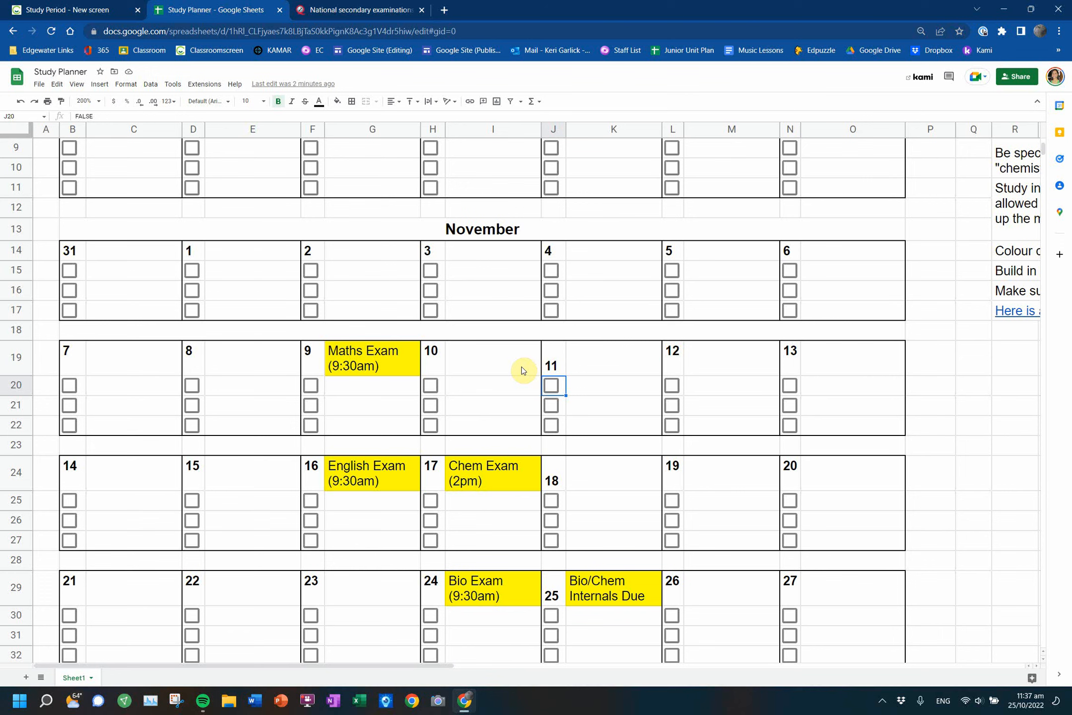
mouse_move(325, 516)
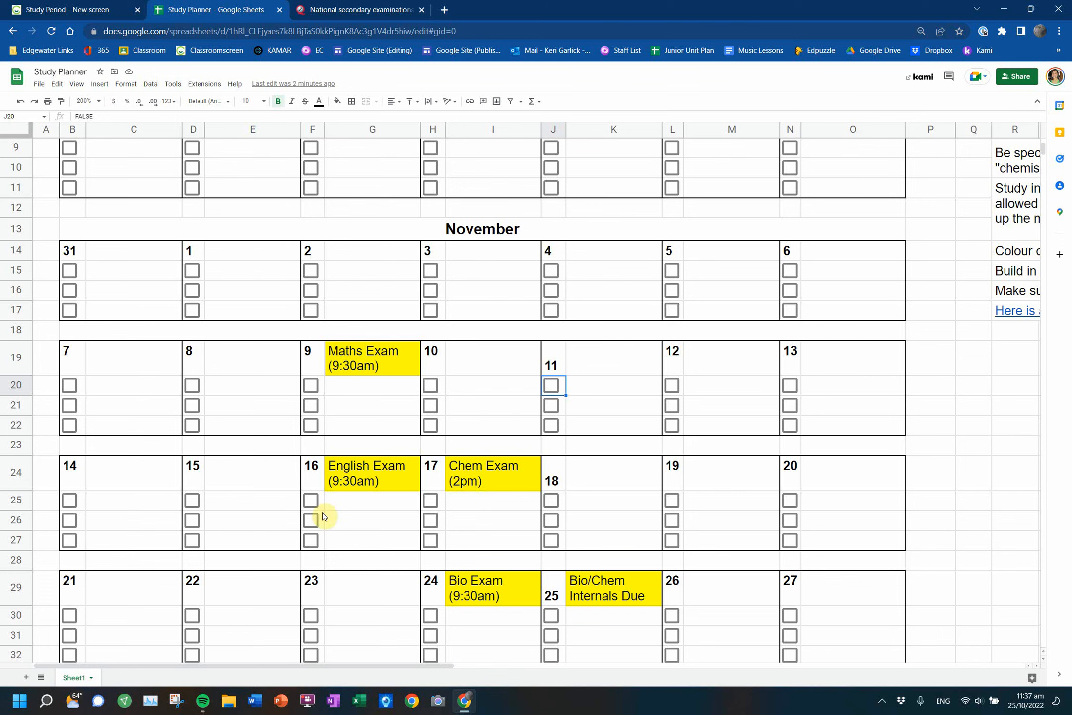
mouse_move(684, 469)
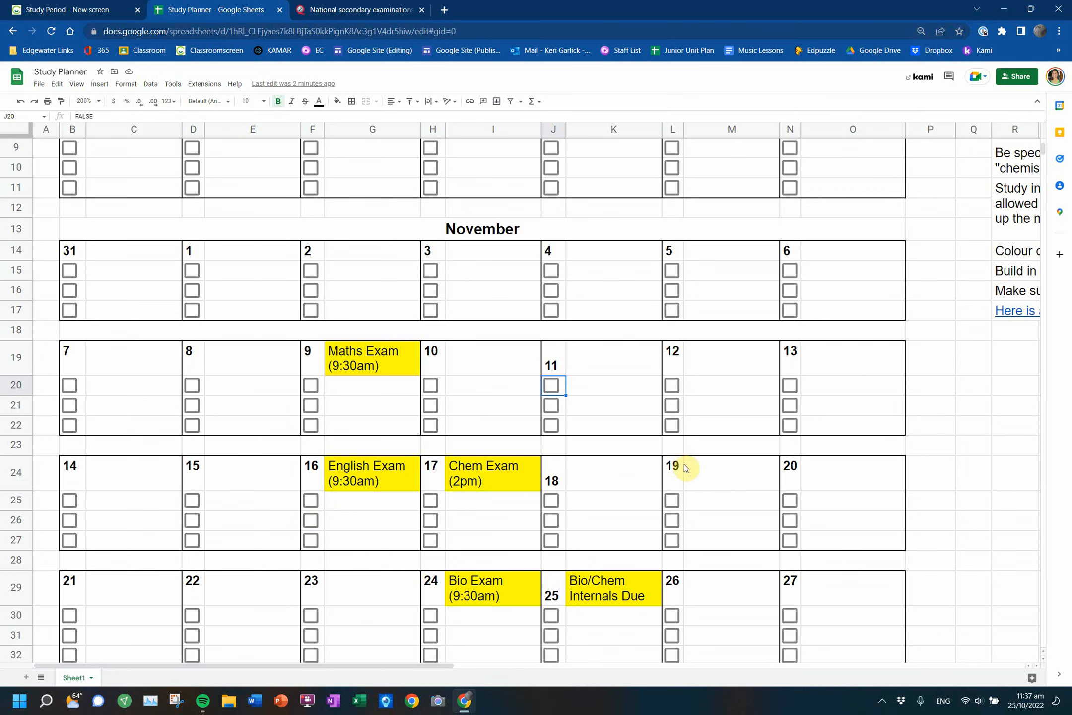
left_click(492, 358)
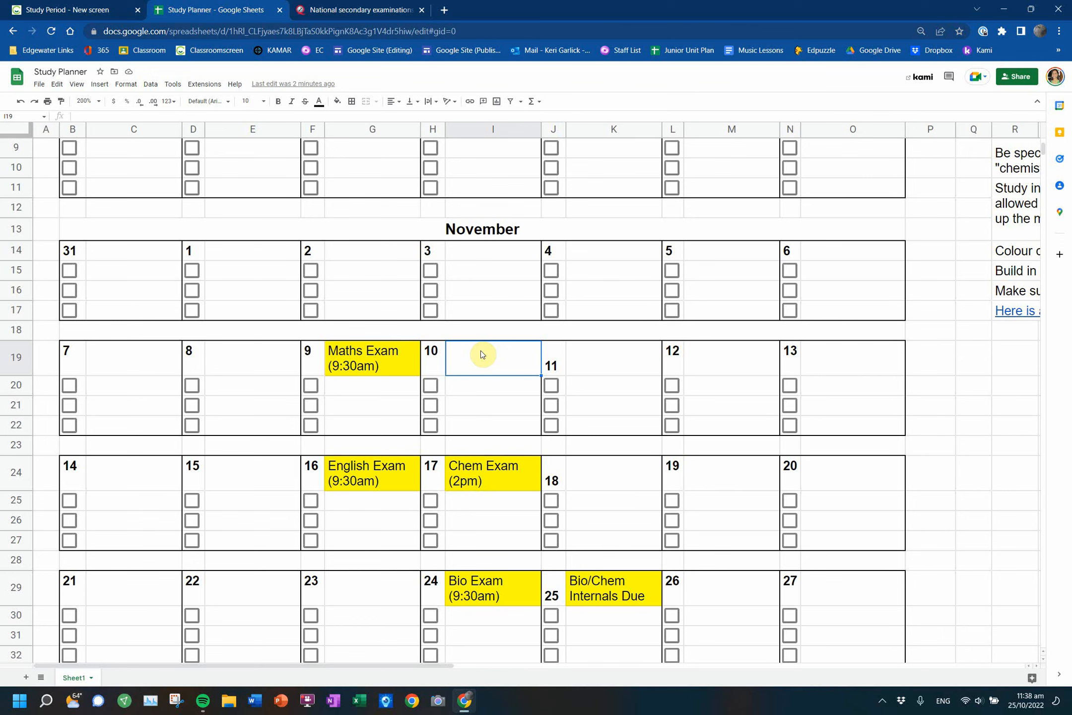
mouse_move(349, 288)
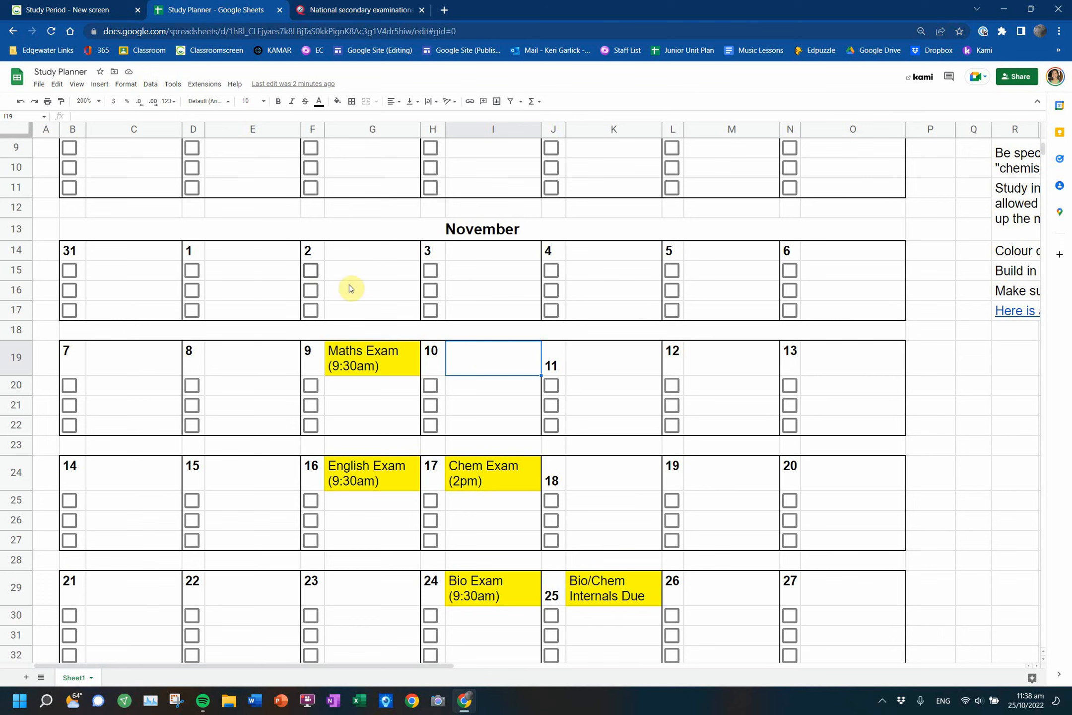
mouse_move(365, 360)
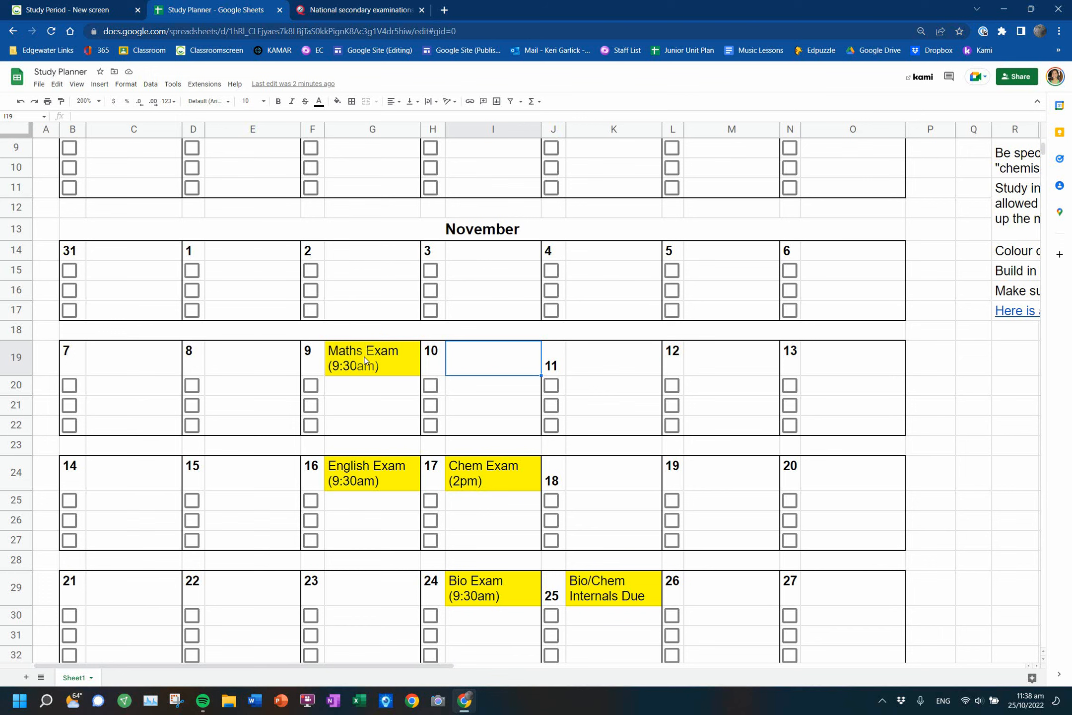
mouse_move(462, 465)
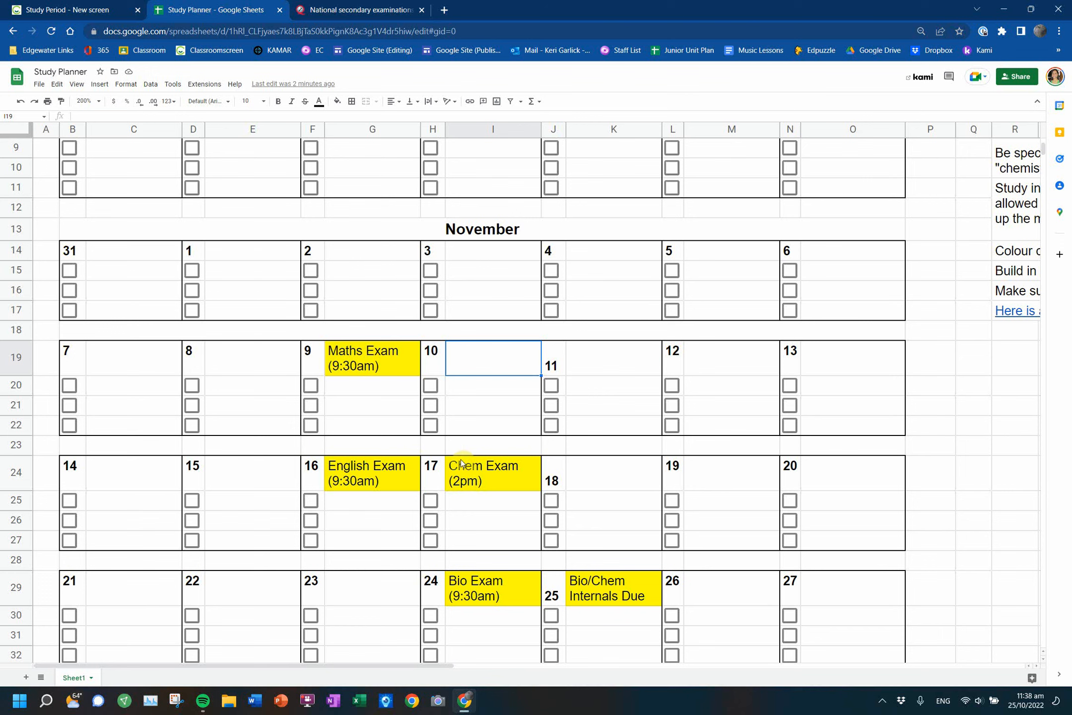
mouse_move(434, 480)
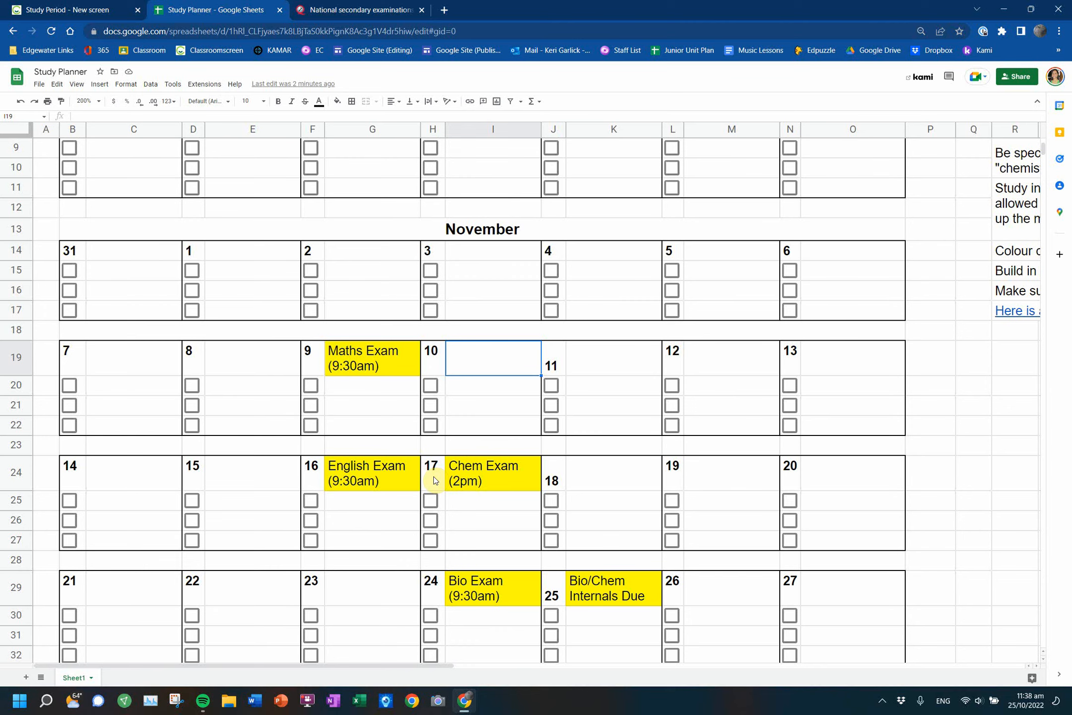
scroll("down", 3)
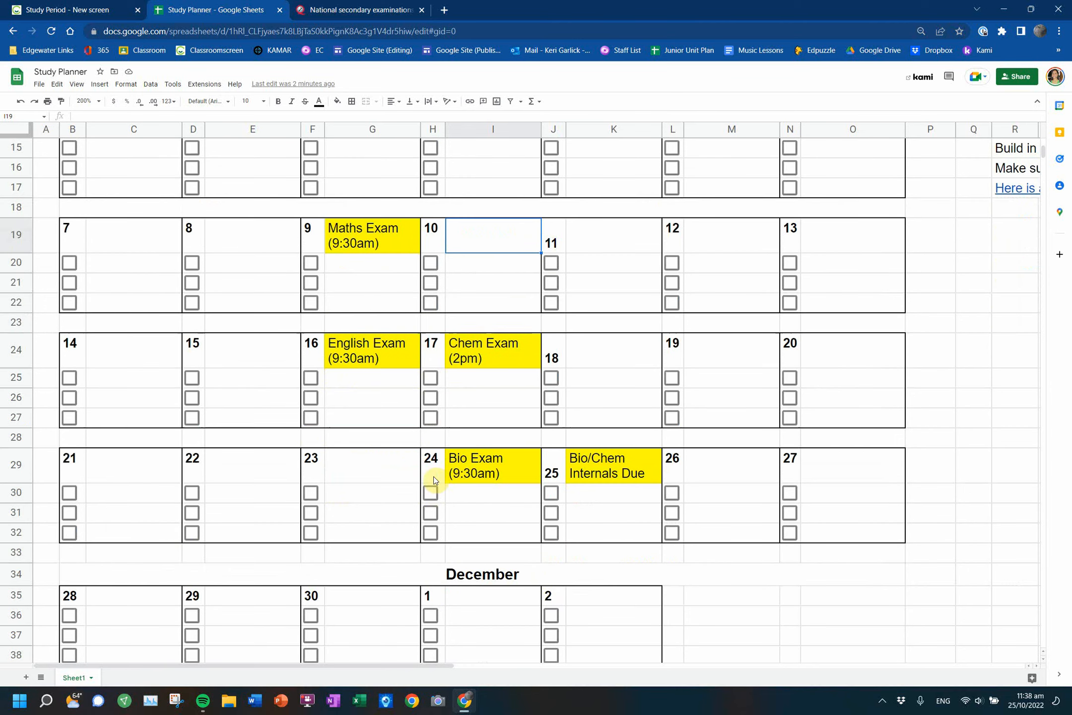
mouse_move(776, 380)
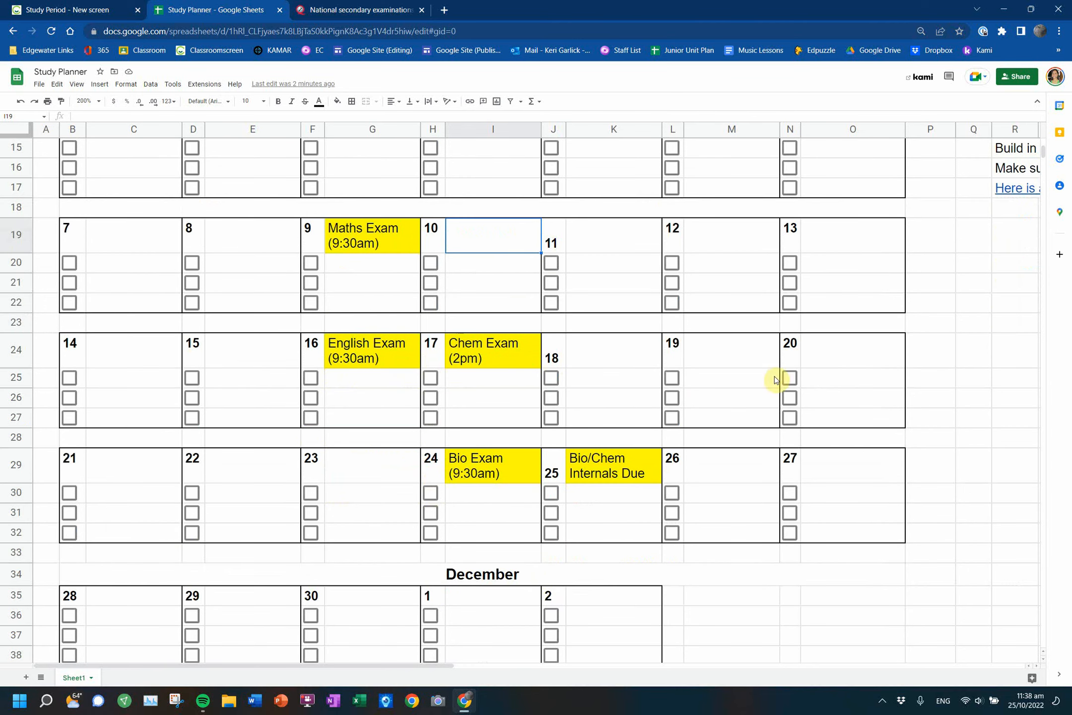
mouse_move(468, 503)
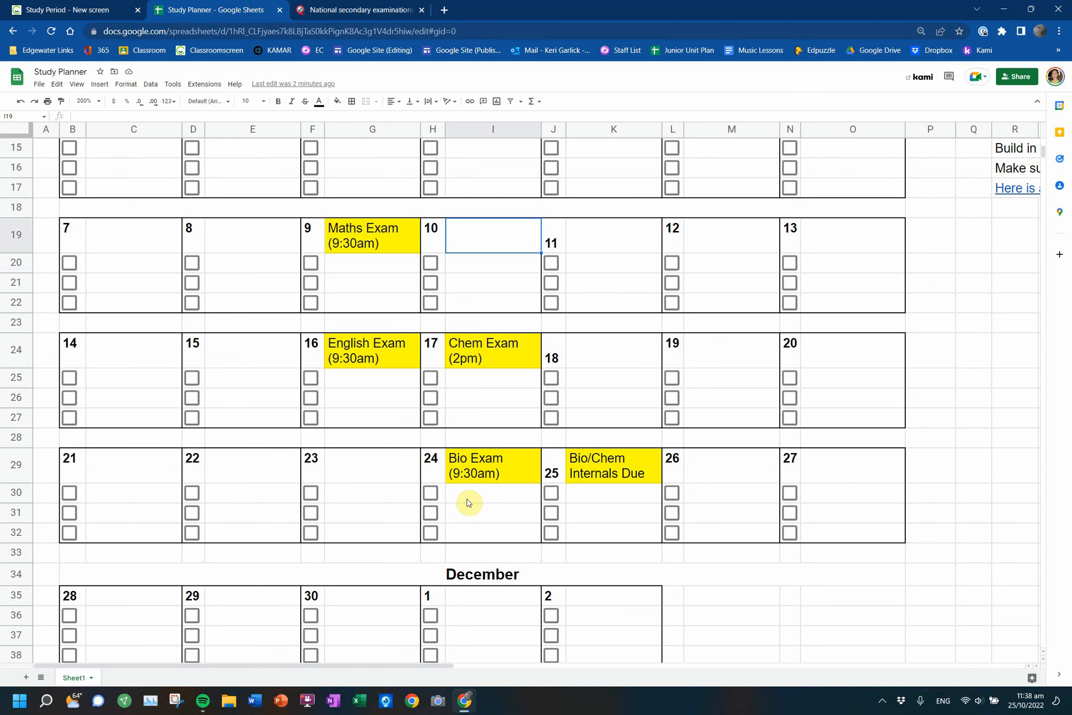
mouse_move(595, 402)
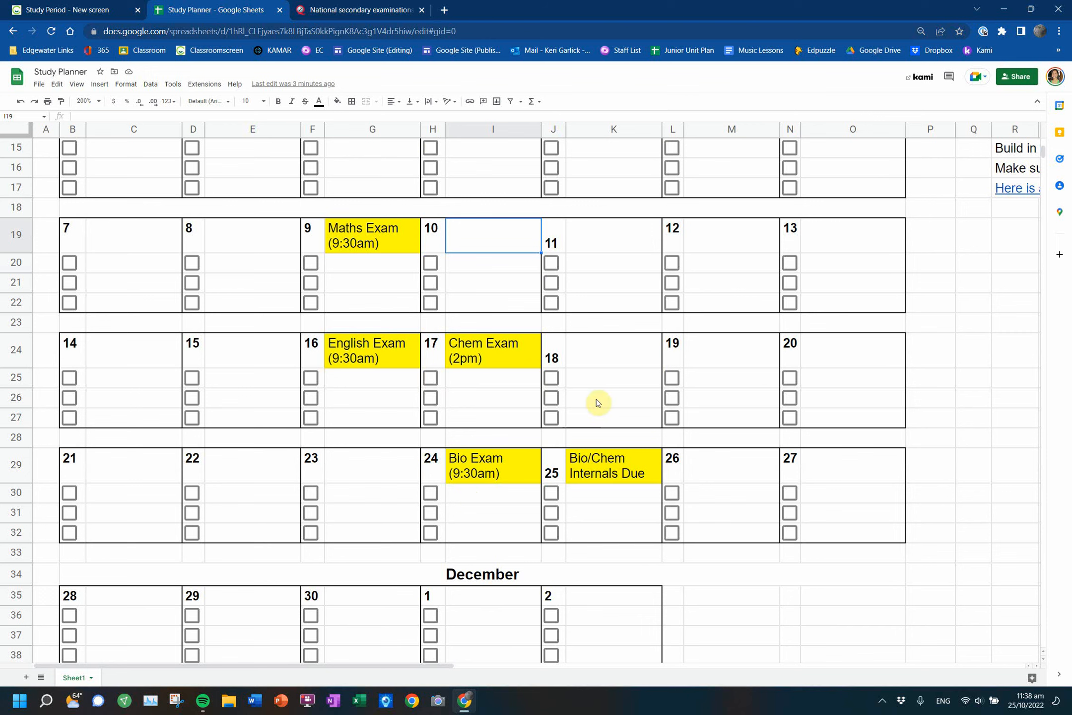
mouse_move(398, 512)
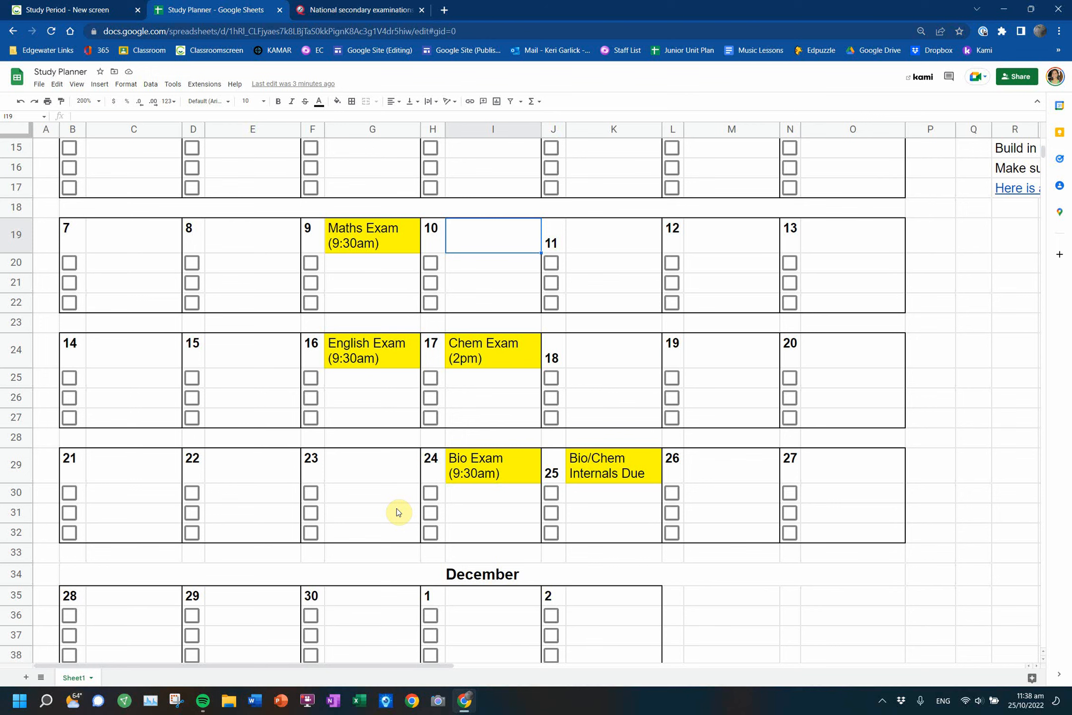
mouse_move(629, 508)
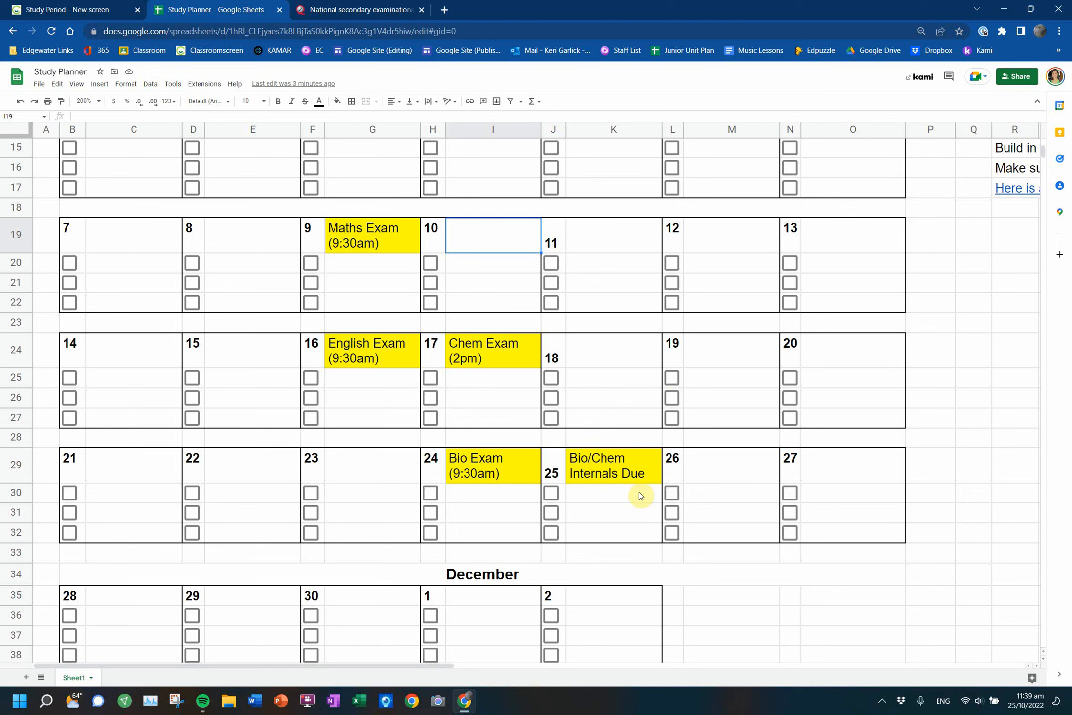
mouse_move(513, 416)
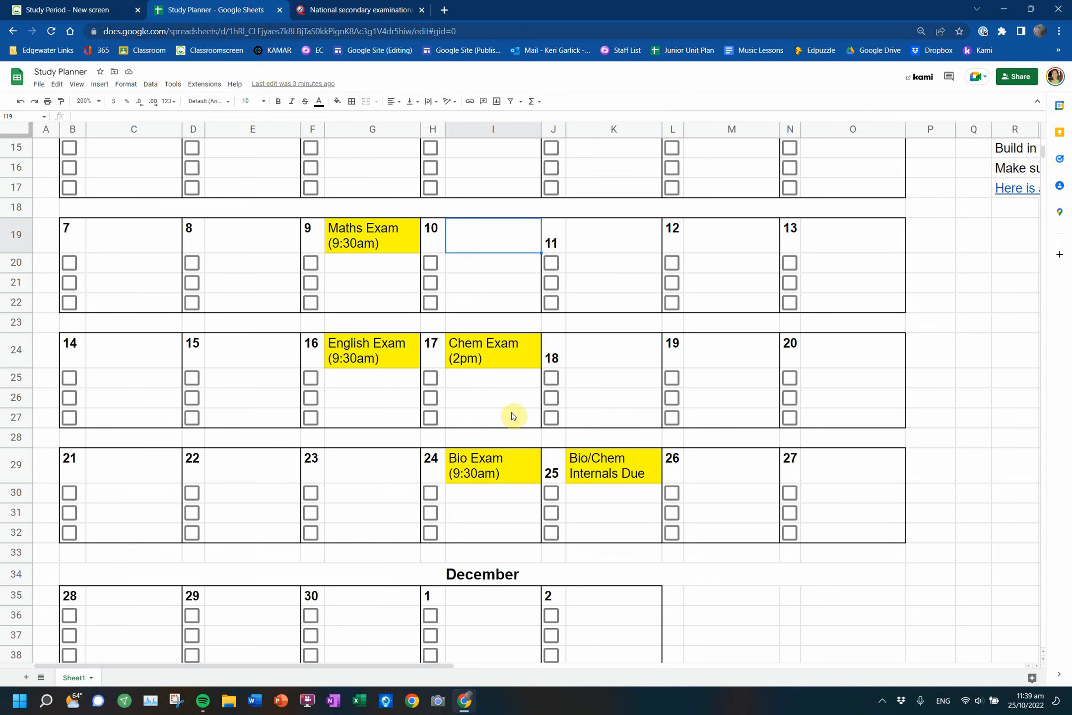
mouse_move(511, 507)
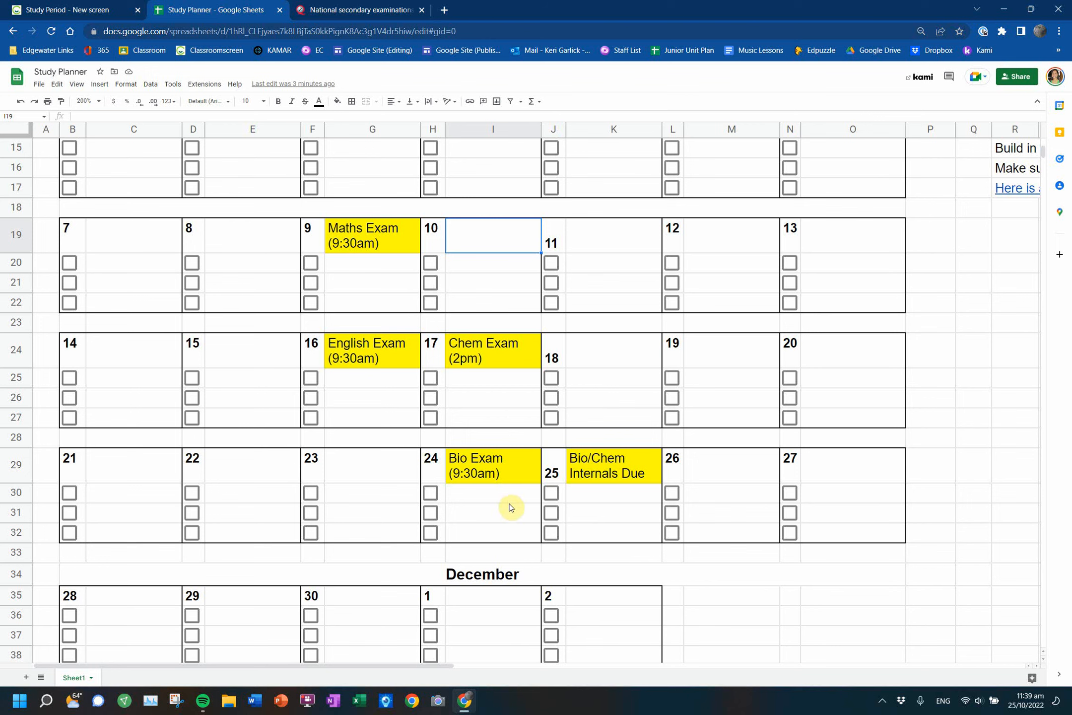
mouse_move(641, 498)
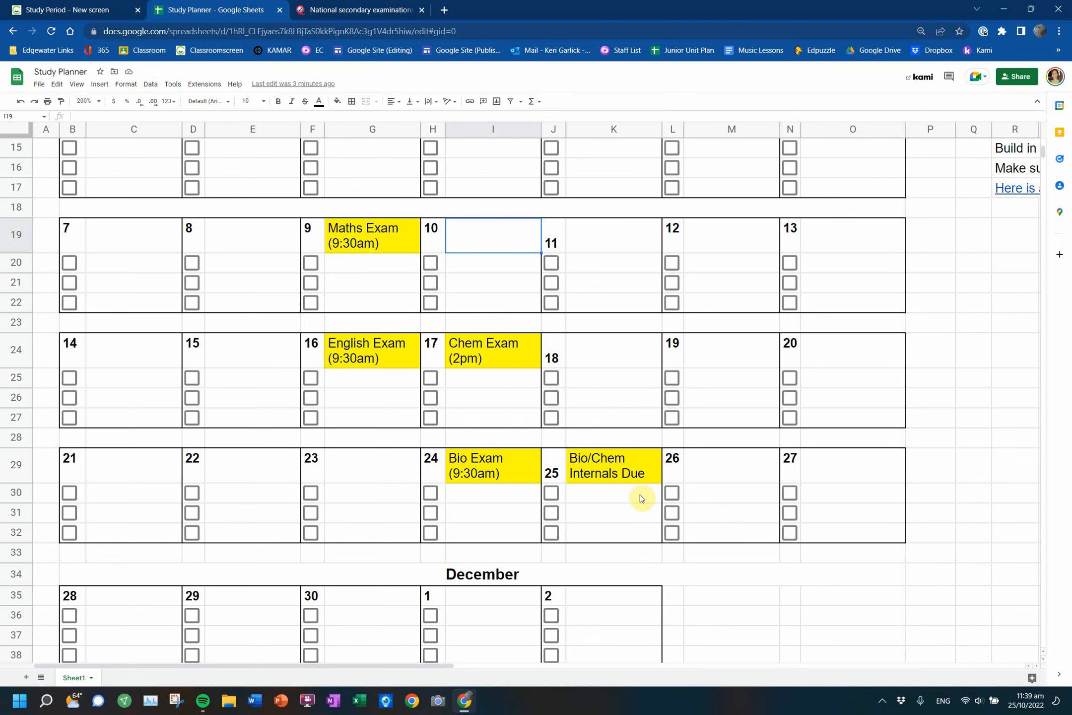
mouse_move(526, 306)
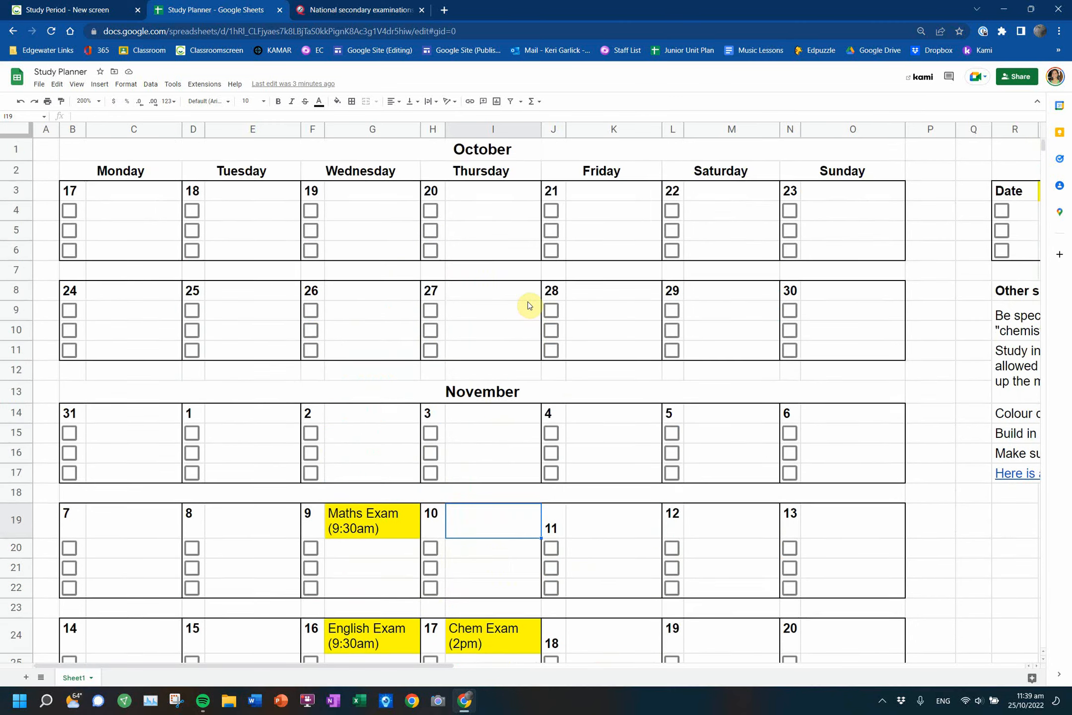
scroll("right", 3)
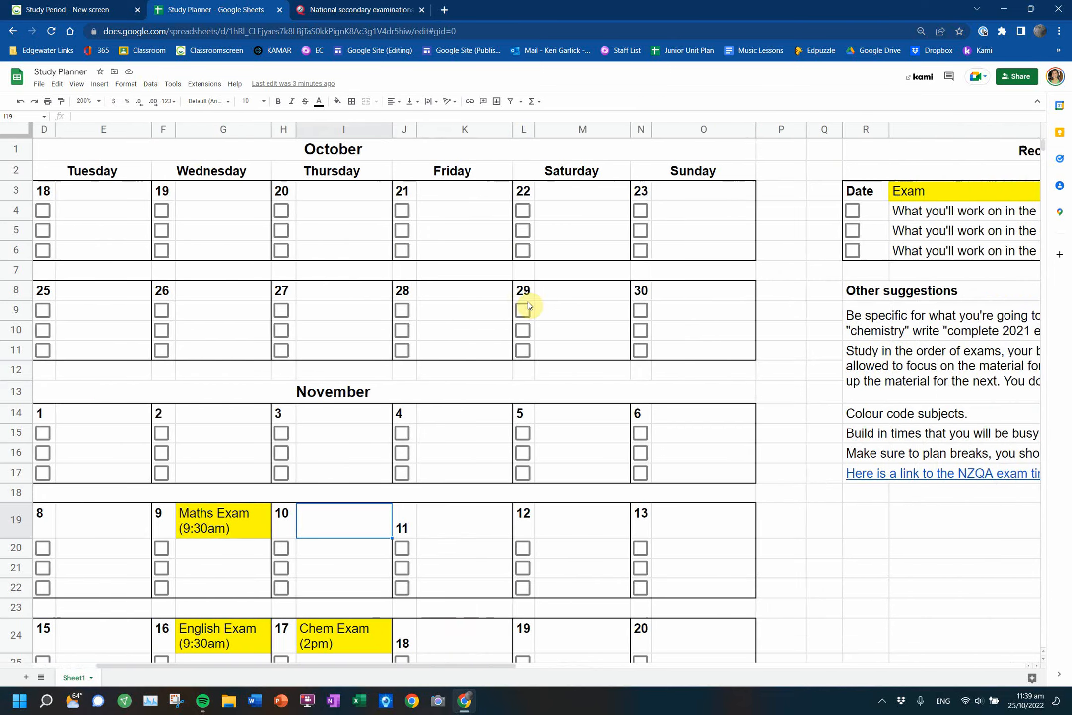
scroll("right", 3)
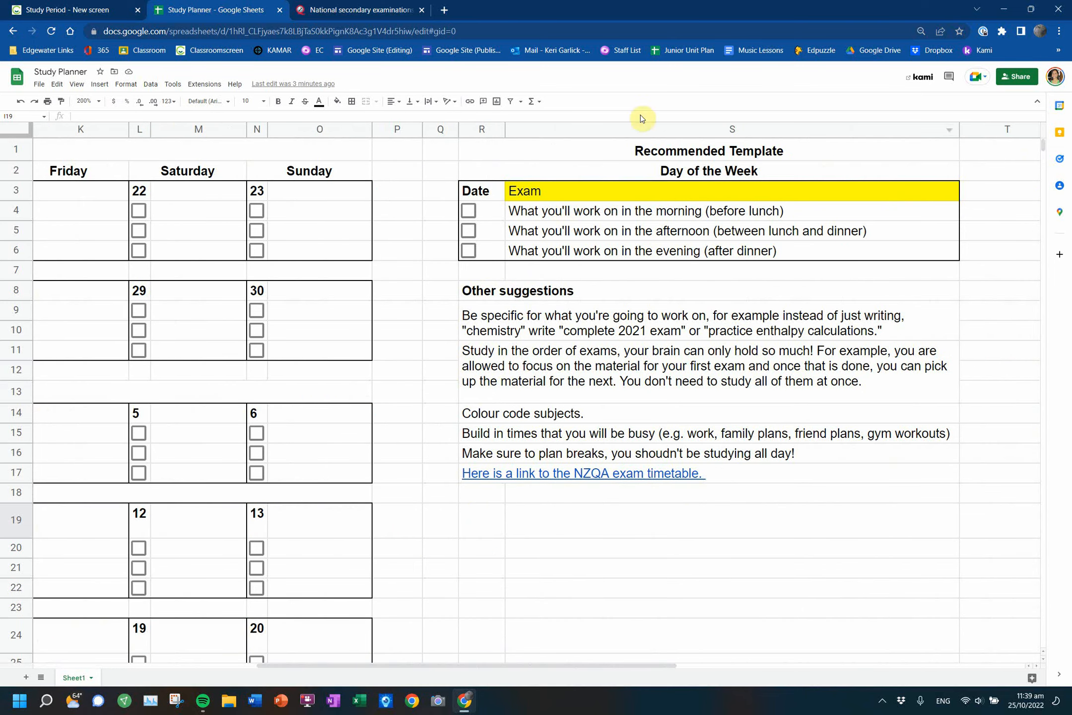
mouse_move(306, 221)
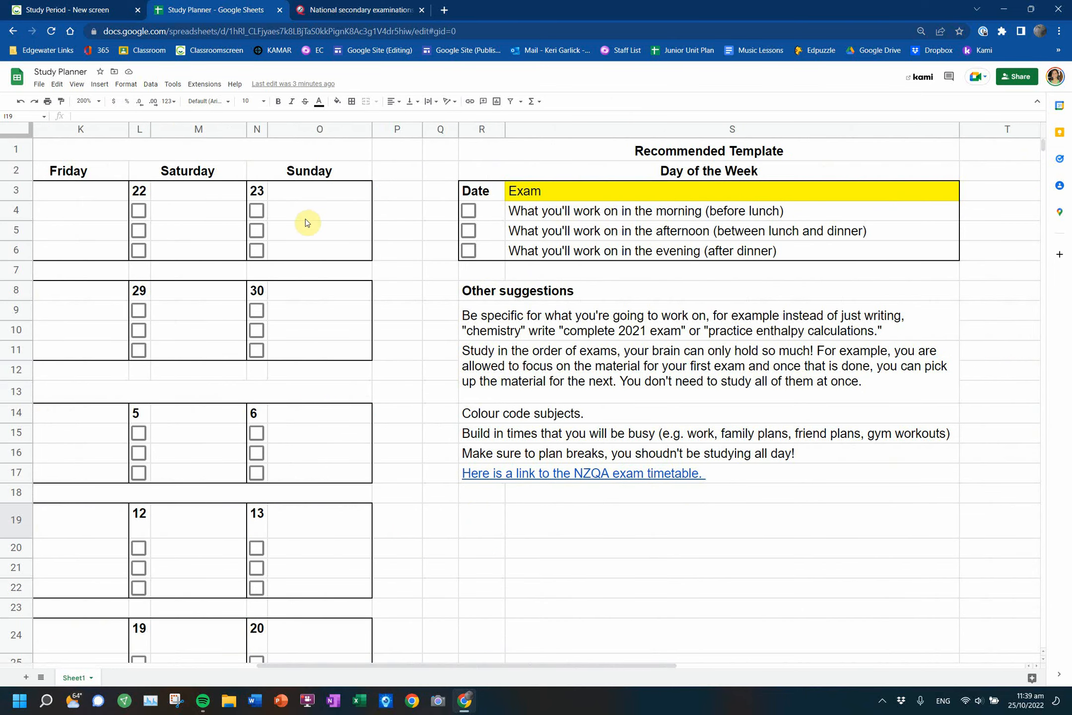
left_click(318, 250)
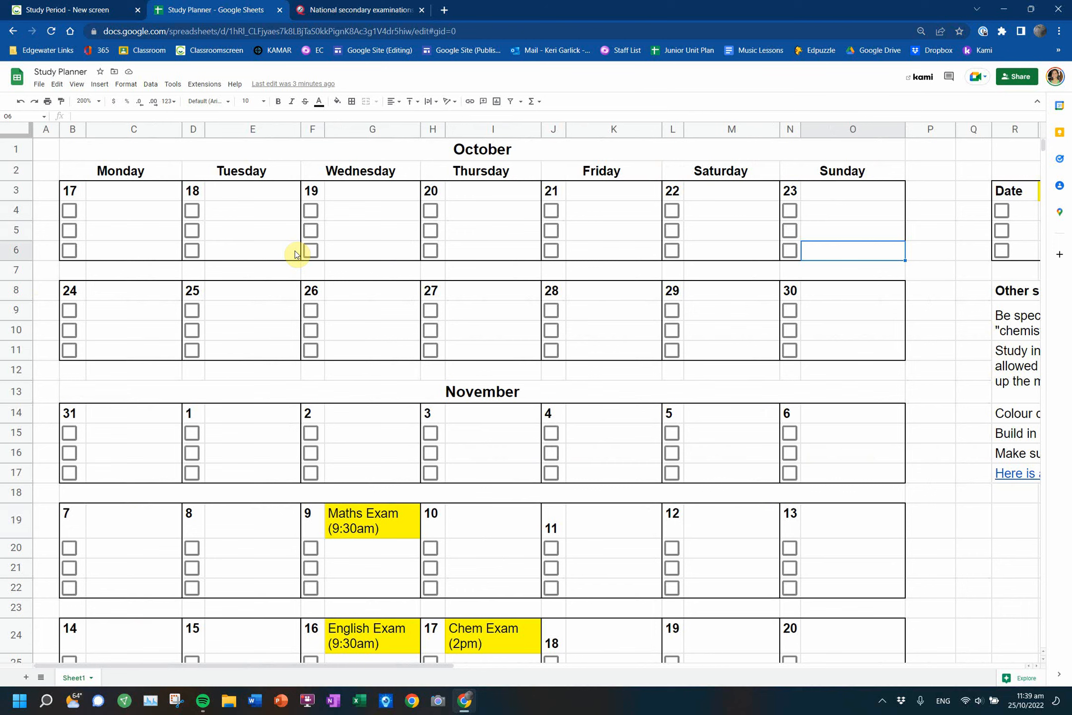
left_click(15, 230)
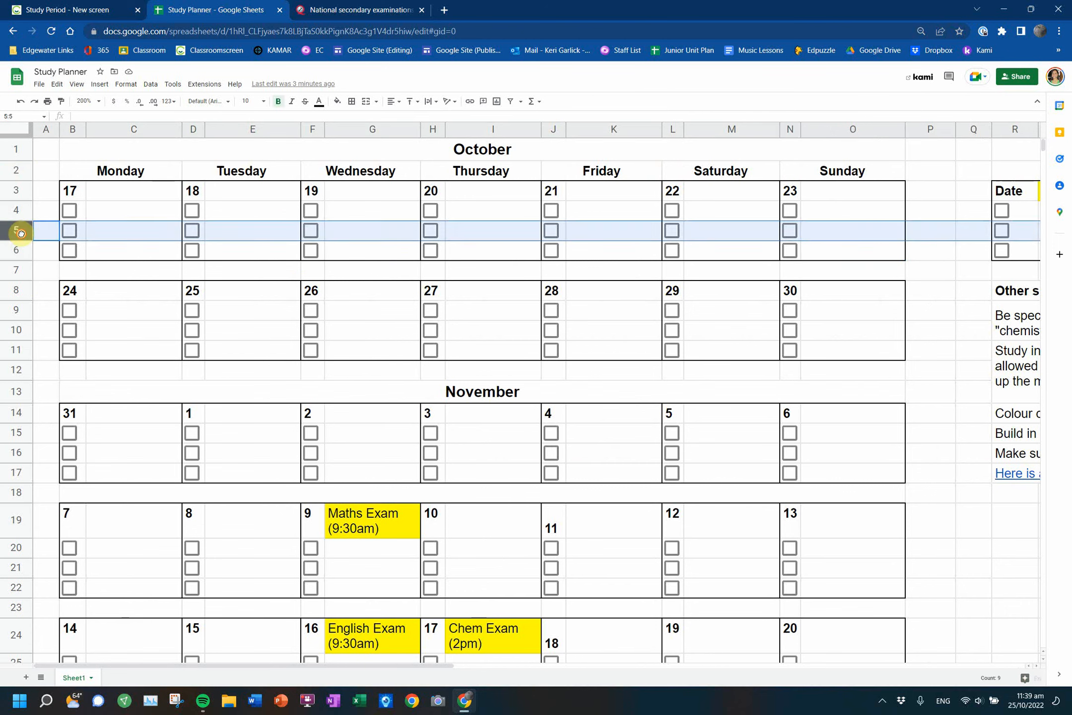
right_click(16, 231)
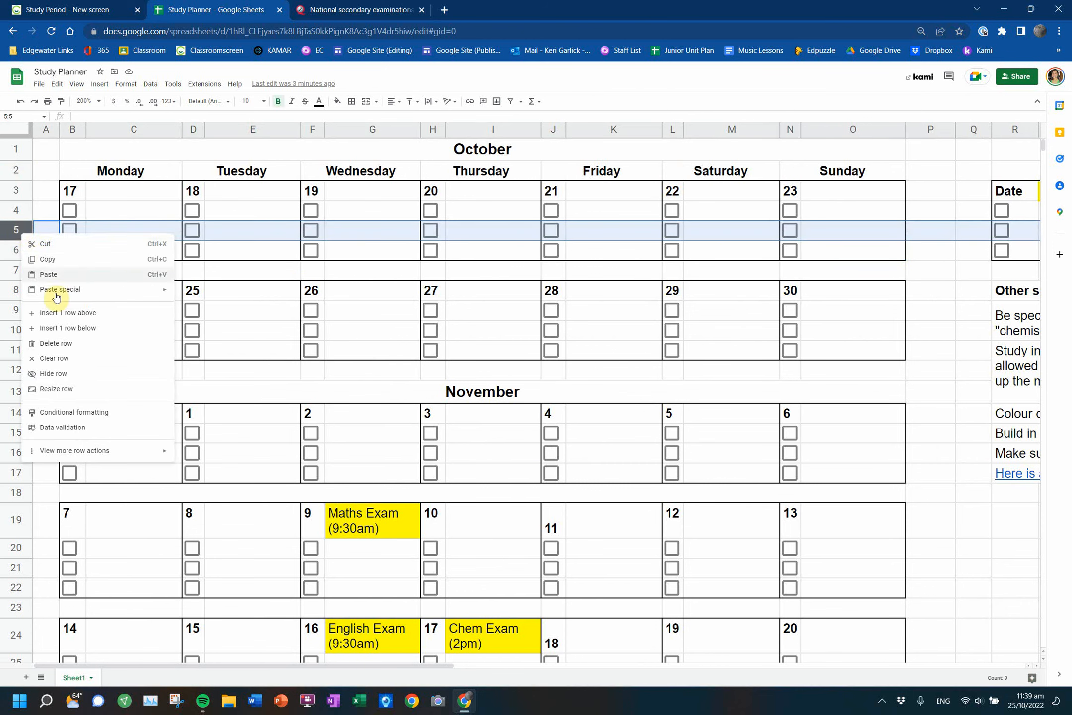
mouse_move(78, 283)
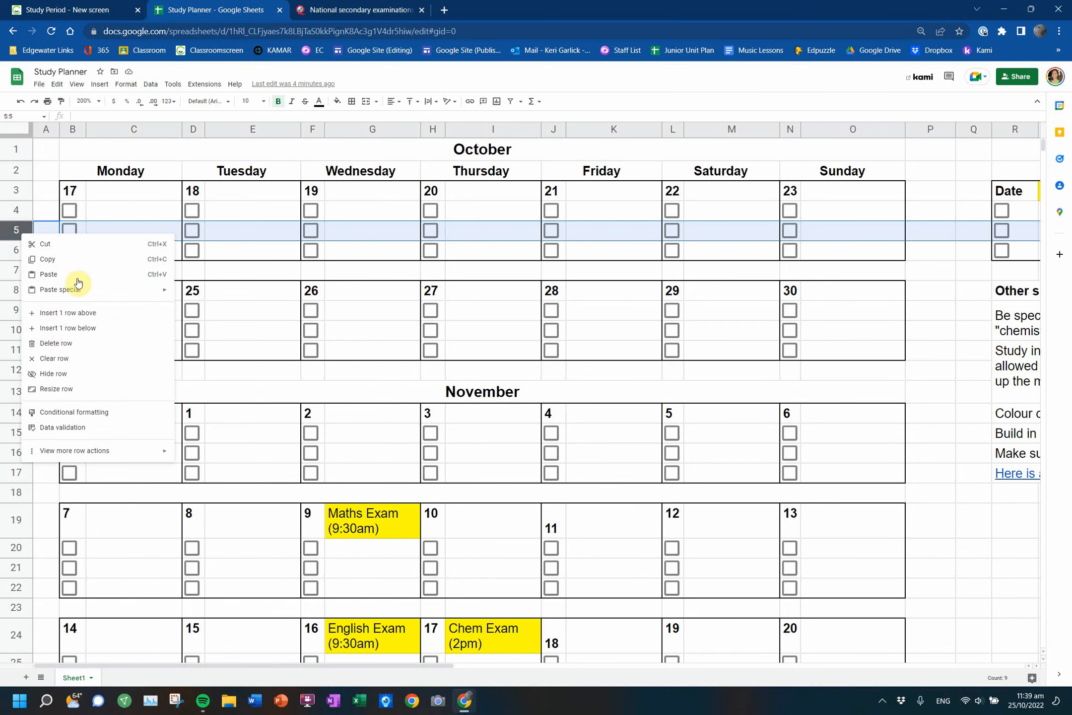
left_click(68, 328)
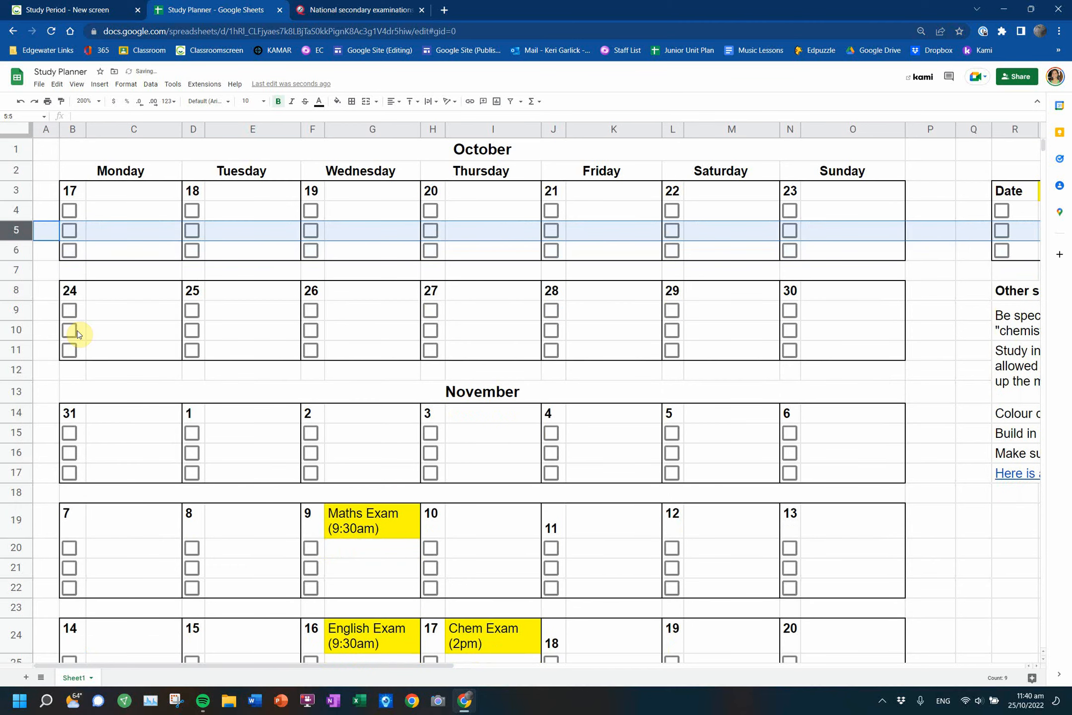
scroll("right", 3)
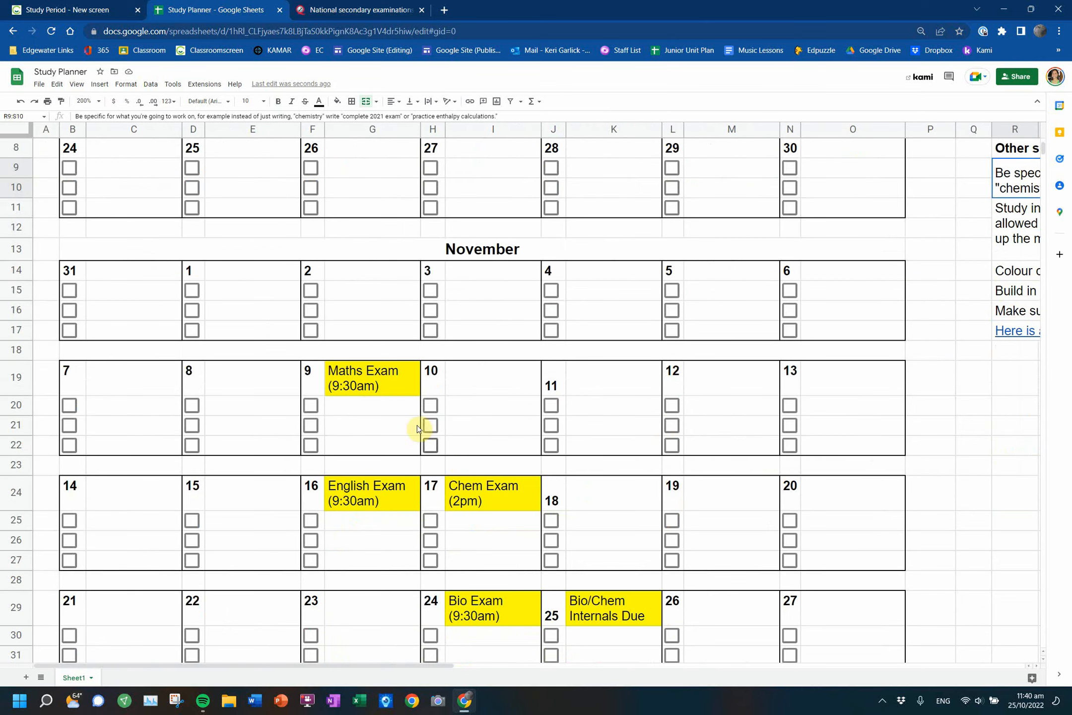
- Enter Rest and 'Types of solid question - 2 past exam questions' under 10 November
left_click(493, 404)
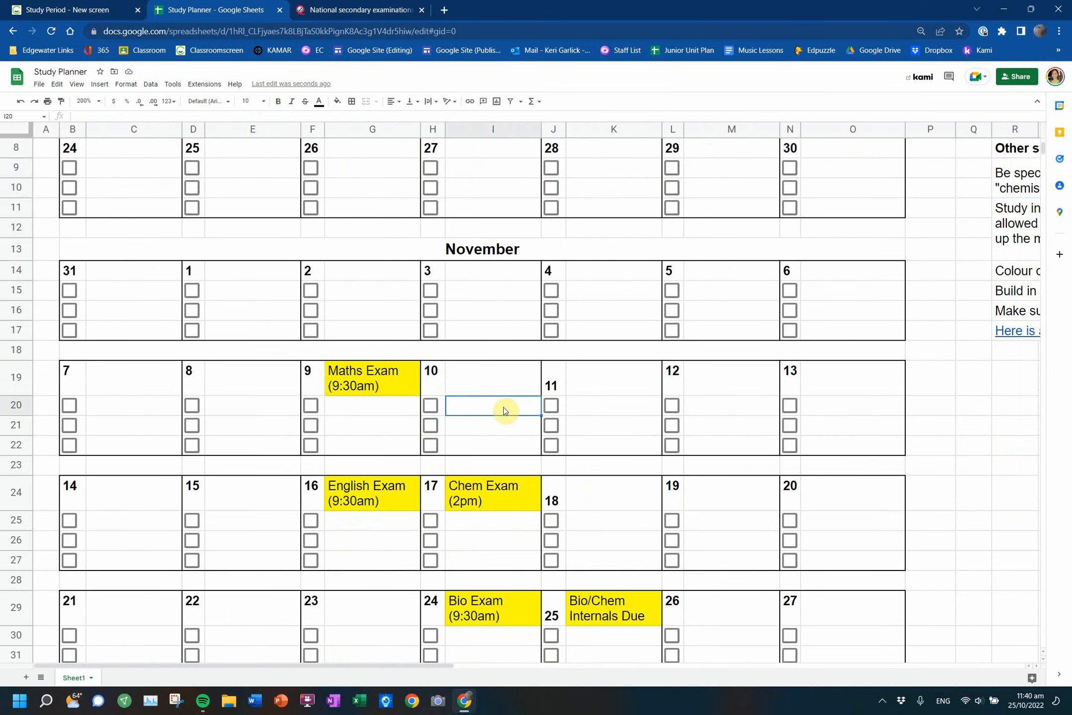
type("R")
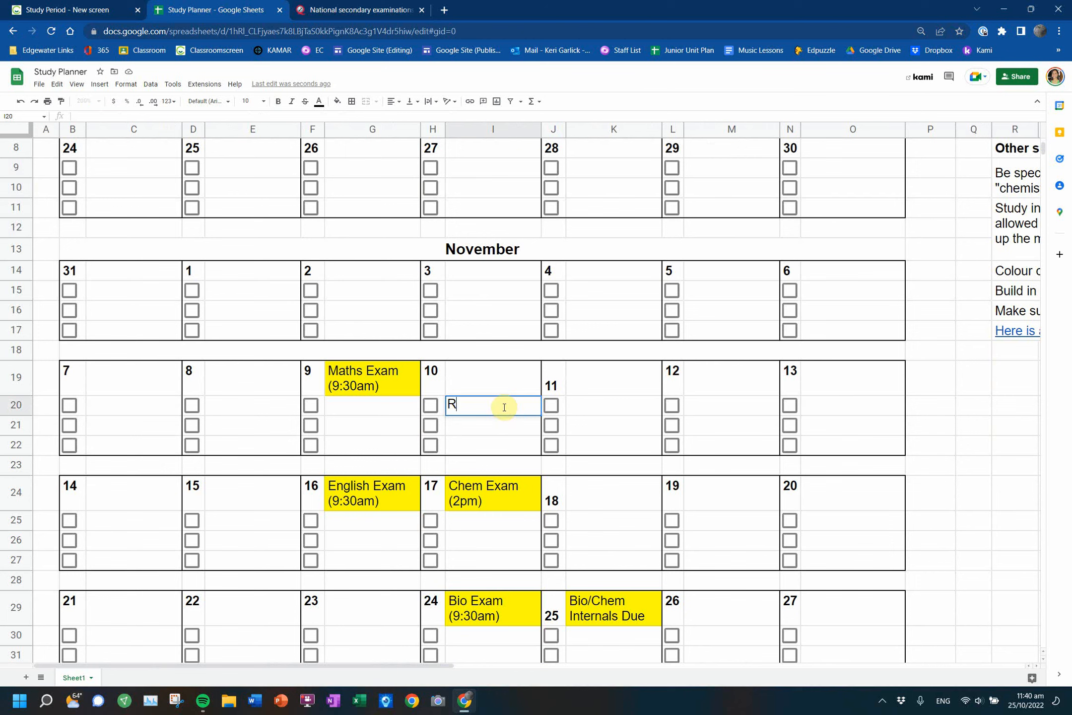
type("est")
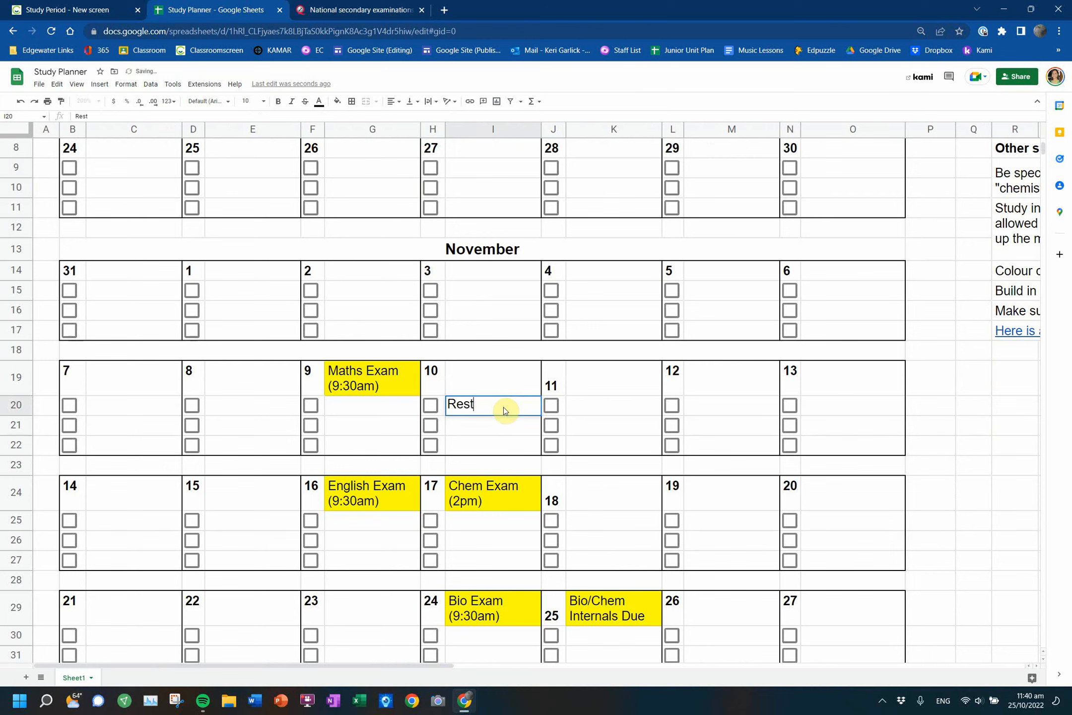
type("Chems")
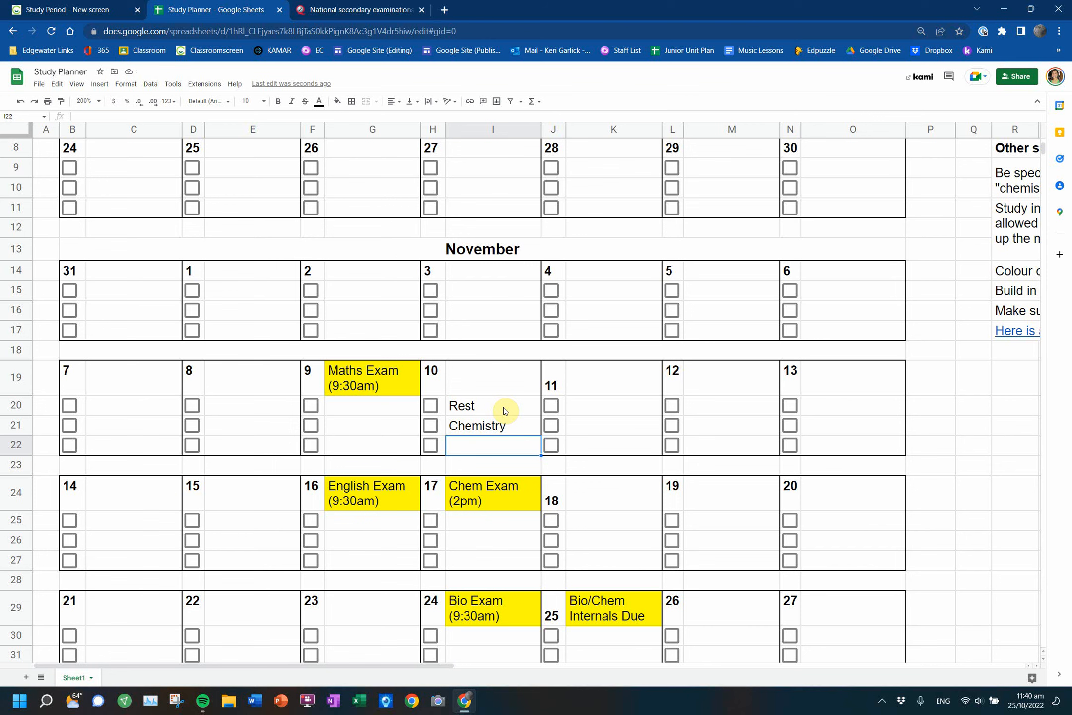
left_click(491, 425)
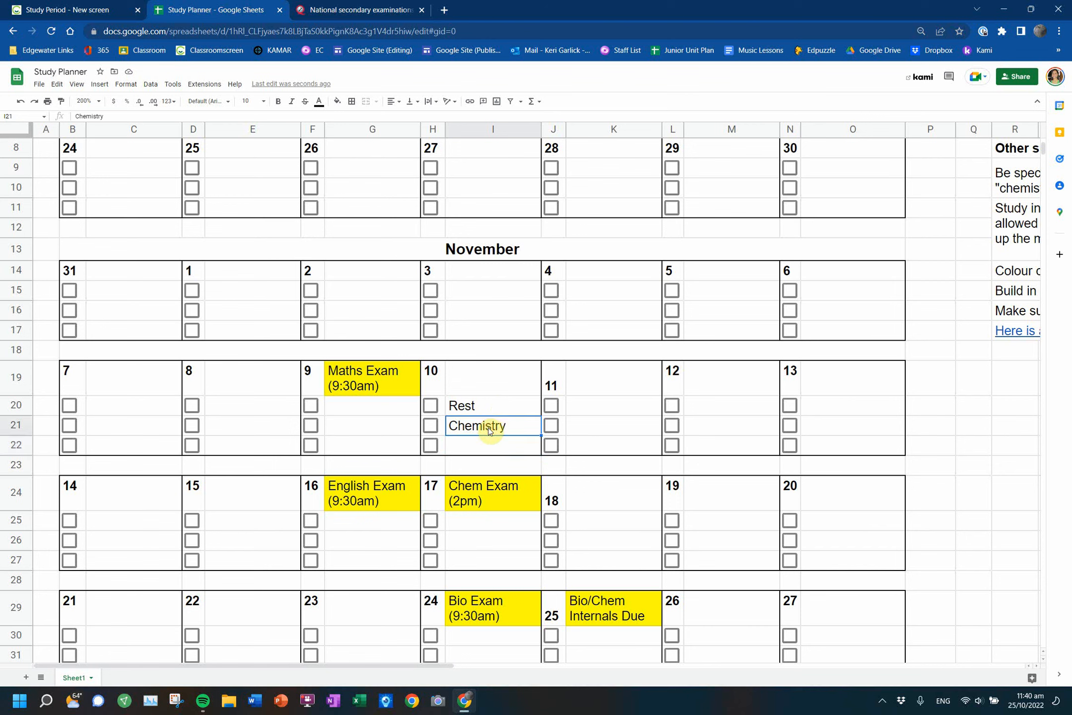
type("Types of solid question")
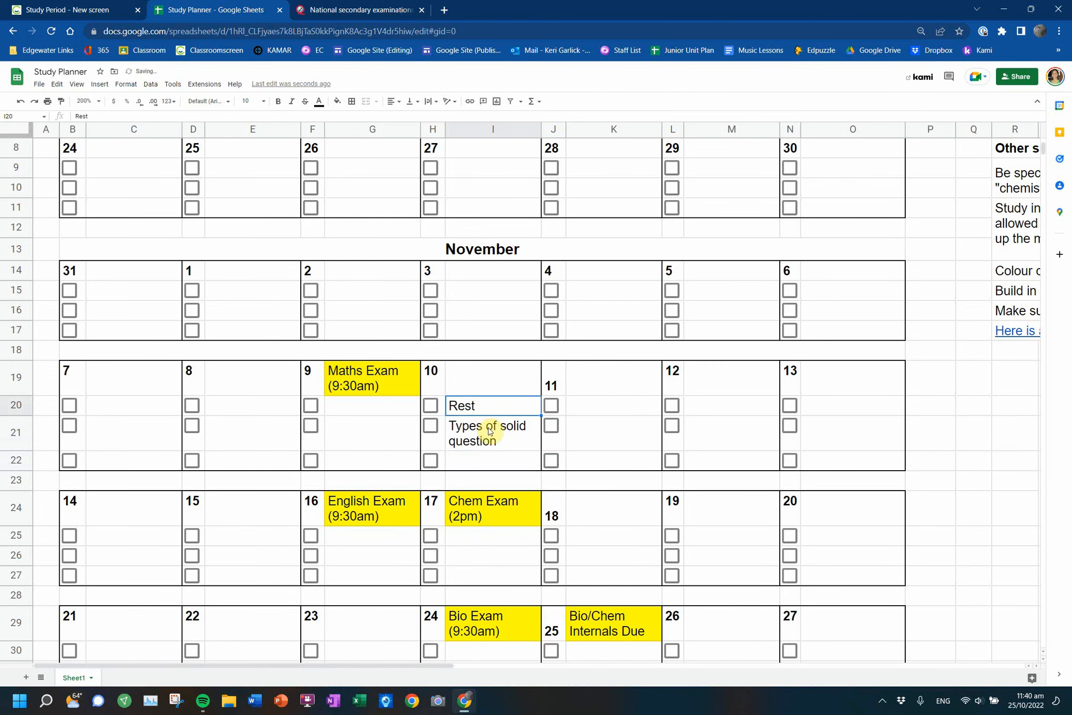
left_click(513, 425)
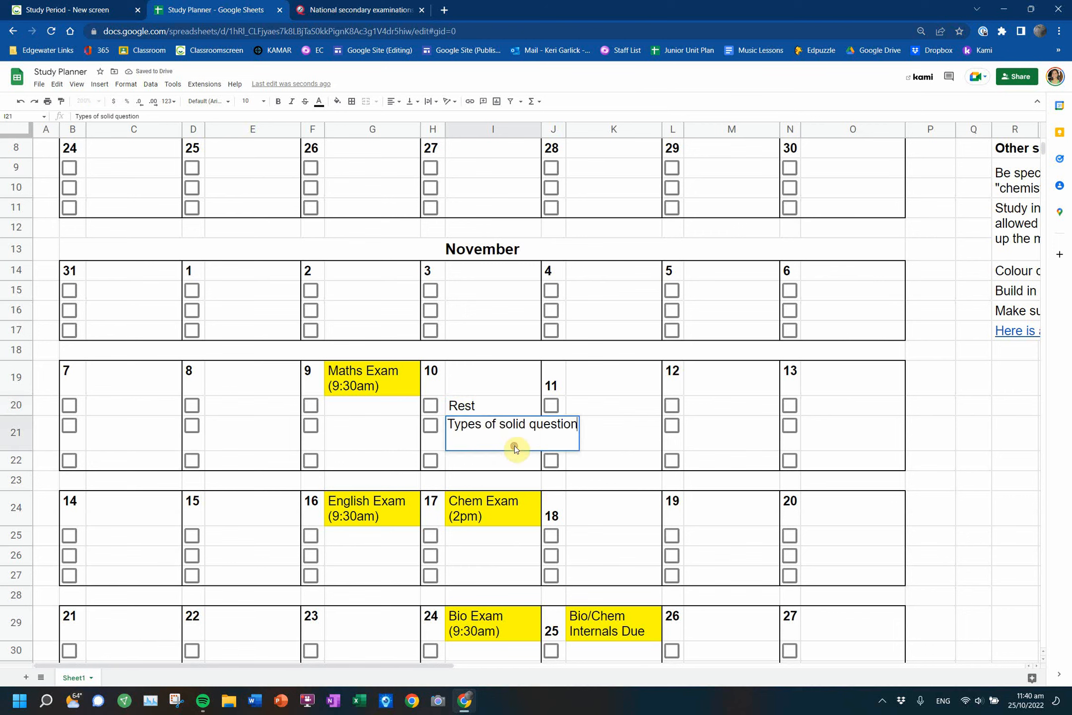
type("- 2 pst exam questions")
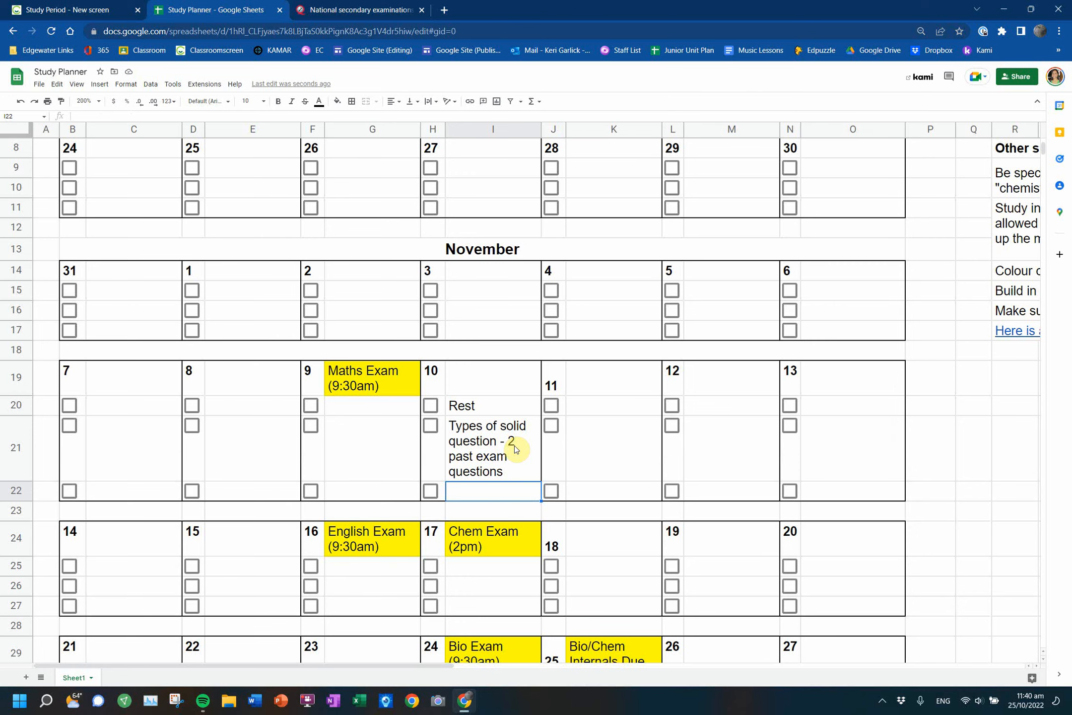
scroll("right", 3)
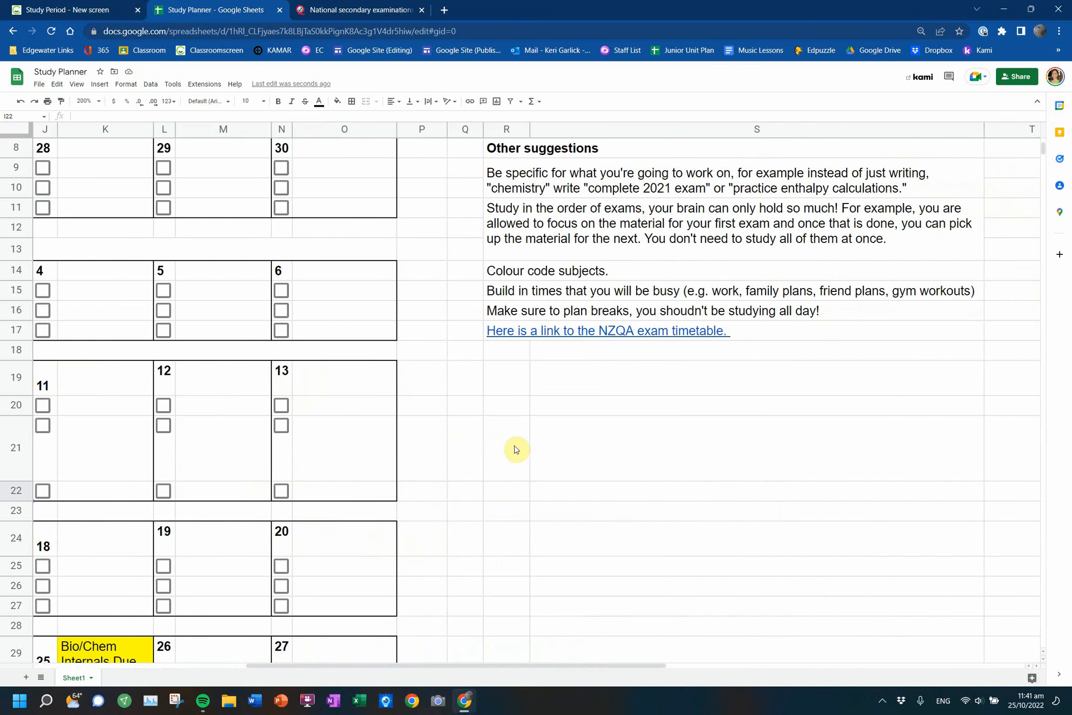
left_click(684, 180)
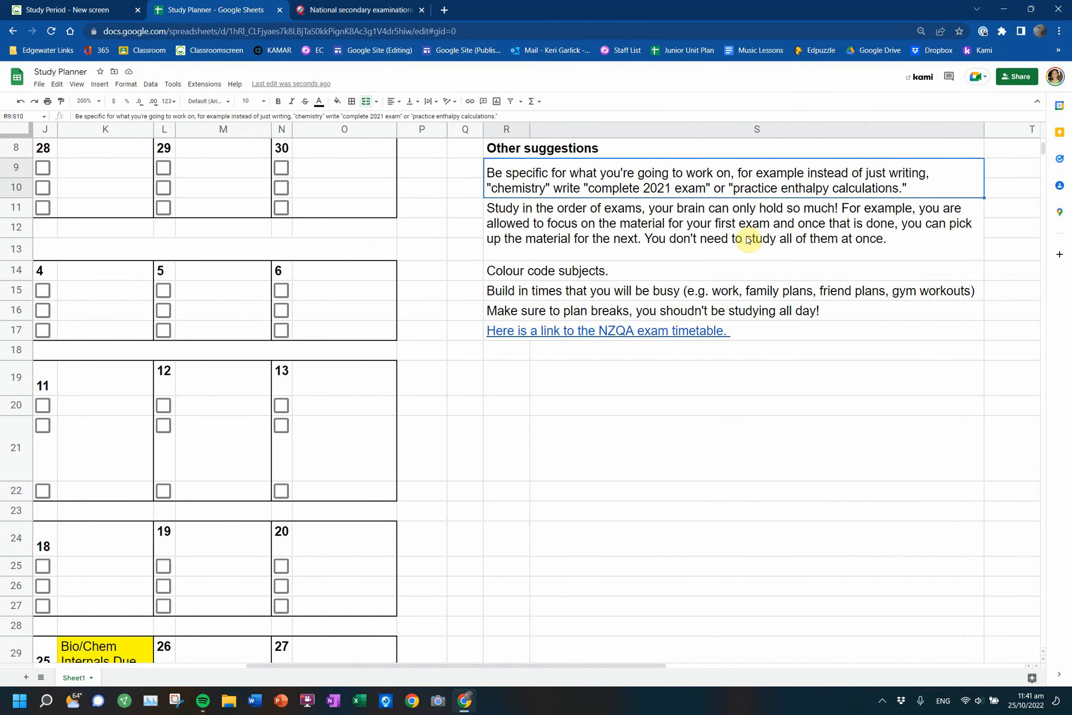
left_click(732, 223)
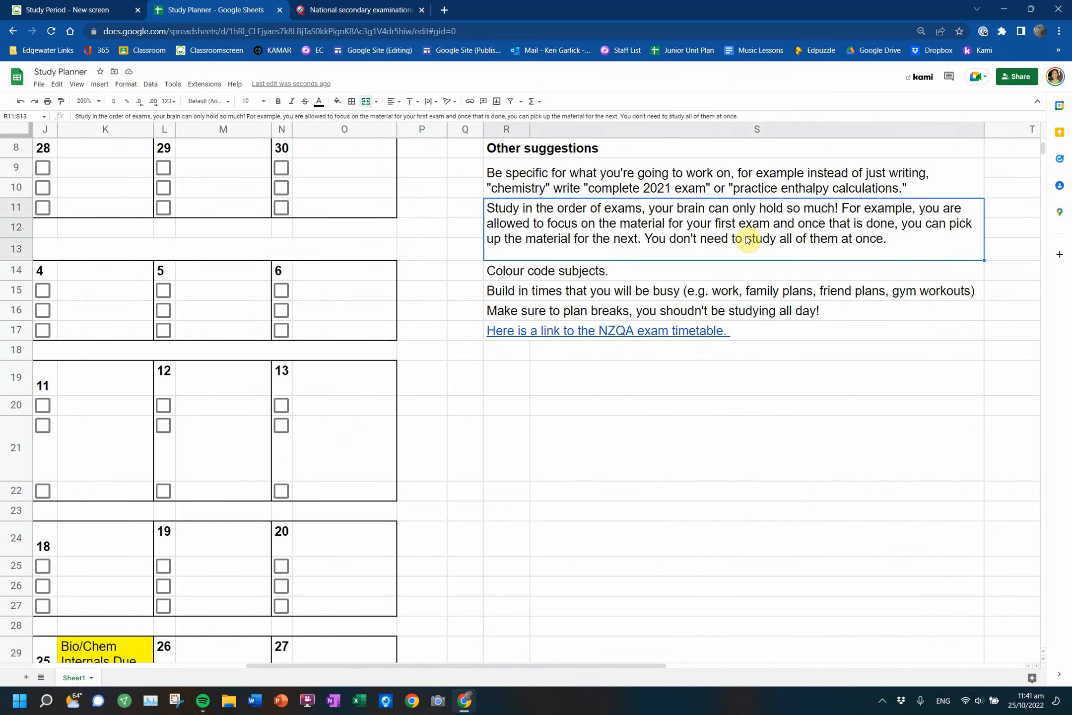
left_click(687, 271)
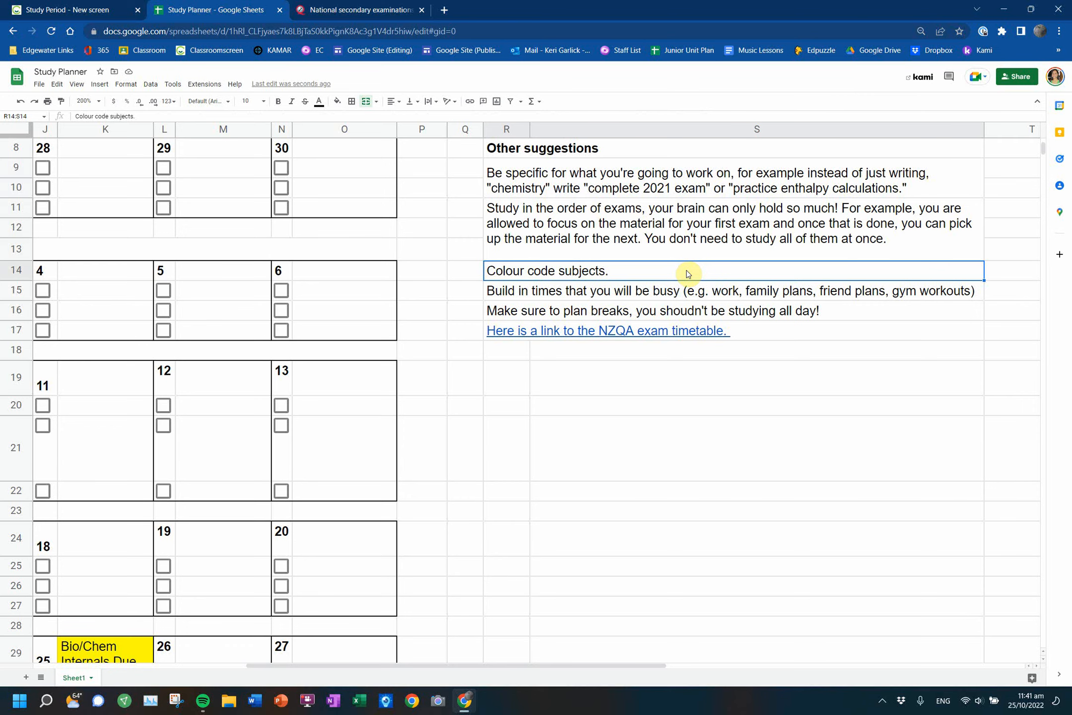
mouse_move(342, 361)
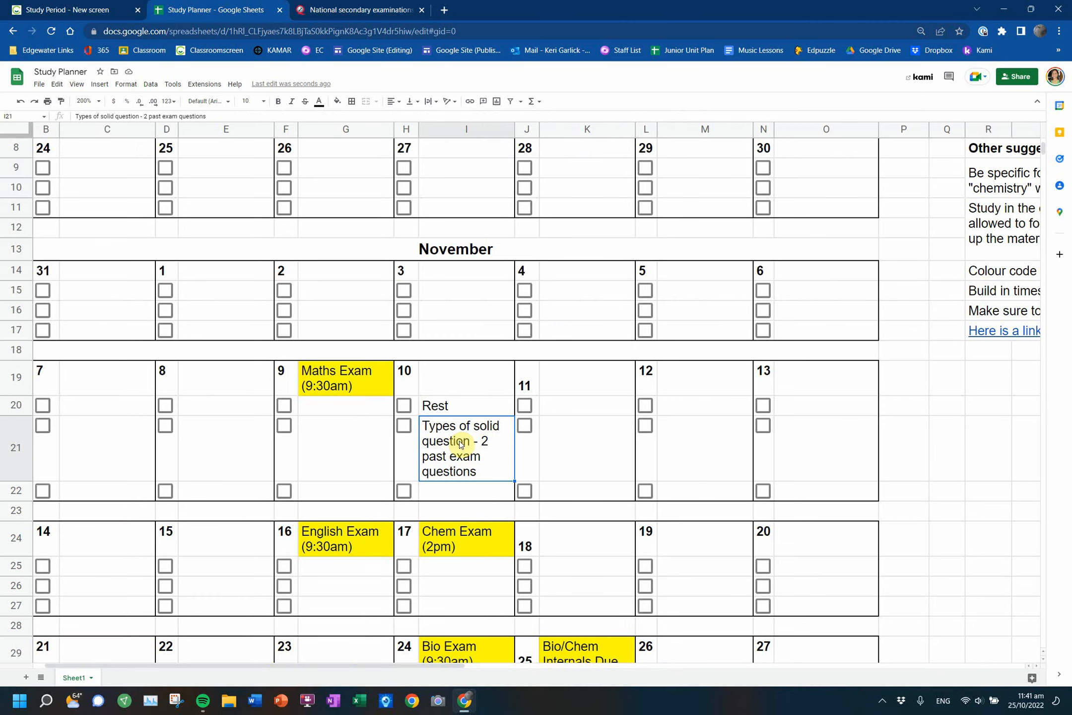
scroll("right", 3)
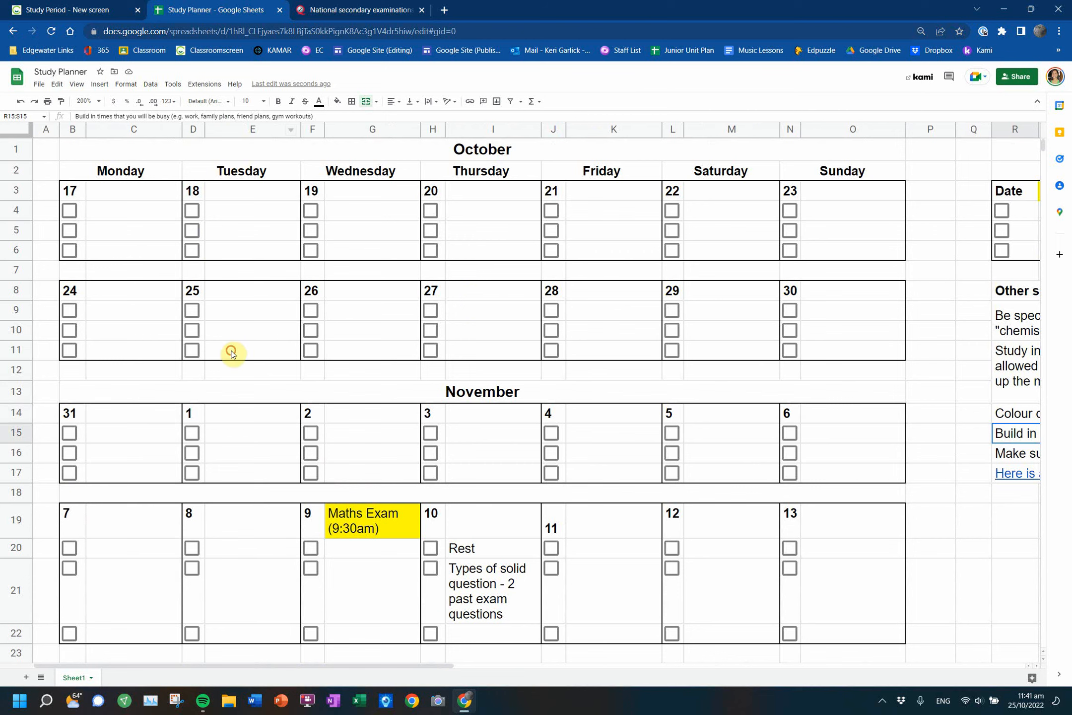
- Enter 'Club prize giving' in E11 and 'Working' in M9
left_click(252, 349)
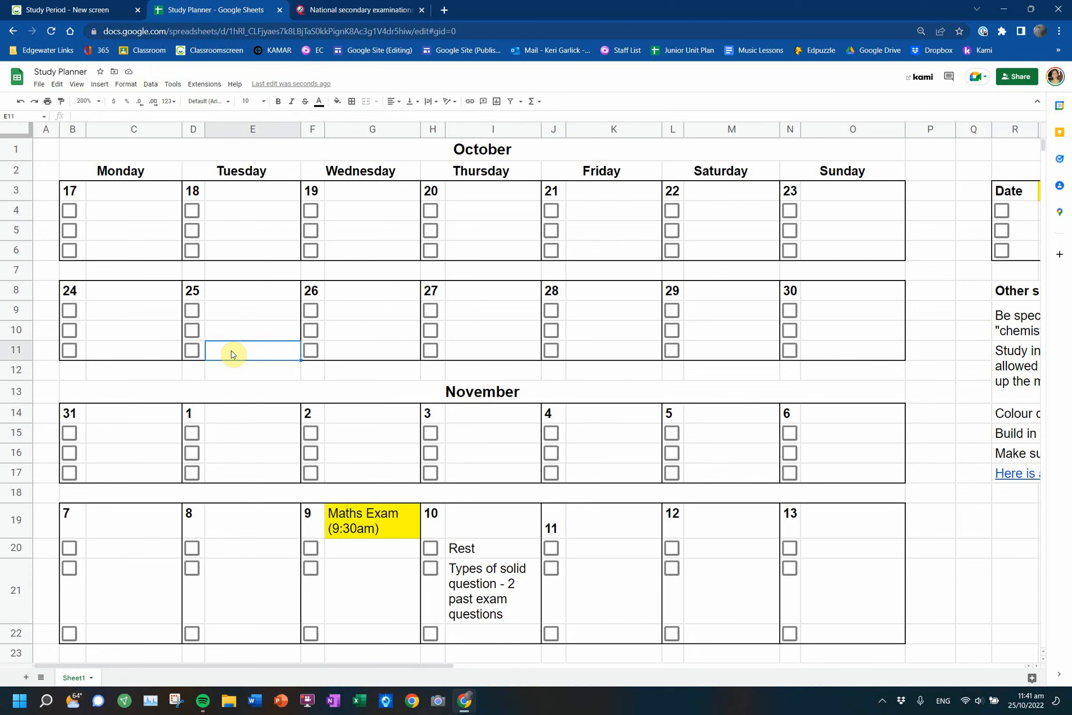
type("Club")
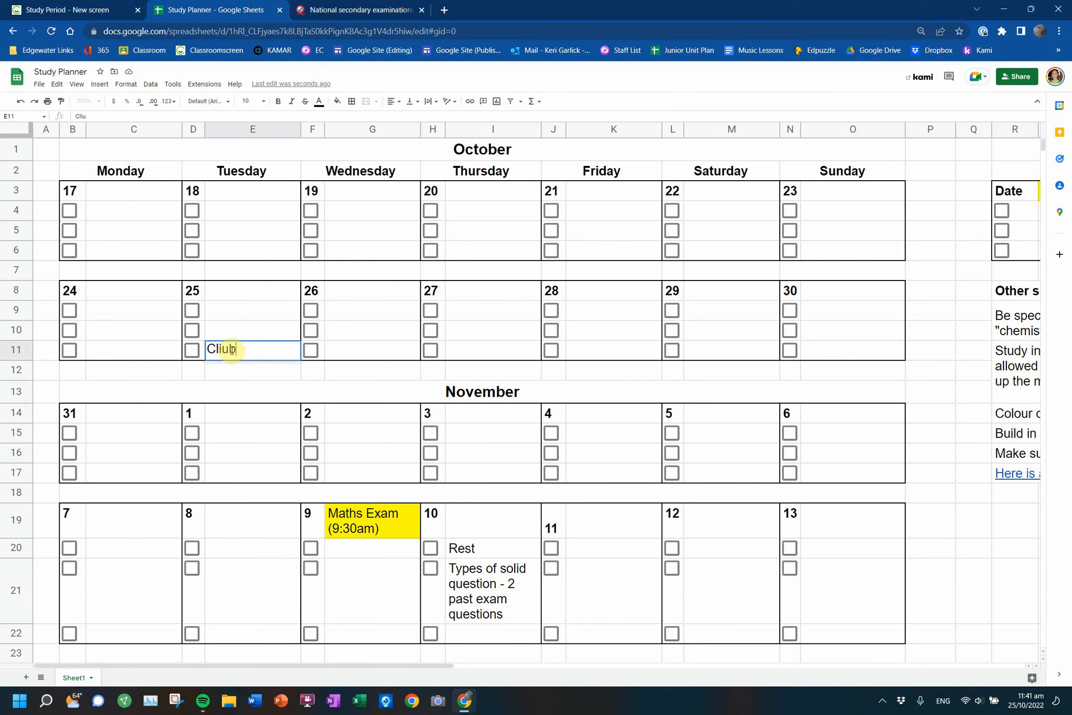
key("Backspace")
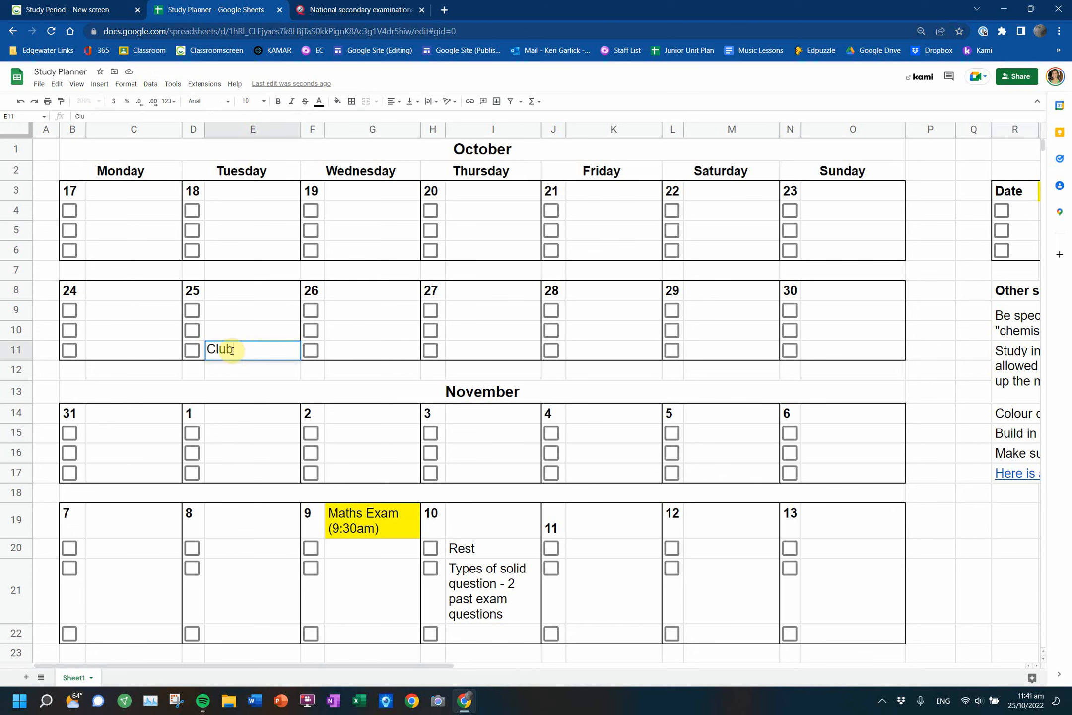
type("prize z")
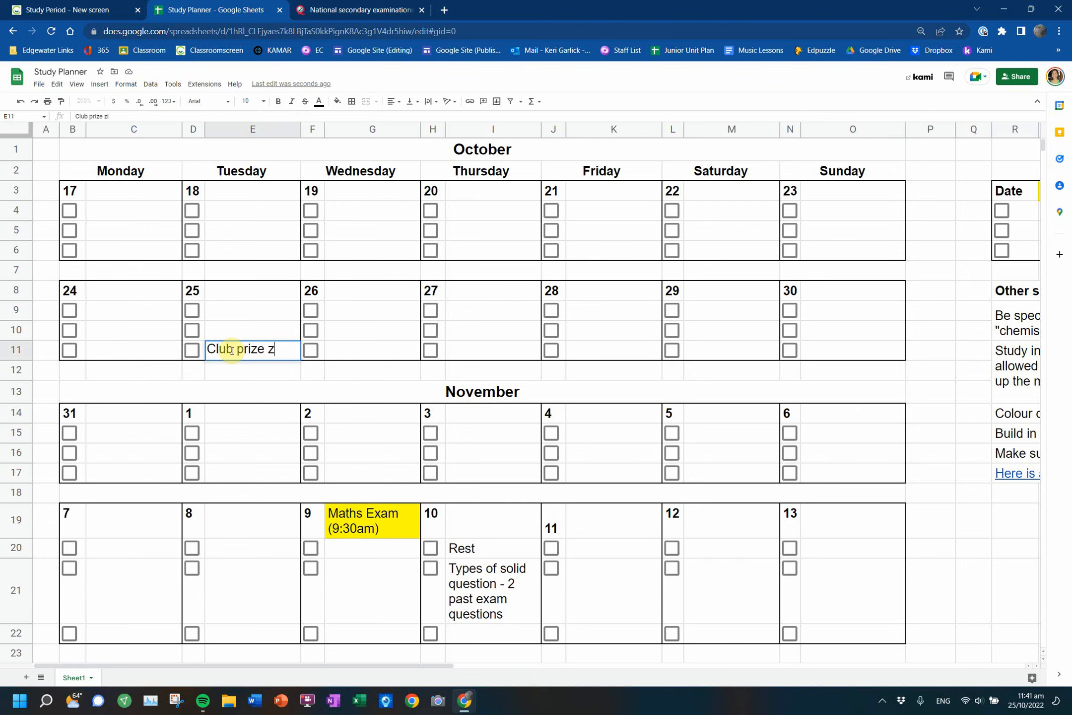
type("giving")
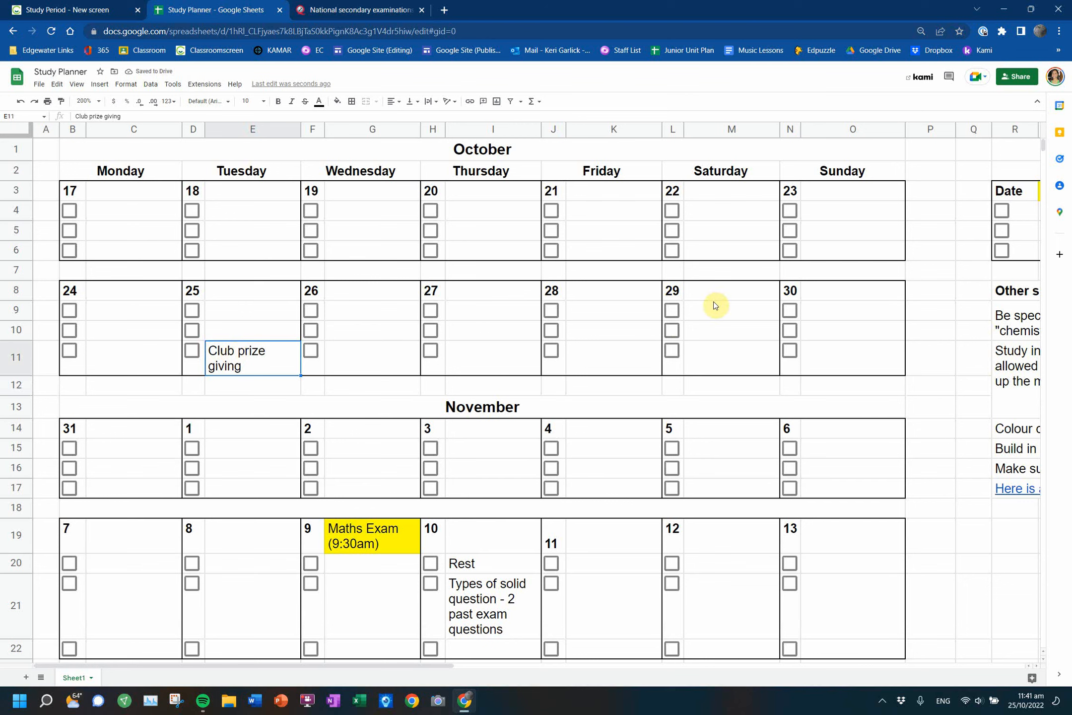
type("Working")
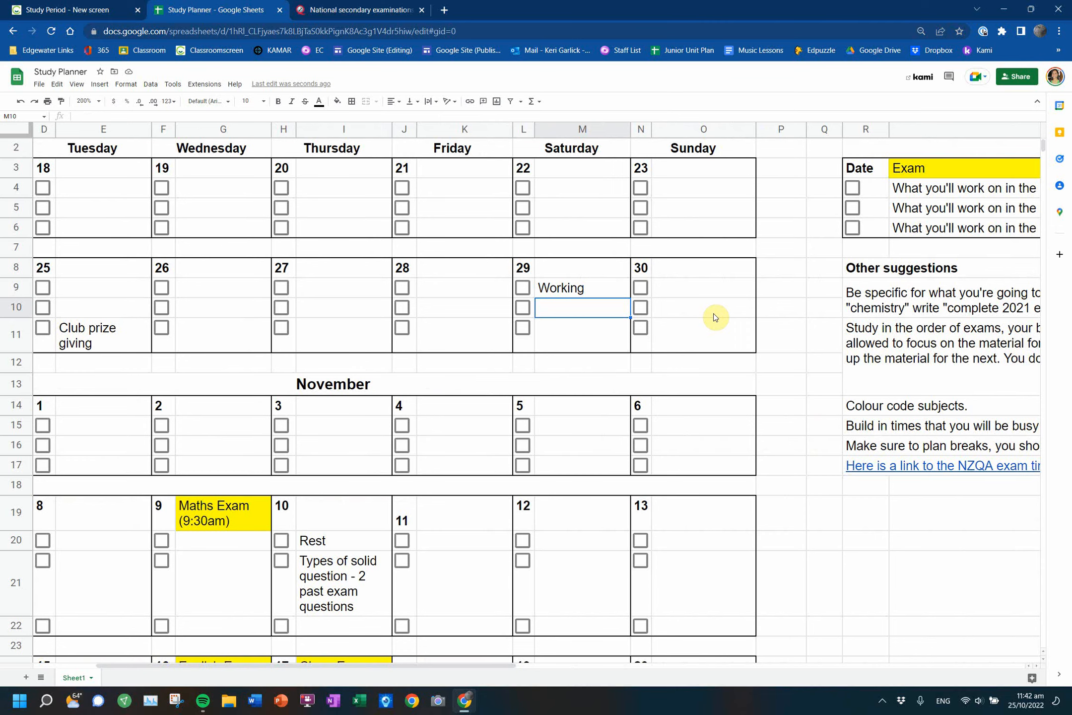
scroll("right", 3)
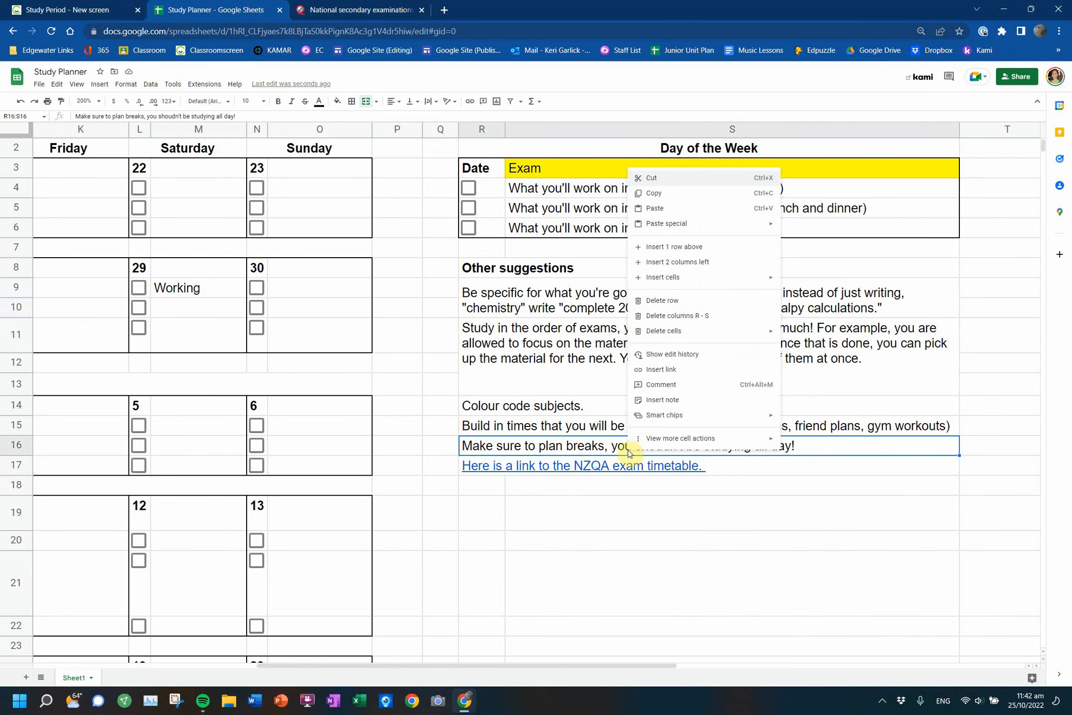
left_click(396, 539)
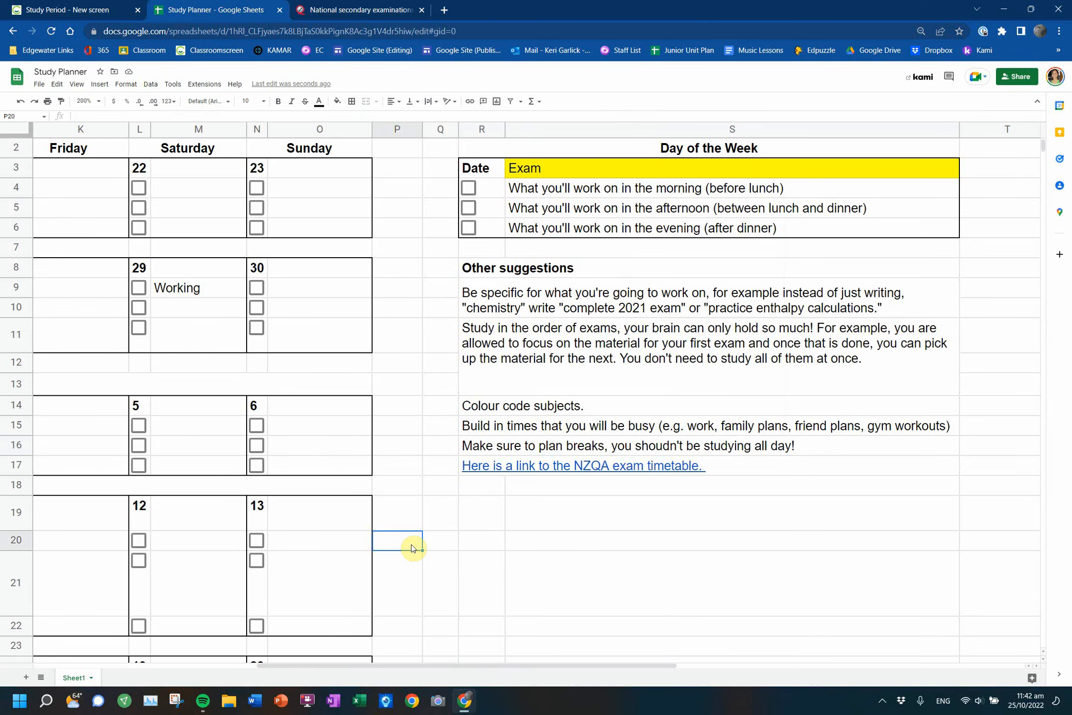
- Enter Math exam and Rest under 9 November and clear Rest from 10 November
scroll("left", 3)
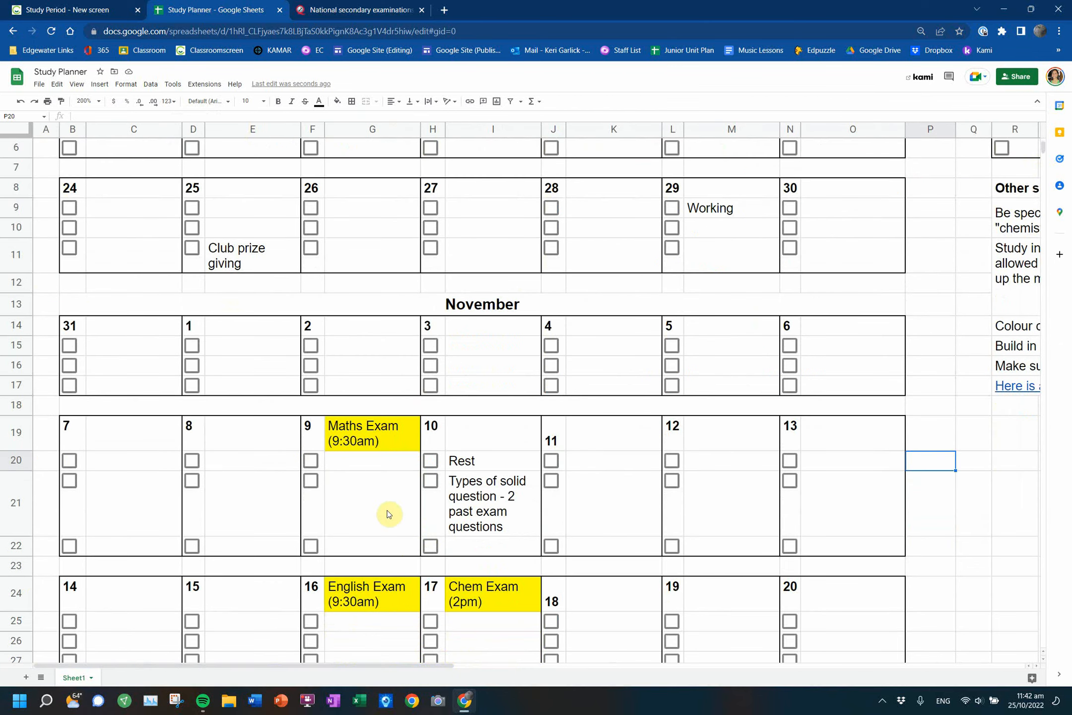
left_click(373, 460)
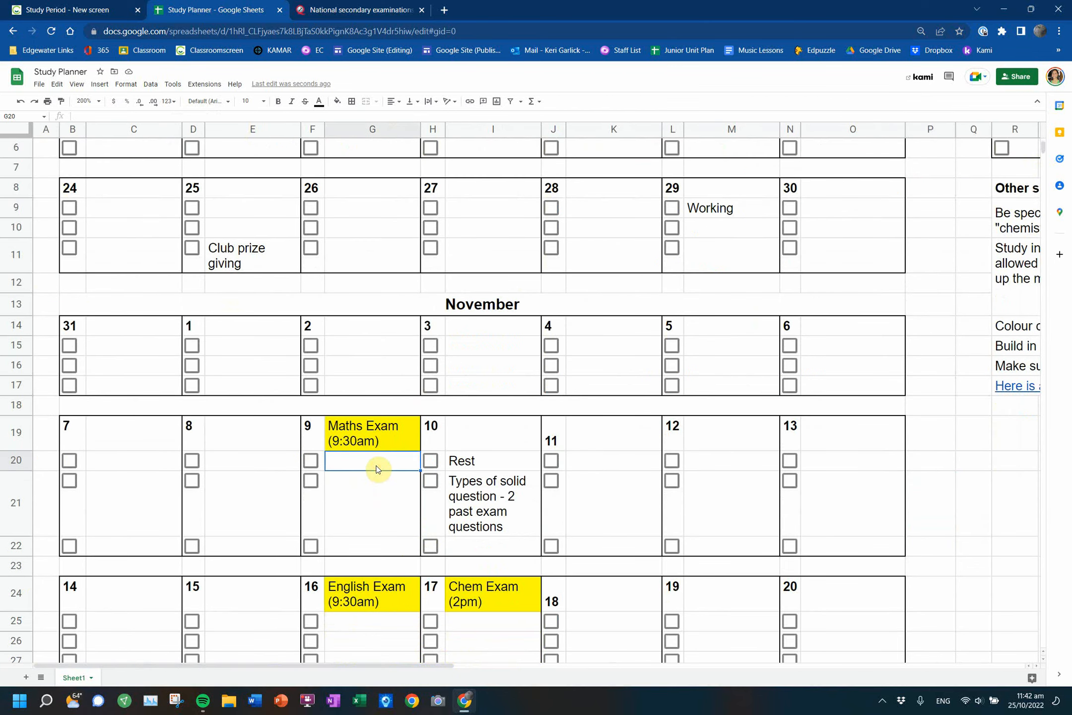
left_click(371, 545)
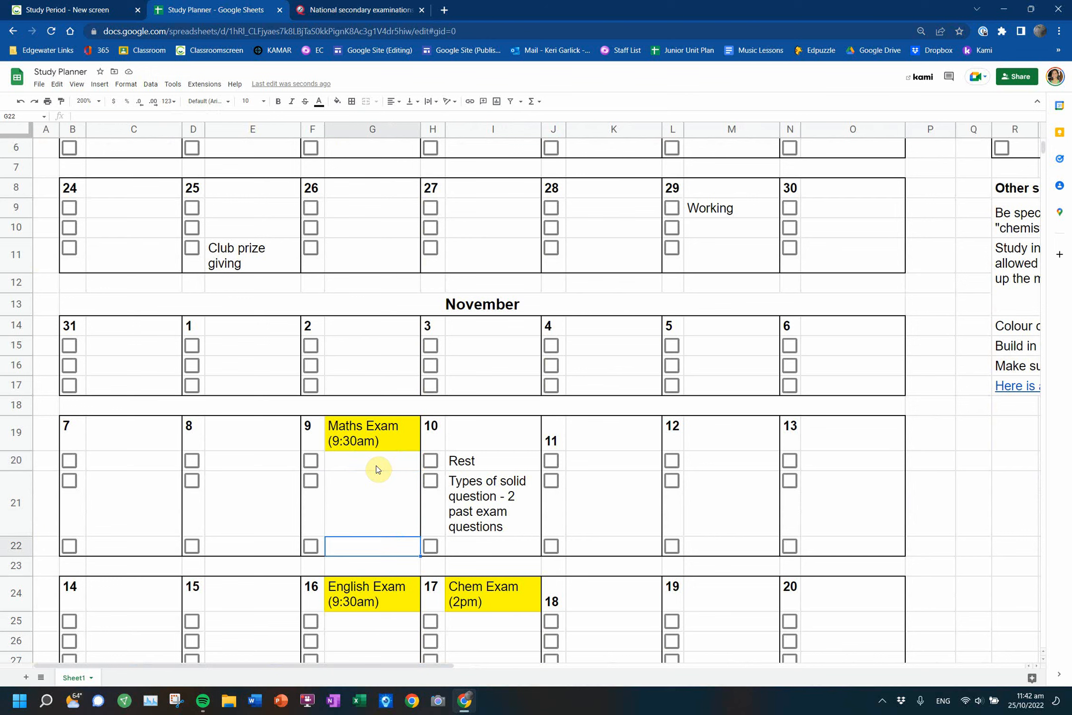
left_click(371, 460)
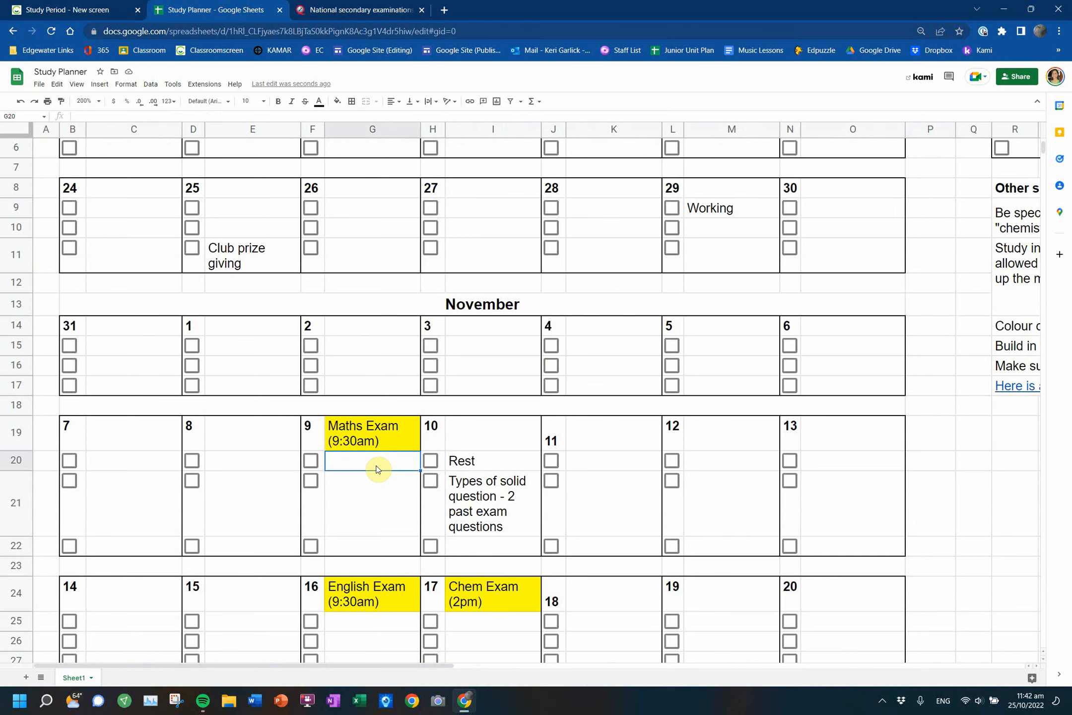
type("Math exam")
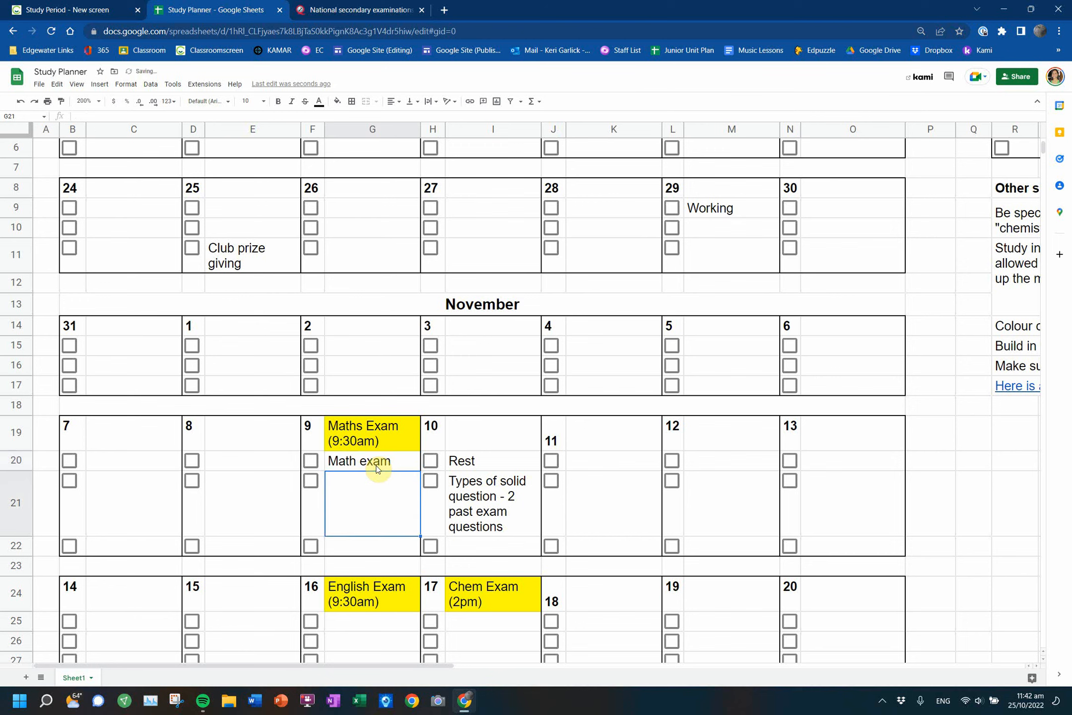
type("Rest")
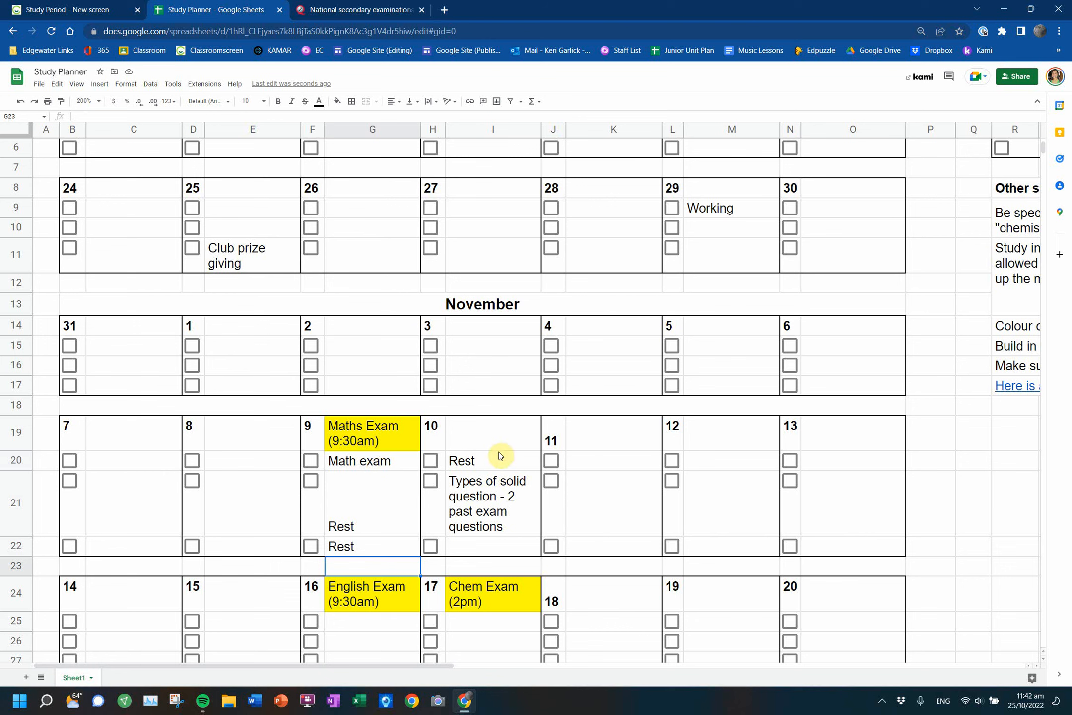
left_click(492, 460)
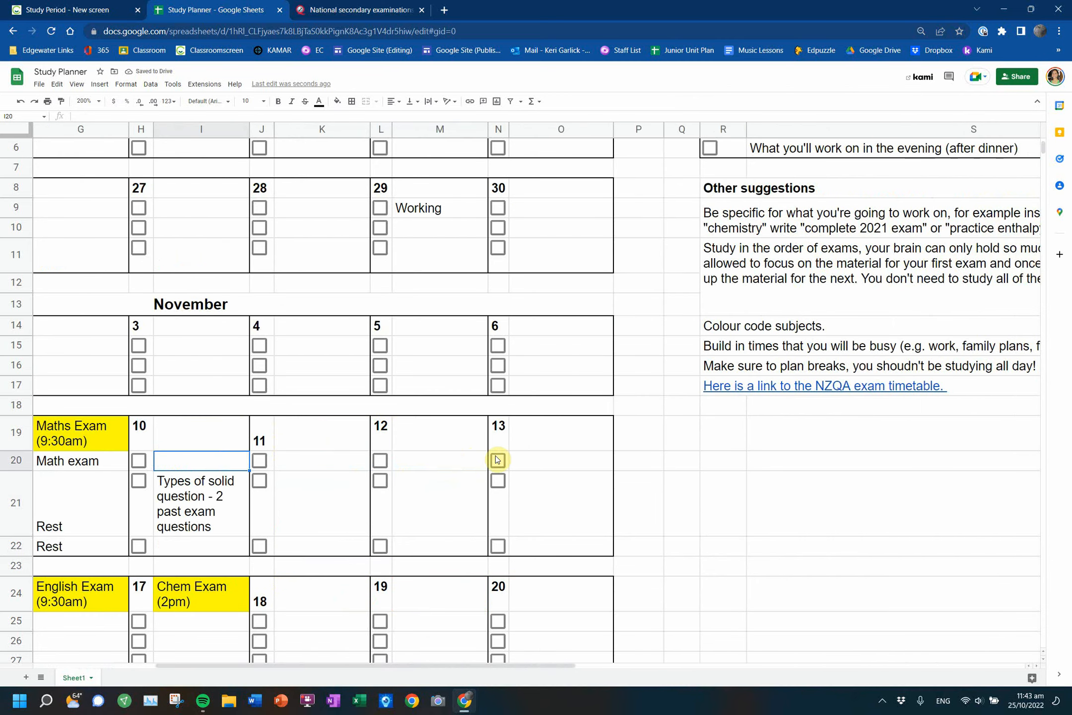
- Scroll across and down the planner toward the exam and internals entries
scroll("right", 3)
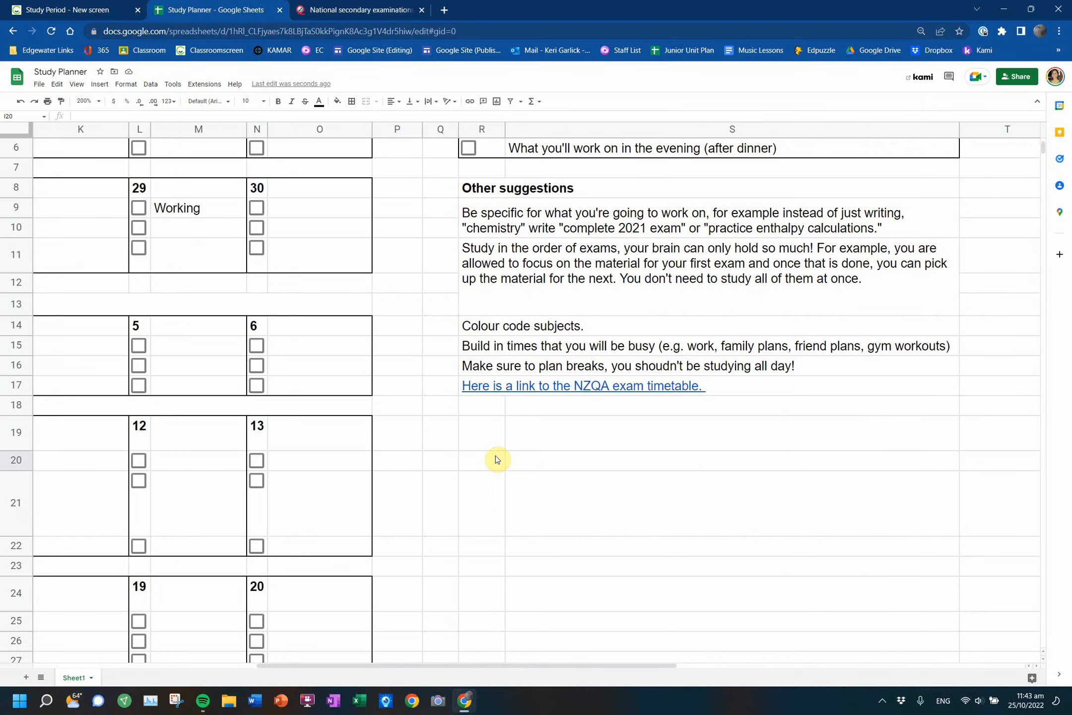
scroll("left", 3)
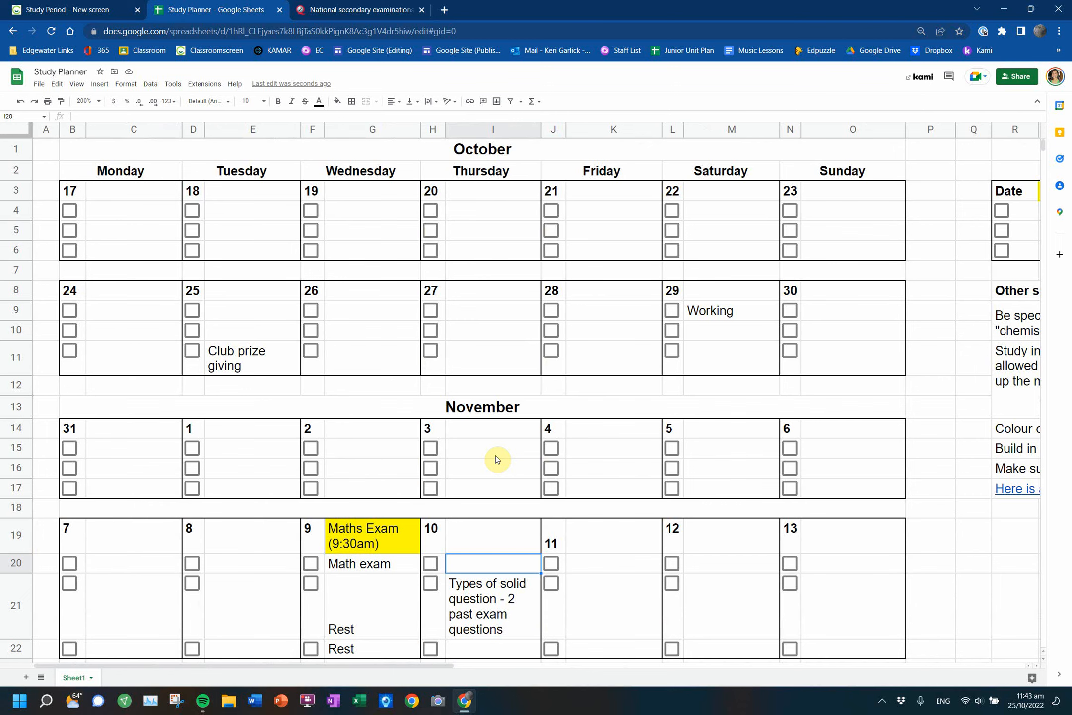
scroll("down", 3)
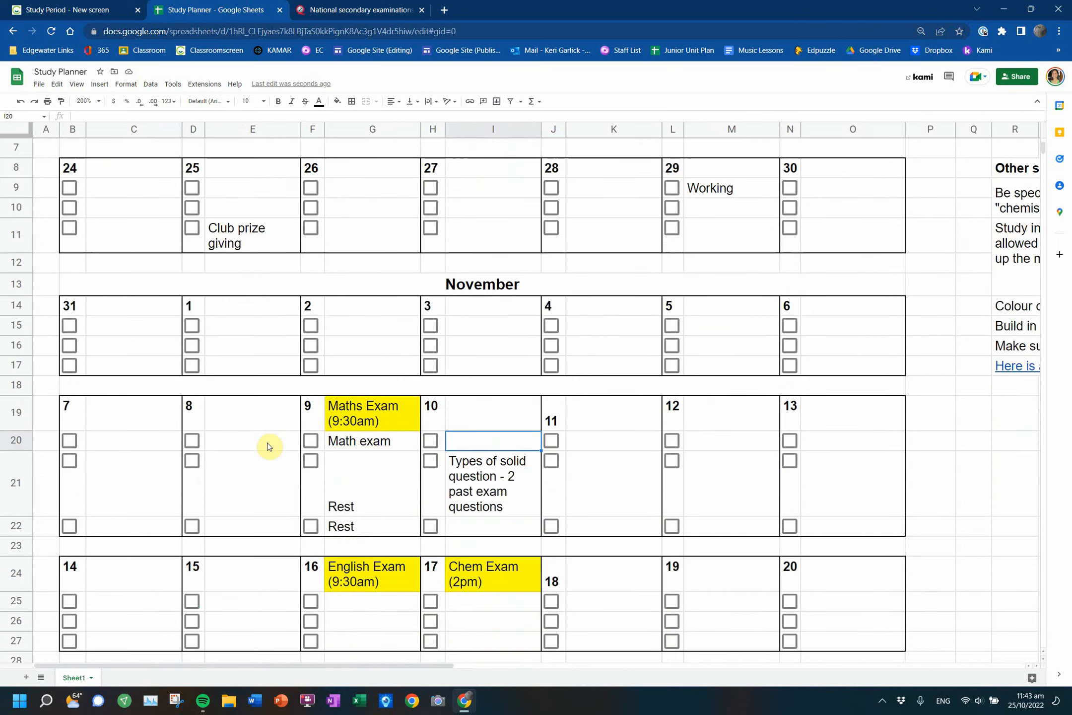
scroll("down", 3)
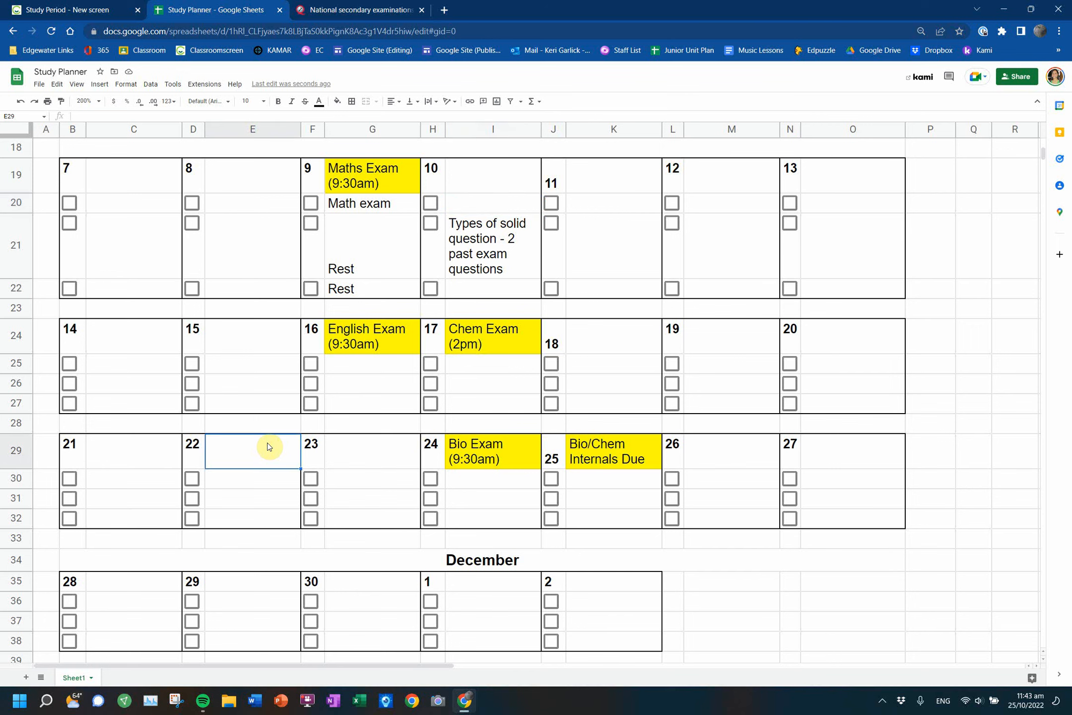
mouse_move(473, 628)
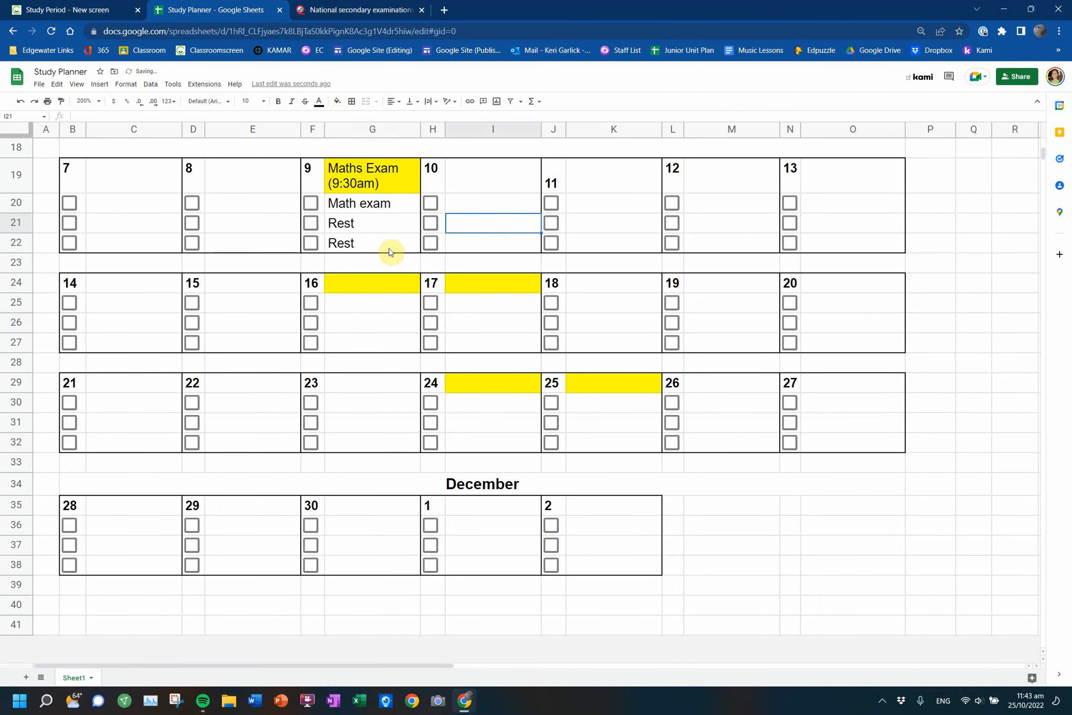
- Clear the Wednesday 9 entries, reset the yellow highlight, and tick then untick a Tuesday 18 task
left_click_drag(372, 167, 372, 243)
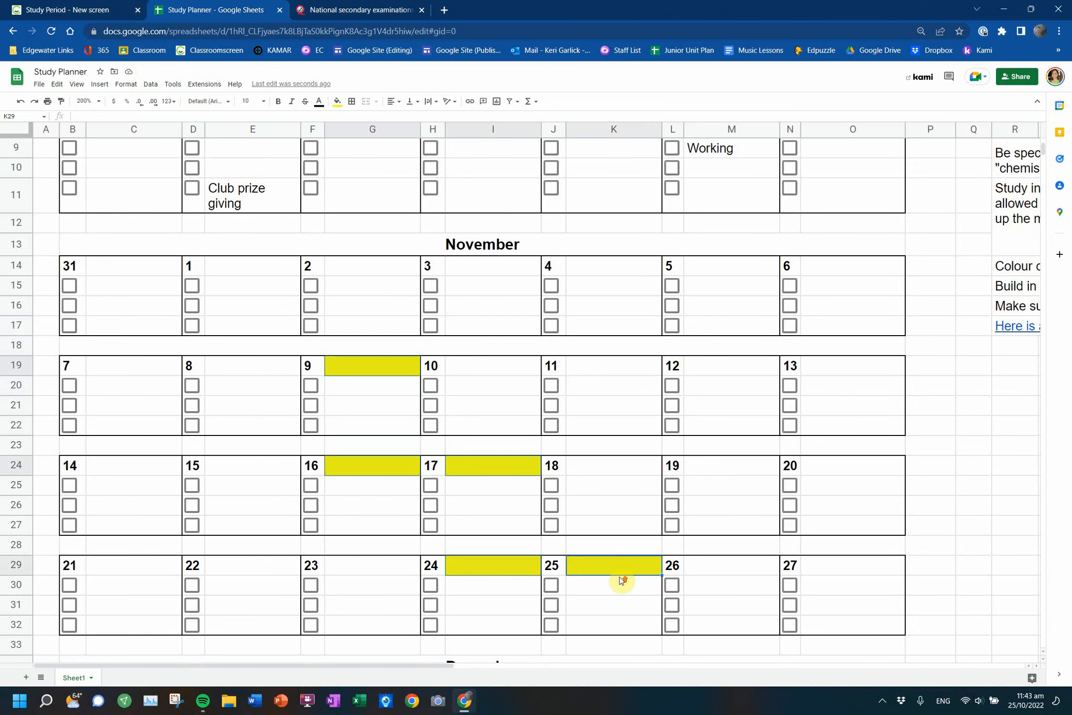
left_click(335, 102)
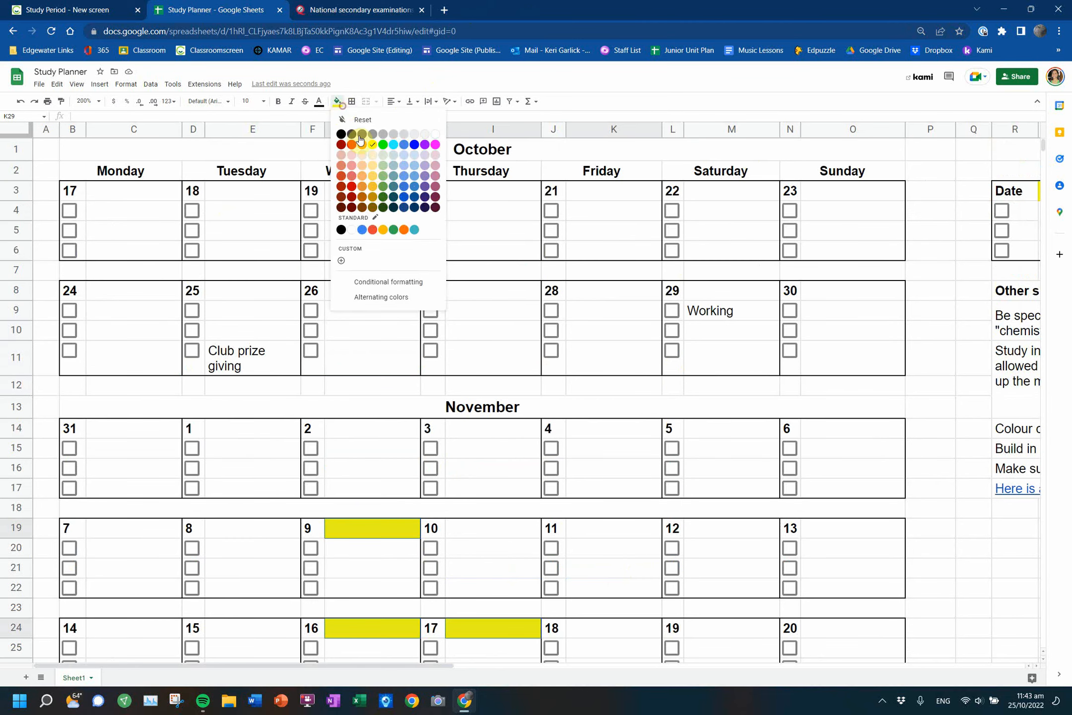
left_click(341, 134)
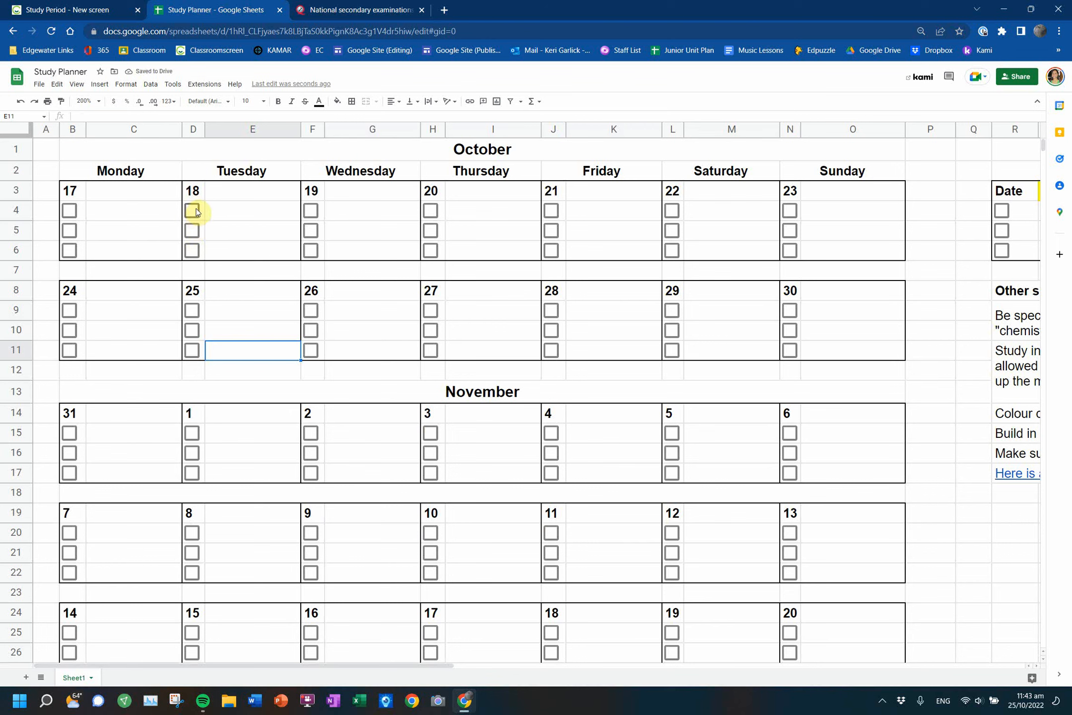
left_click(192, 210)
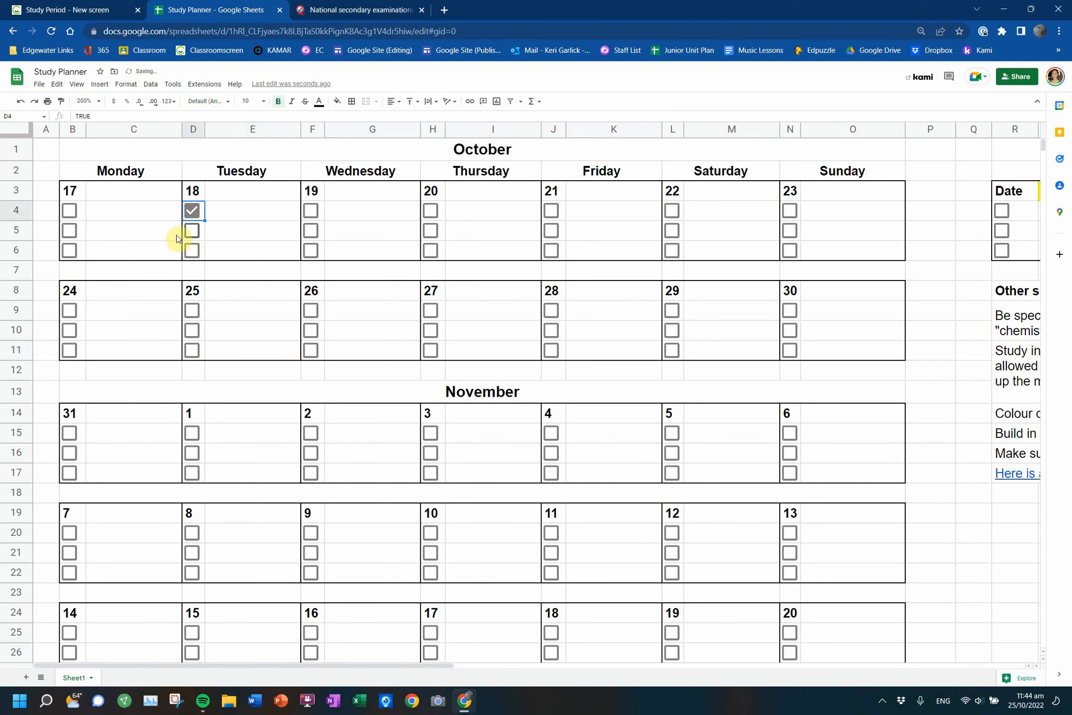
left_click(192, 250)
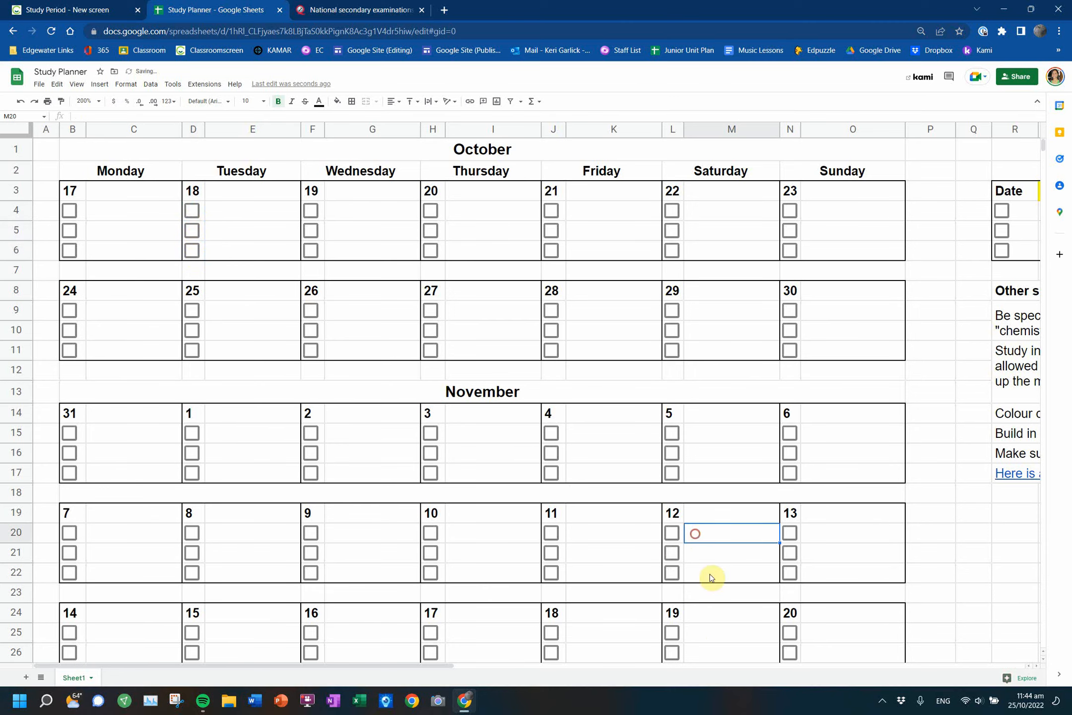
- Select an empty Friday 11 slot, then switch to the Study Period screen
scroll("right", 3)
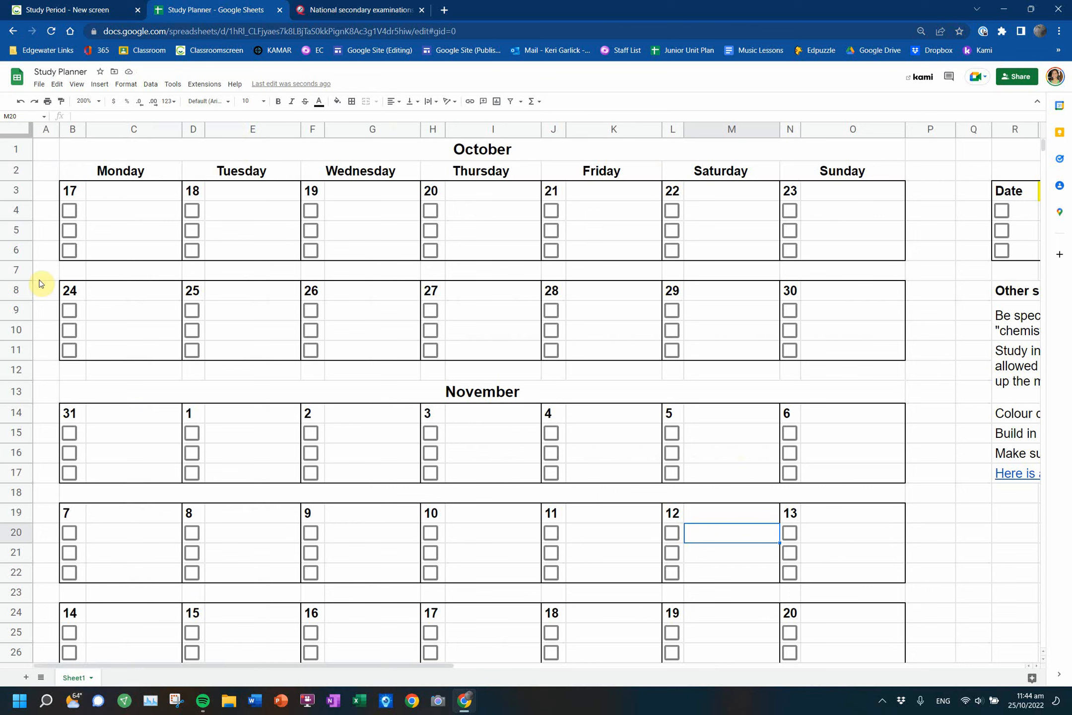
left_click(612, 532)
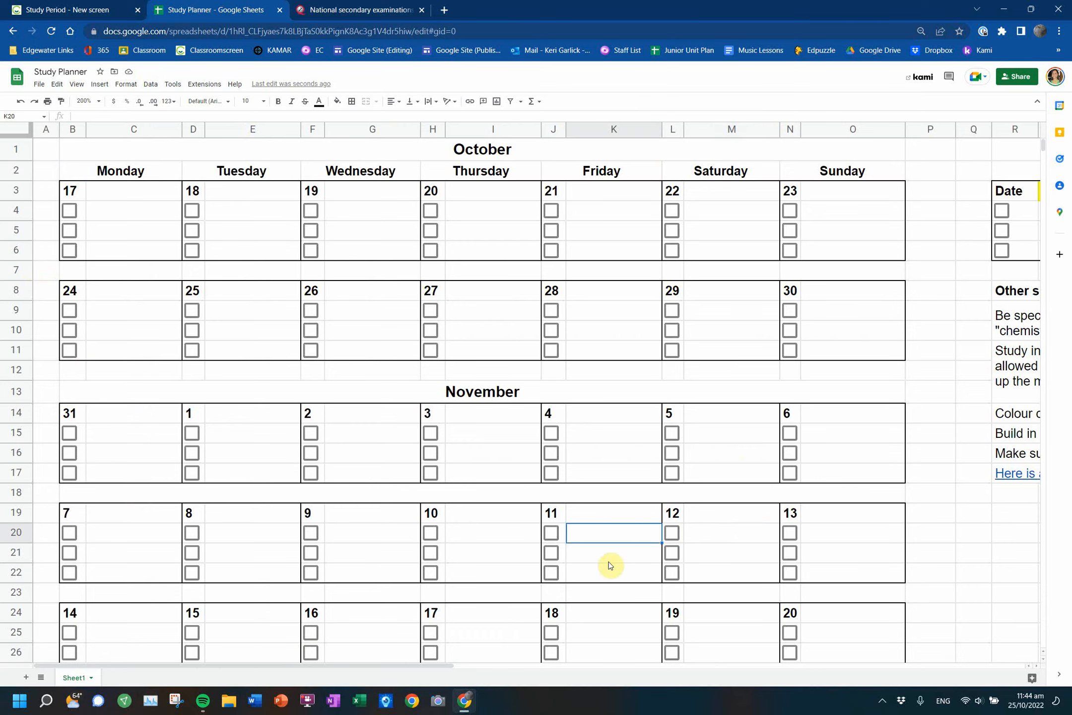
scroll("down", 3)
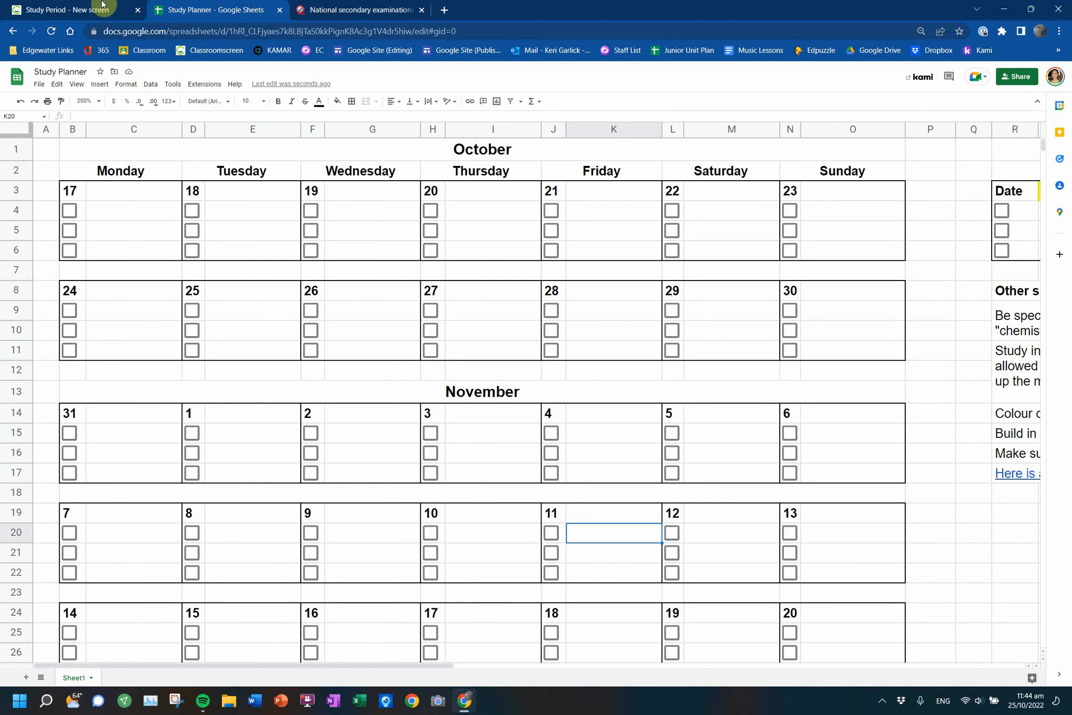
left_click(65, 10)
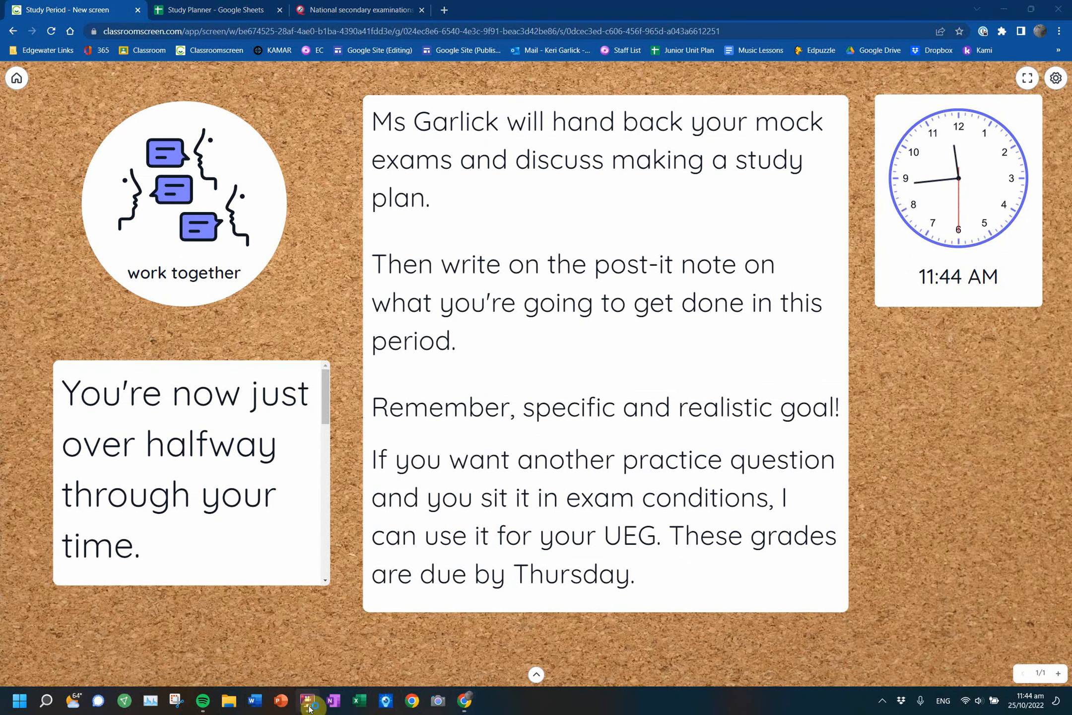
left_click(308, 701)
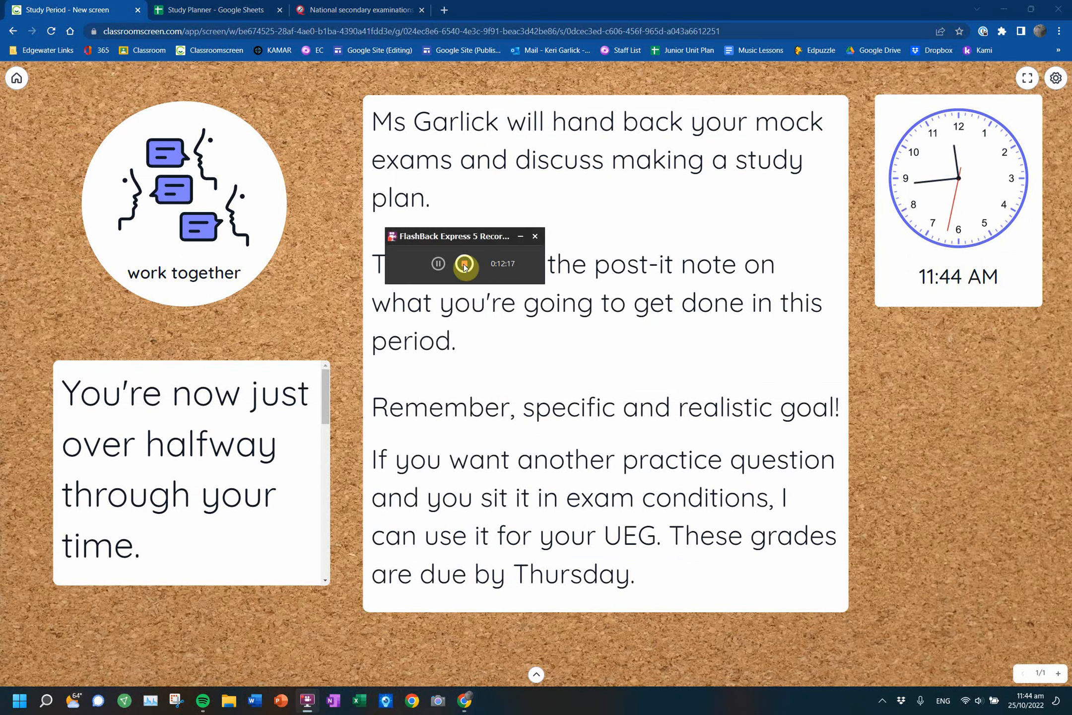